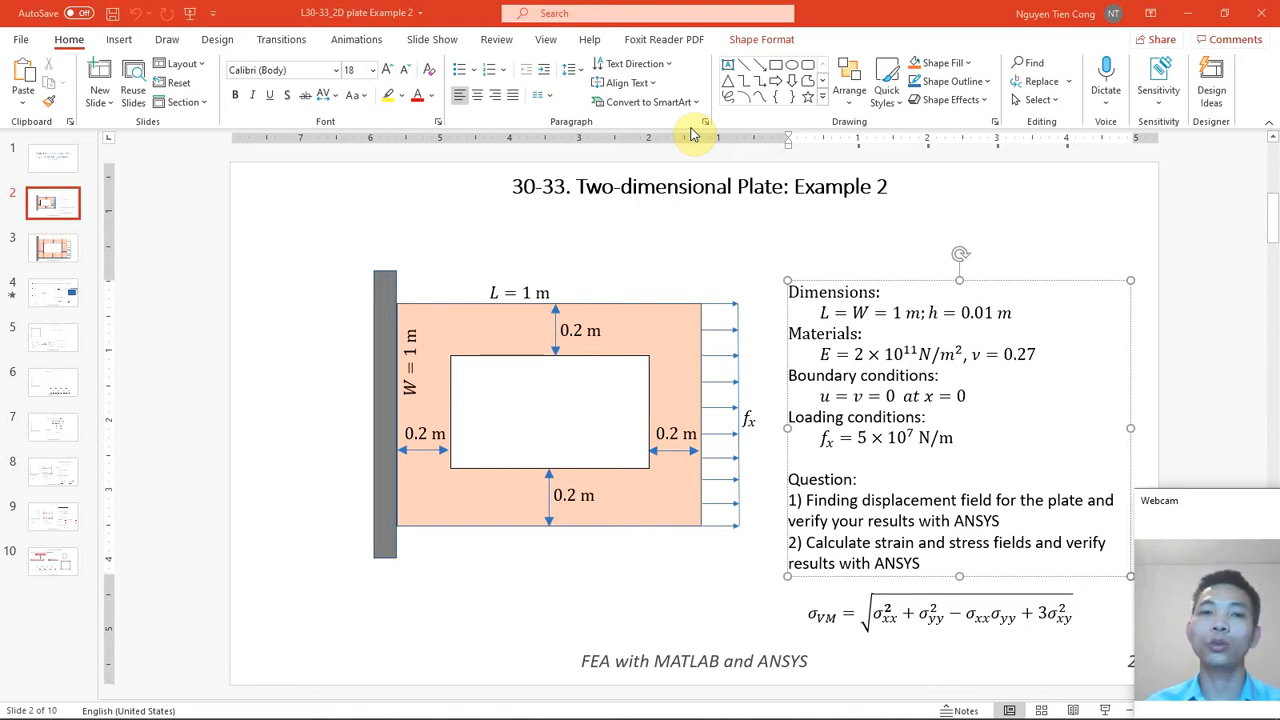
{"action": "mouse_move", "coordinate": [580, 442]}
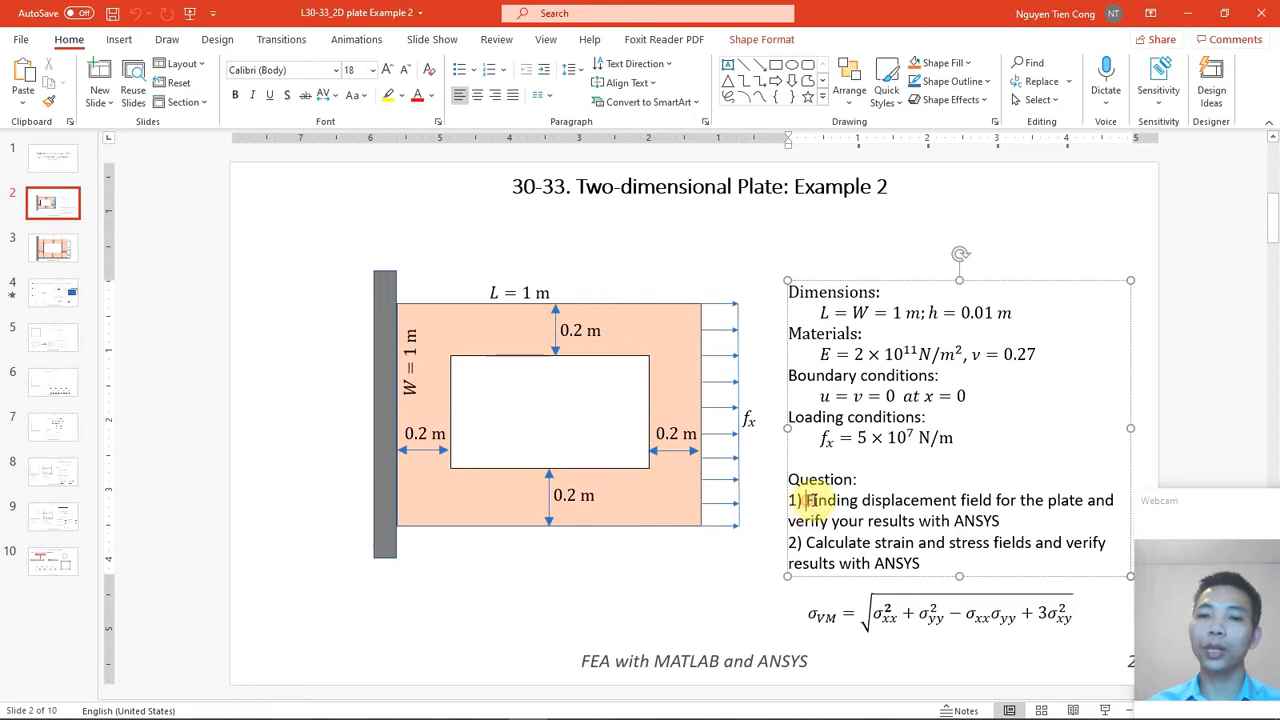
Run main_2DPlate_ex2 and inspect the u and v FEM displacement contour figures
{"action": "double_click", "coordinate": [972, 520]}
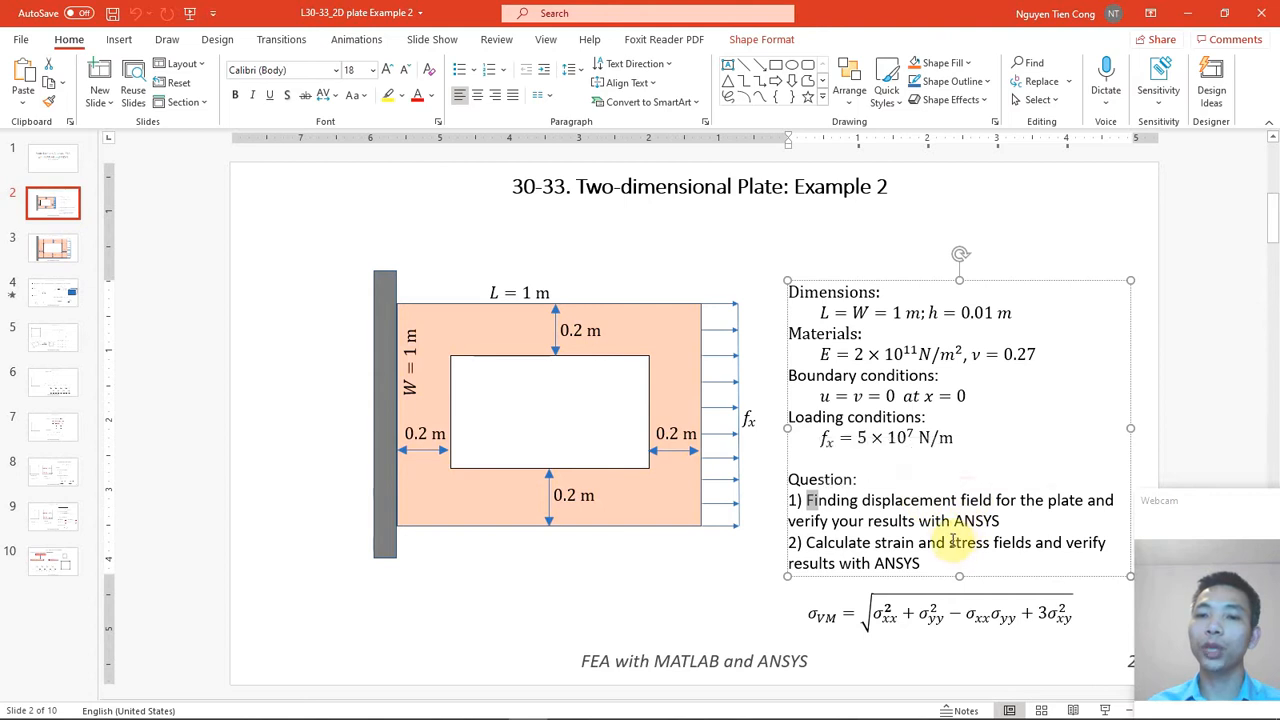
{"action": "double_click", "coordinate": [932, 520]}
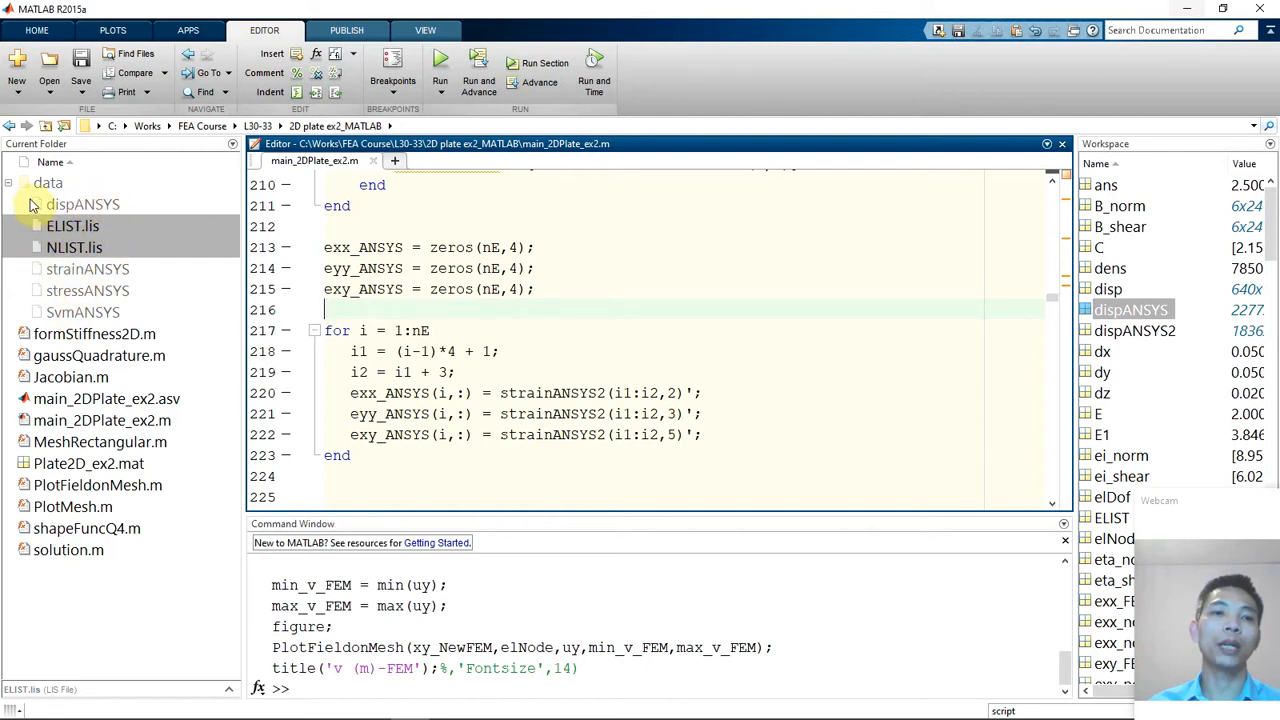
{"action": "mouse_move", "coordinate": [136, 234]}
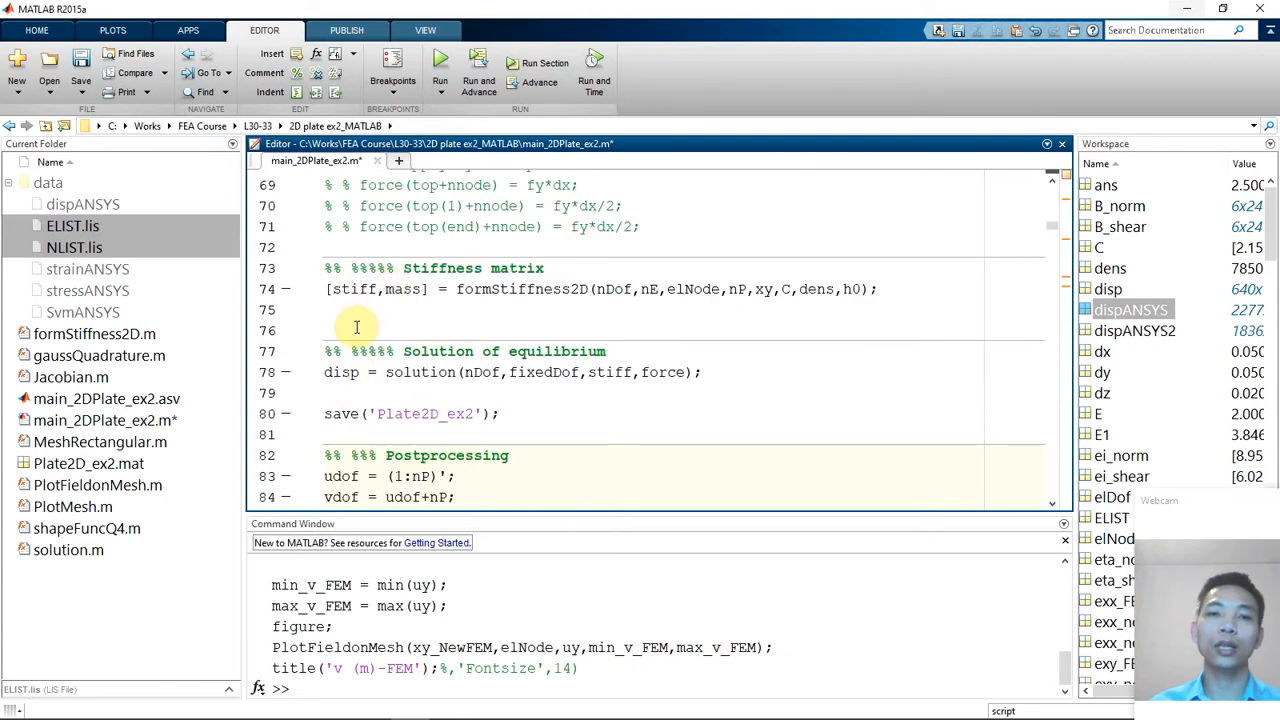
{"action": "mouse_move", "coordinate": [344, 384]}
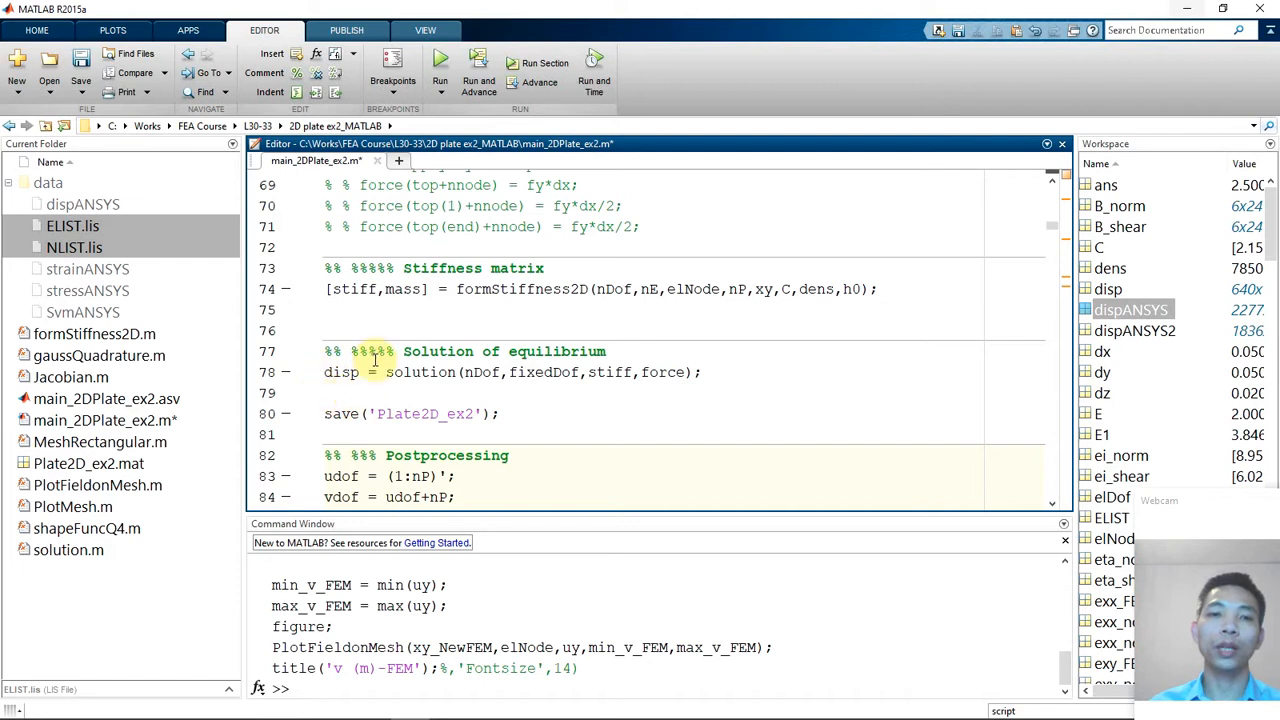
{"action": "scroll", "scroll_direction": "down", "scroll_amount": 3}
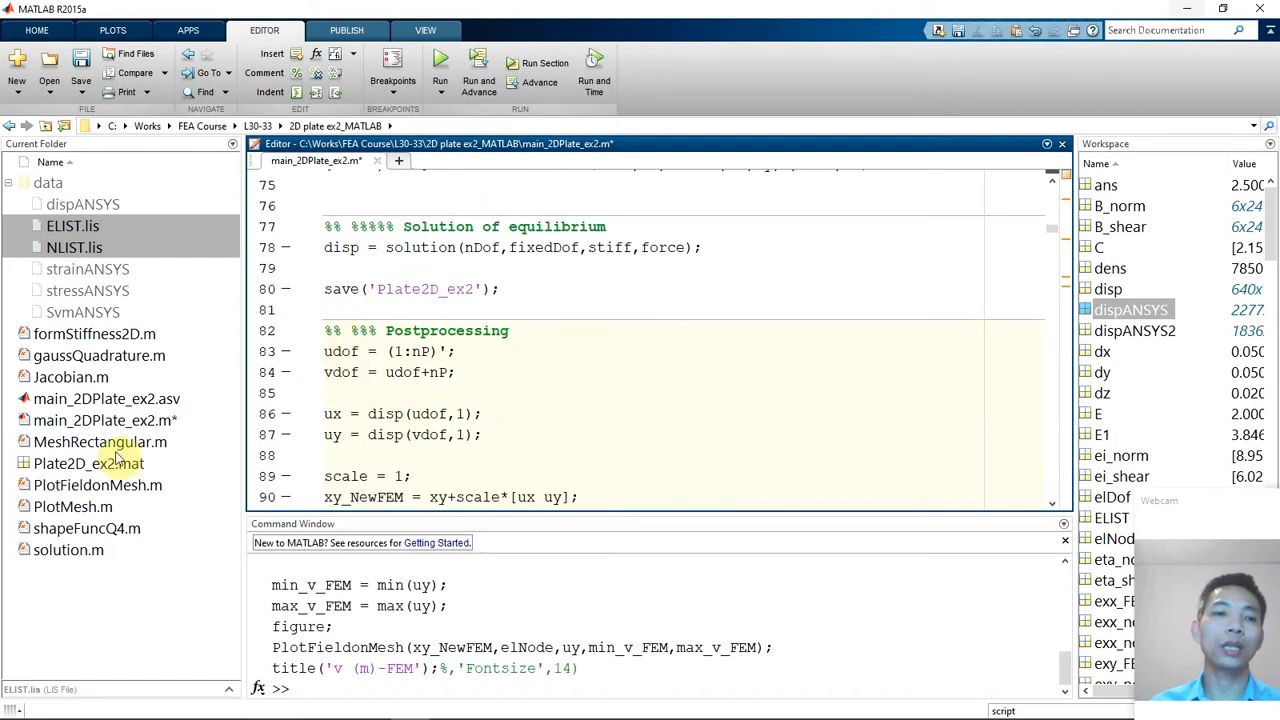
{"action": "scroll", "scroll_direction": "down", "scroll_amount": 3}
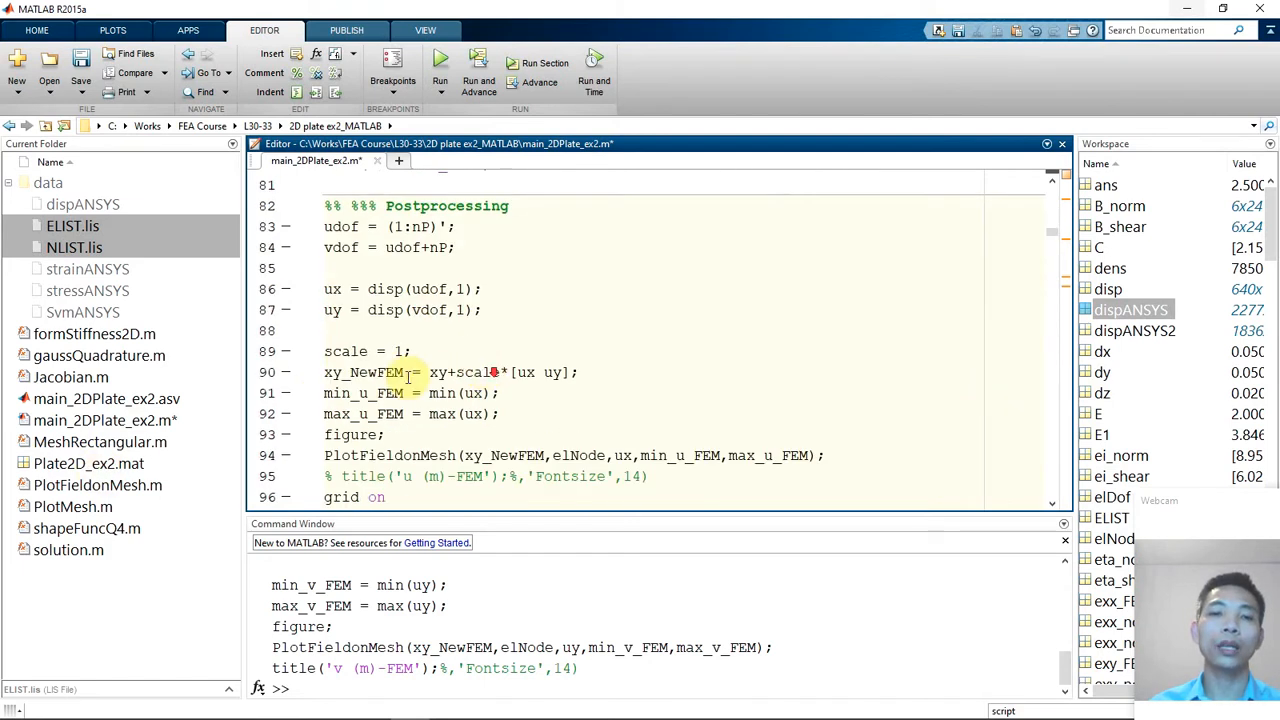
{"action": "scroll", "scroll_direction": "down", "scroll_amount": 3}
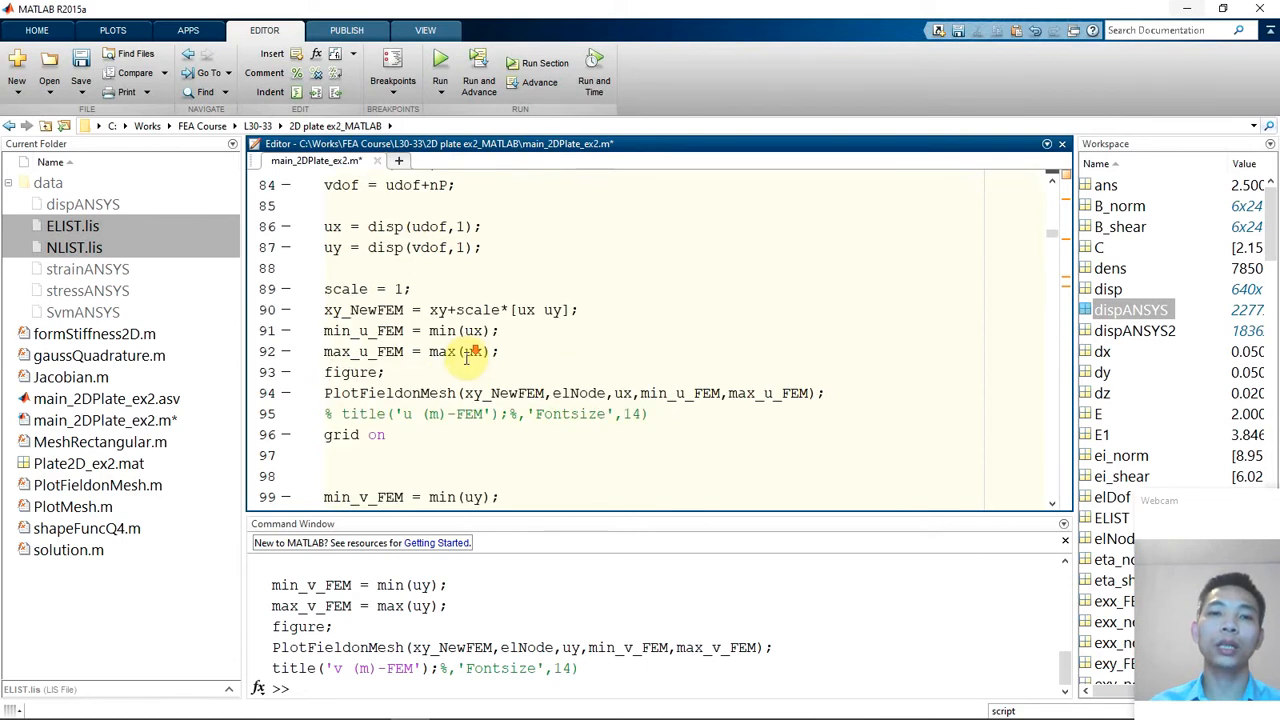
{"action": "scroll", "scroll_direction": "down", "scroll_amount": 3}
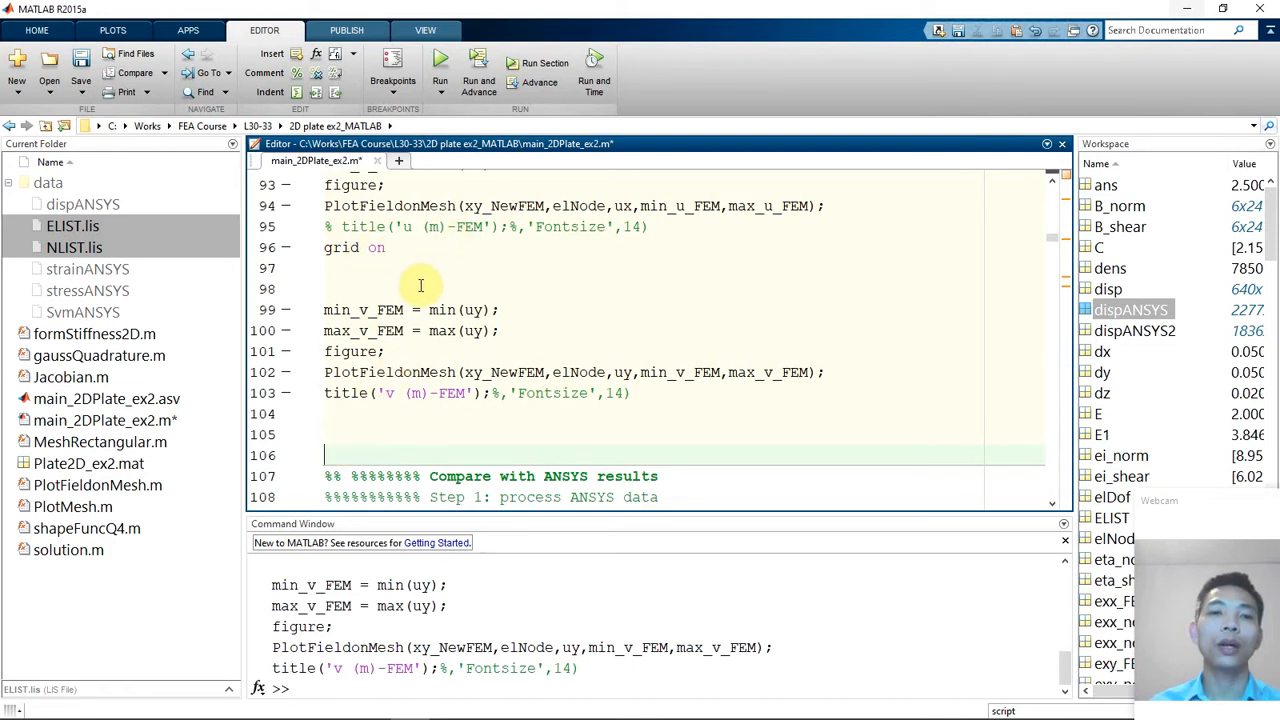
{"action": "left_click", "coordinate": [72, 224]}
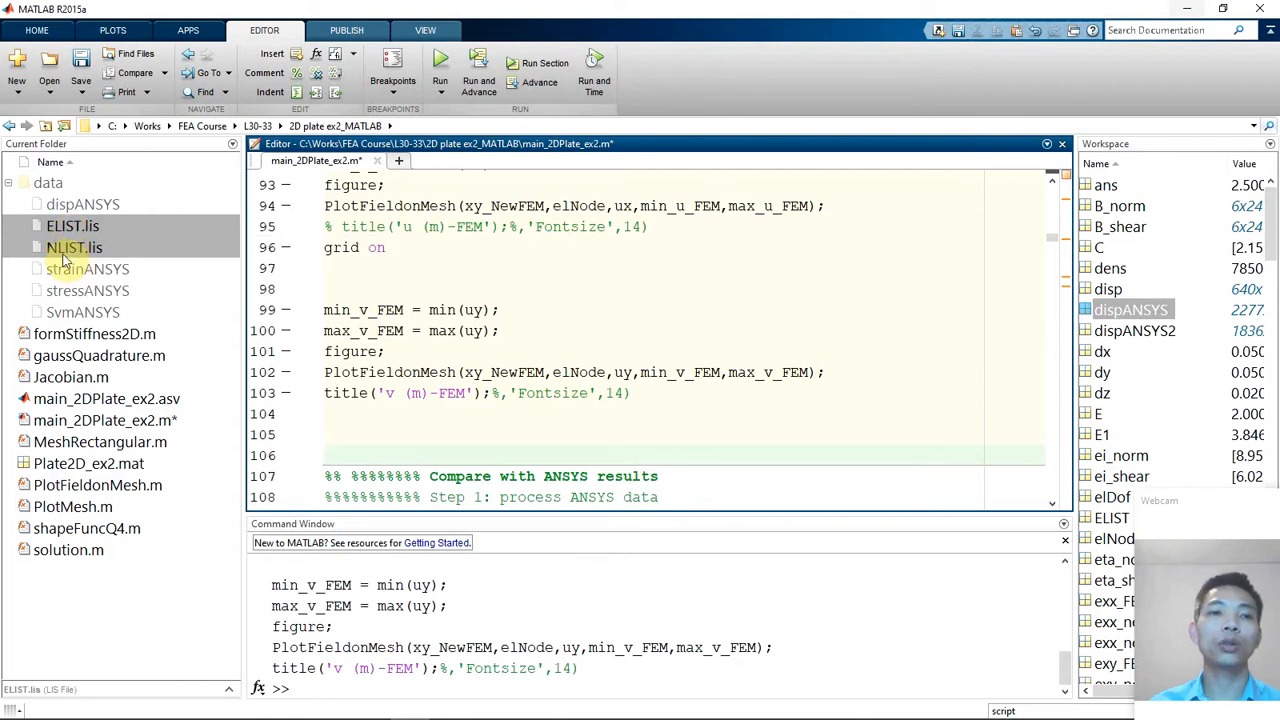
{"action": "left_click", "coordinate": [70, 224]}
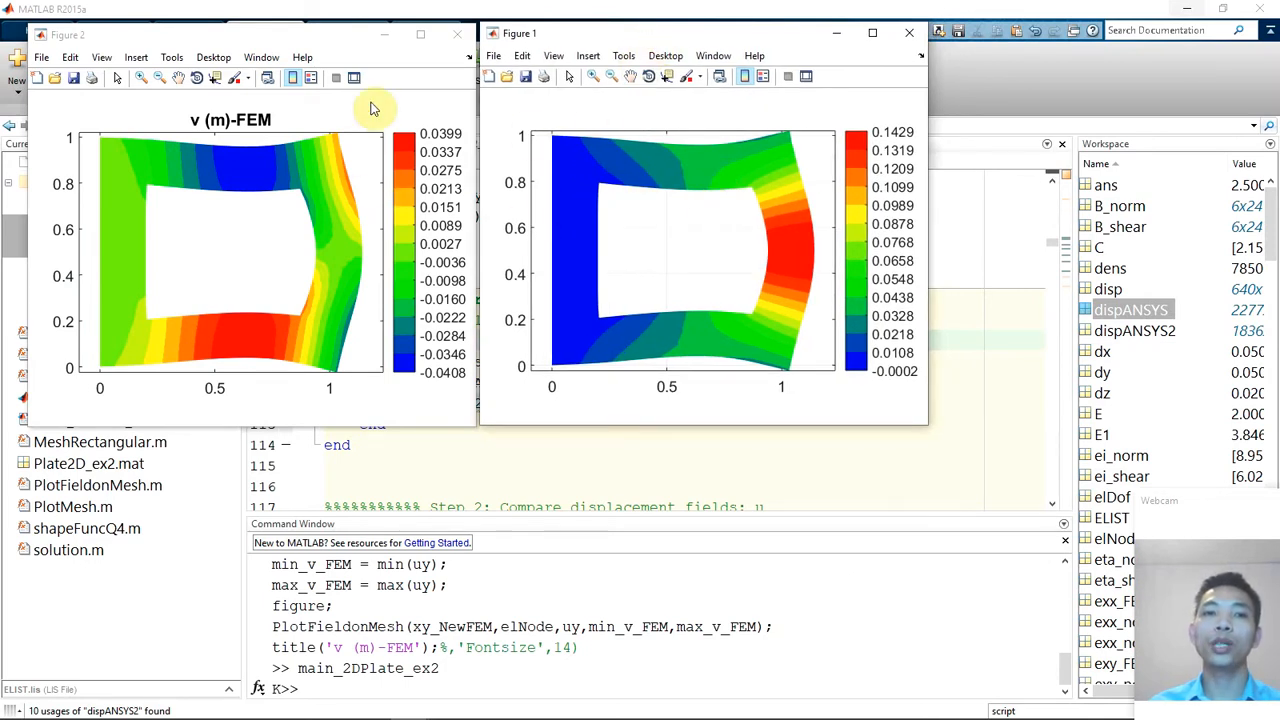
{"action": "mouse_move", "coordinate": [310, 200]}
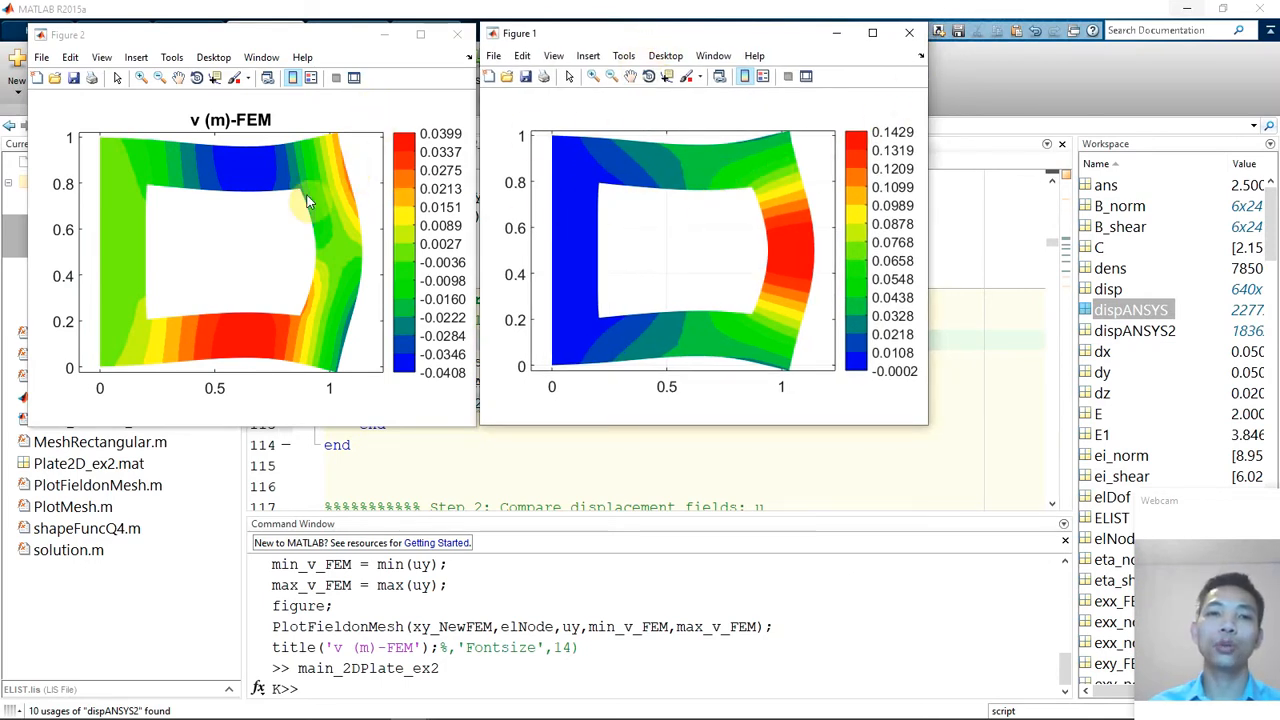
{"action": "mouse_move", "coordinate": [402, 196]}
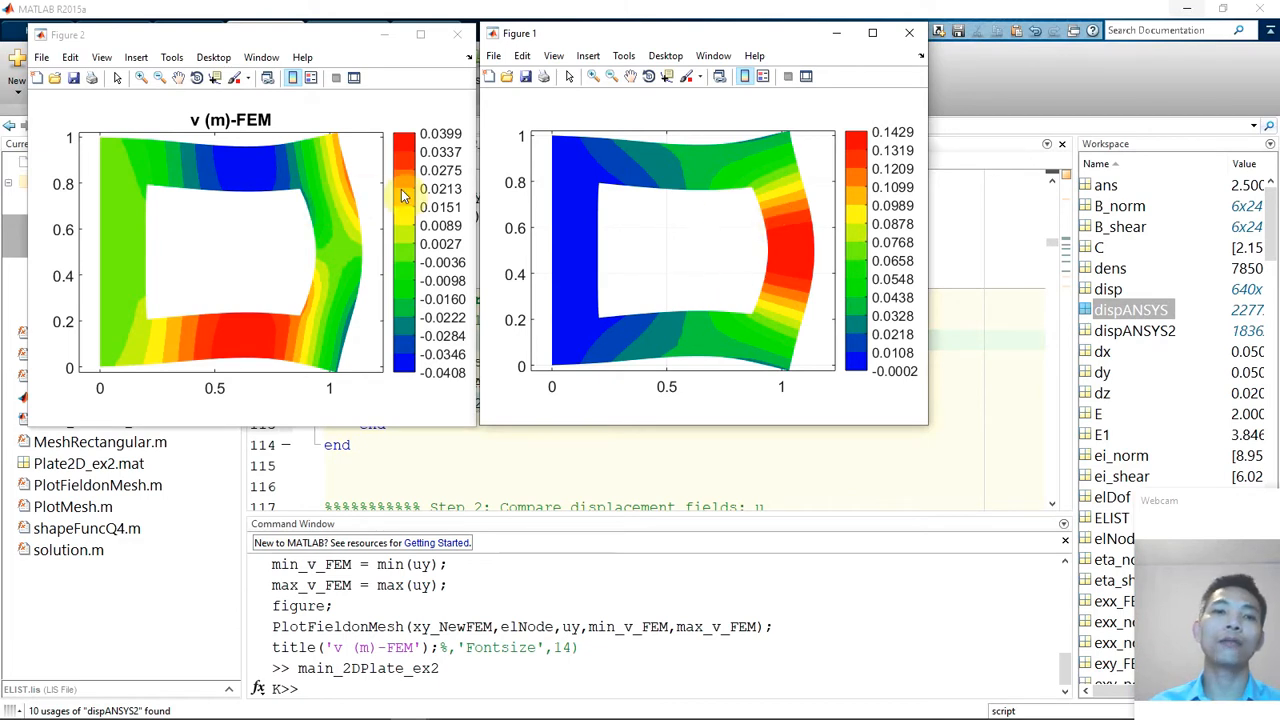
Close the v and u displacement contour figure windows
{"action": "left_click", "coordinate": [456, 32]}
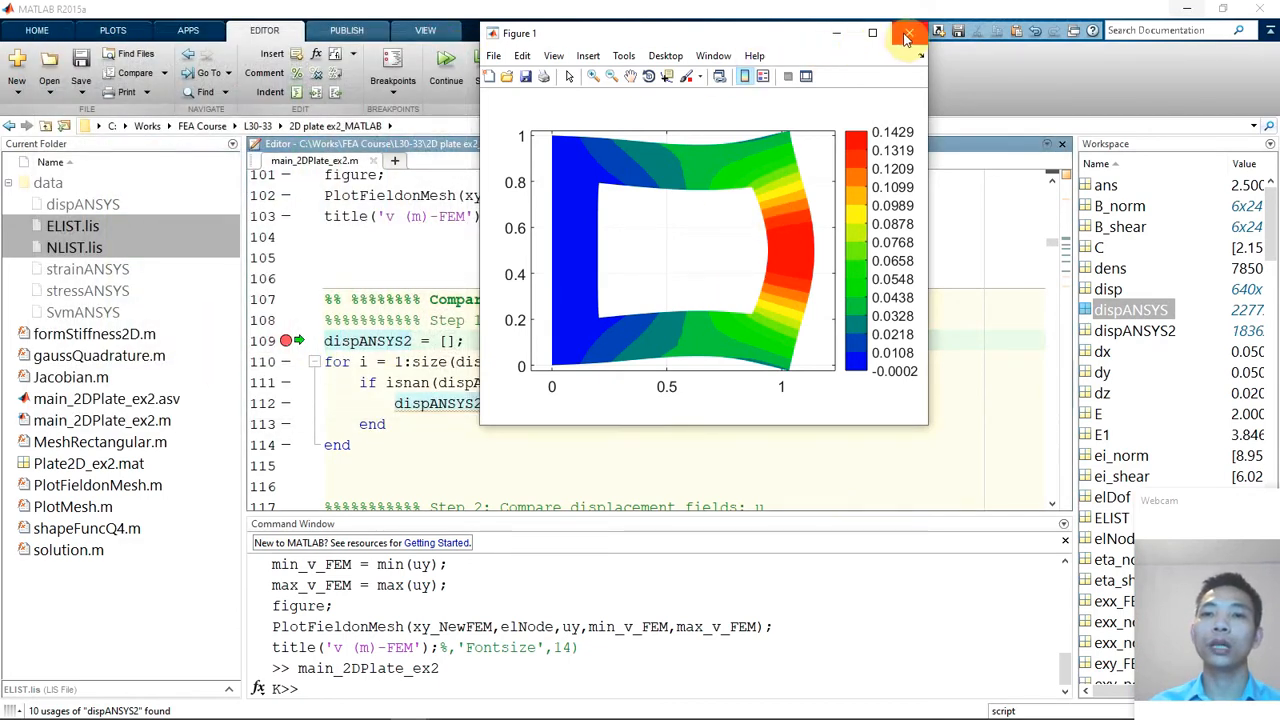
{"action": "left_click", "coordinate": [906, 32]}
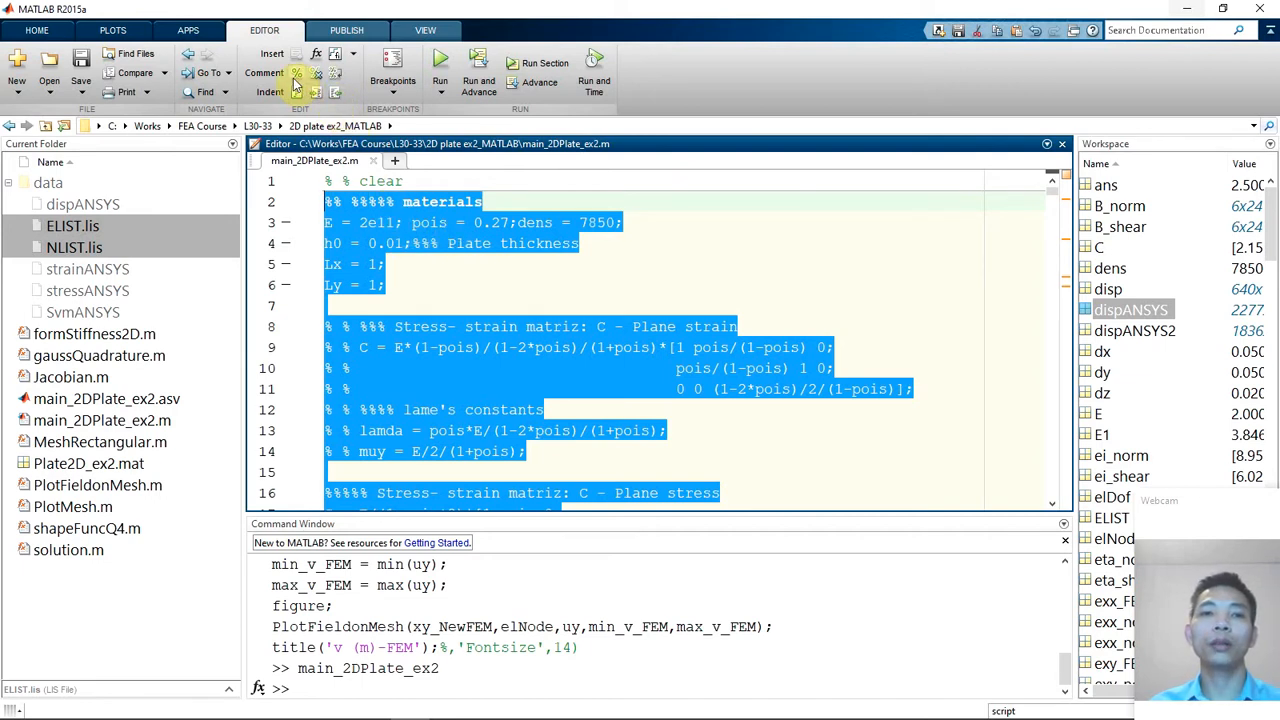
{"action": "mouse_move", "coordinate": [296, 84]}
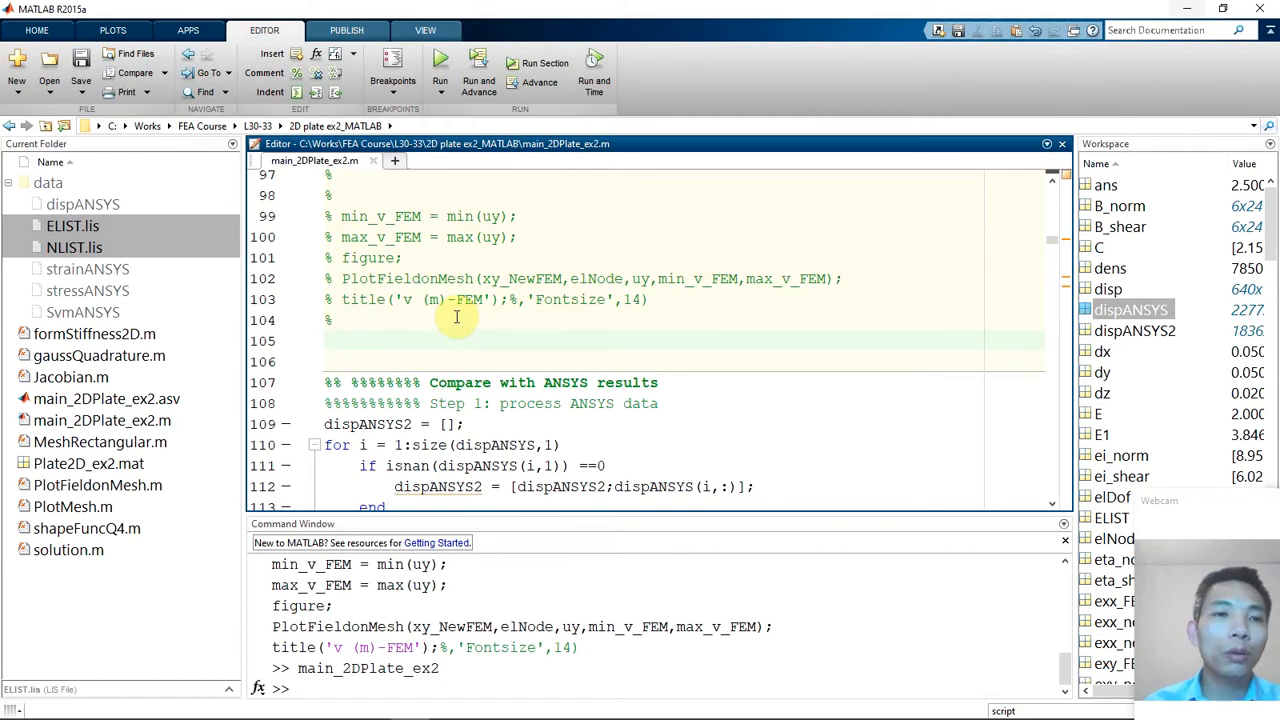
{"action": "mouse_move", "coordinate": [468, 352]}
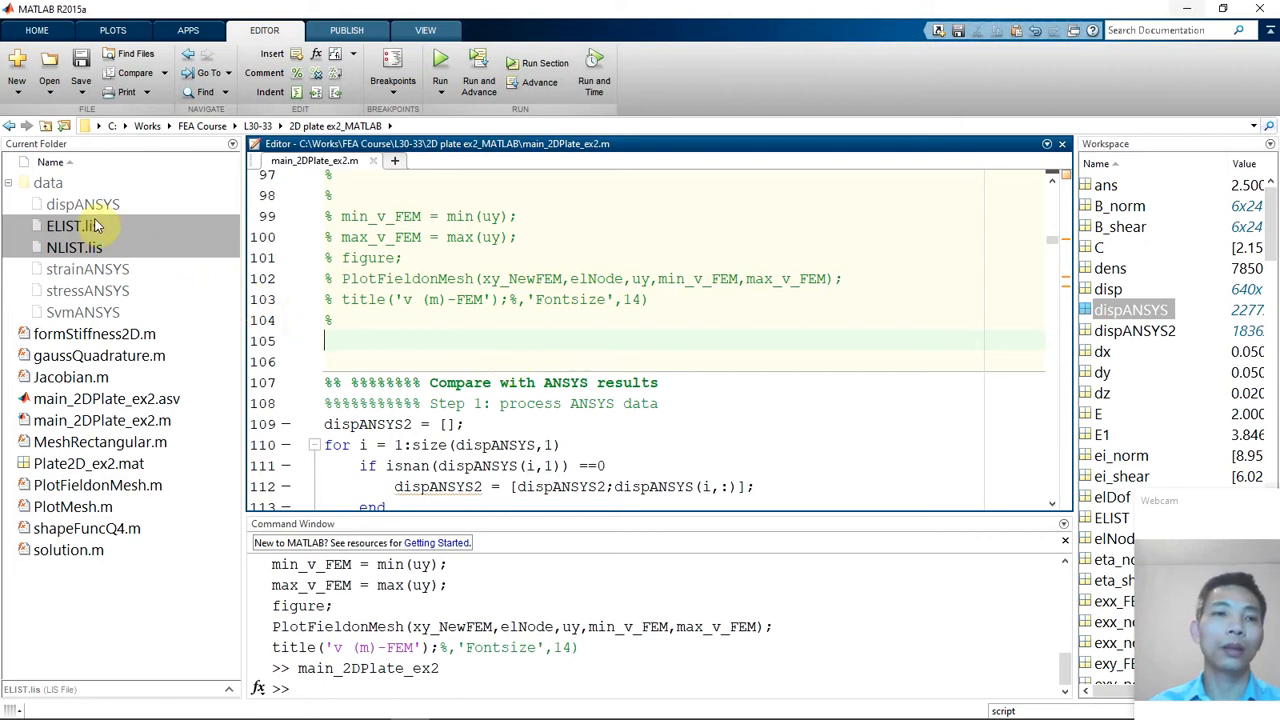
Select dispANSYS in the data folder and launch Import Data on it
{"action": "left_click", "coordinate": [82, 204]}
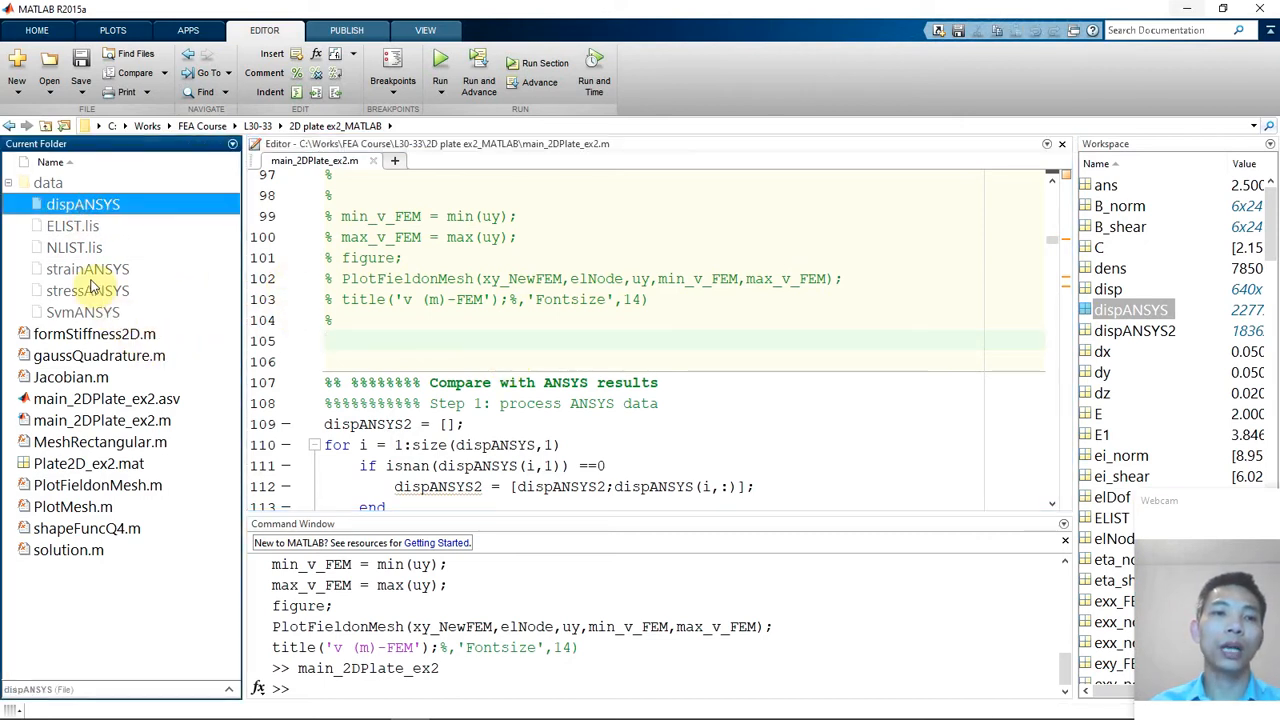
{"action": "left_click", "coordinate": [88, 268]}
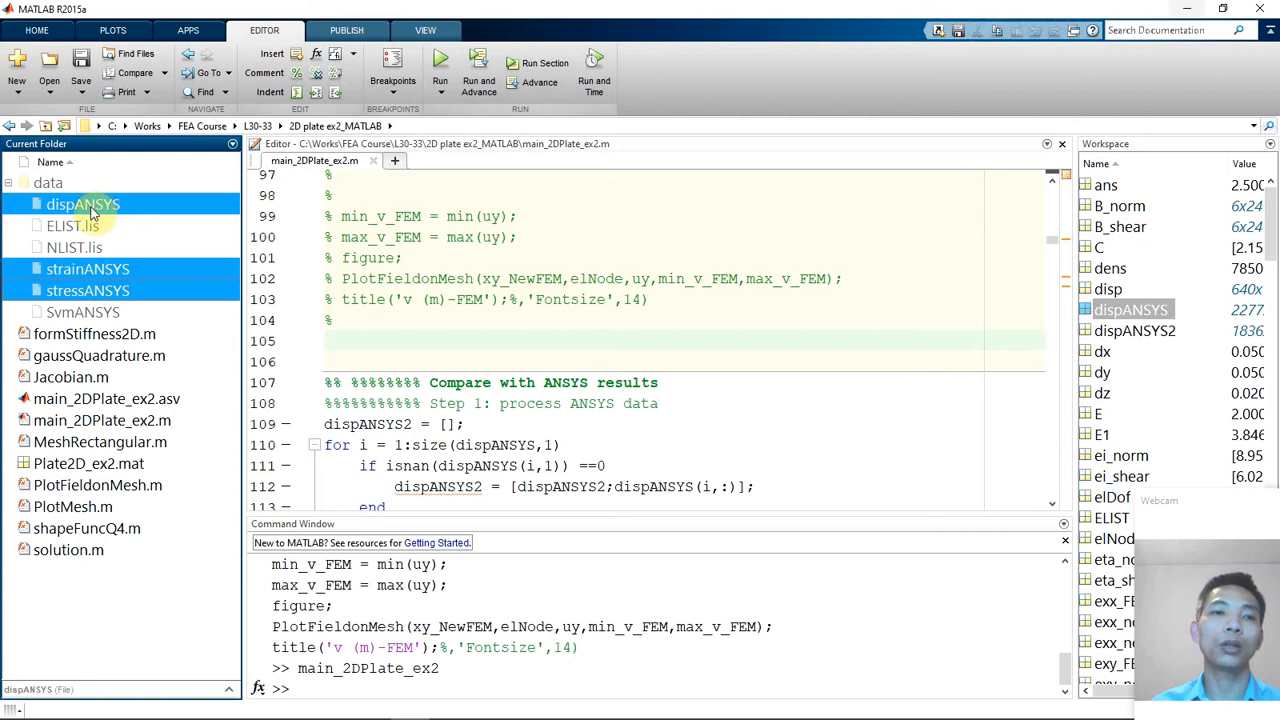
{"action": "right_click", "coordinate": [84, 204]}
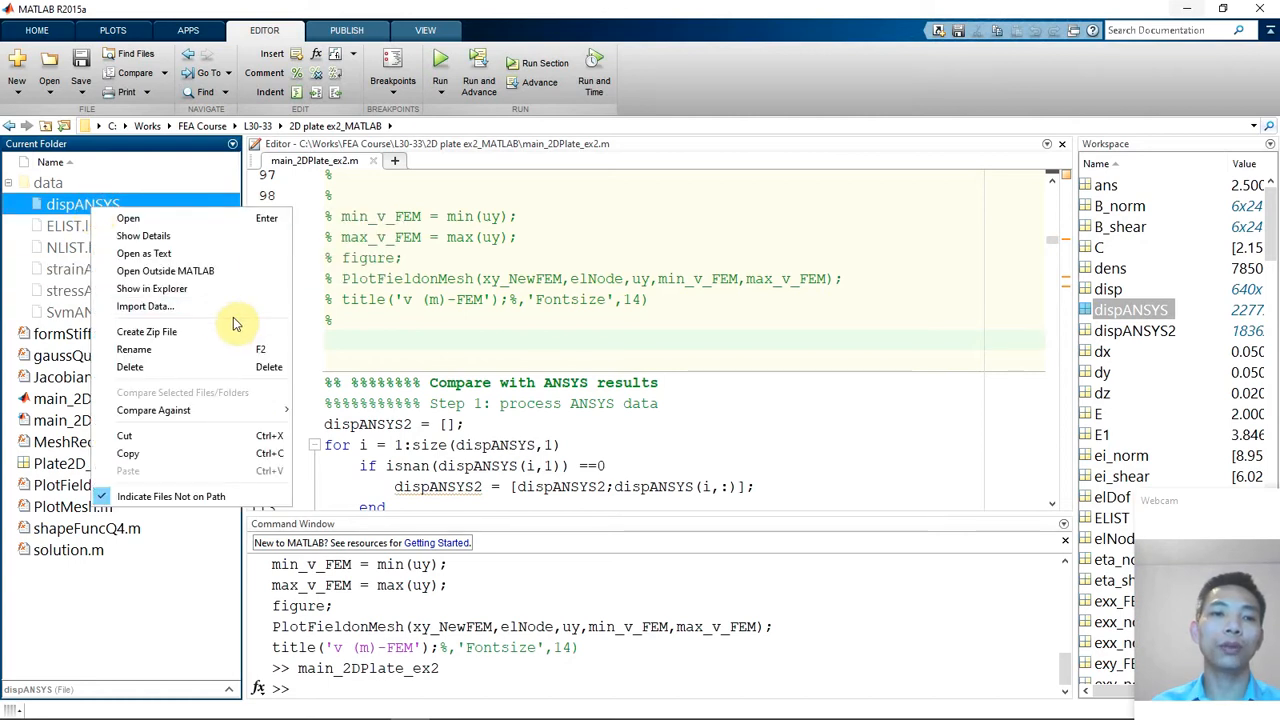
{"action": "mouse_move", "coordinate": [192, 316]}
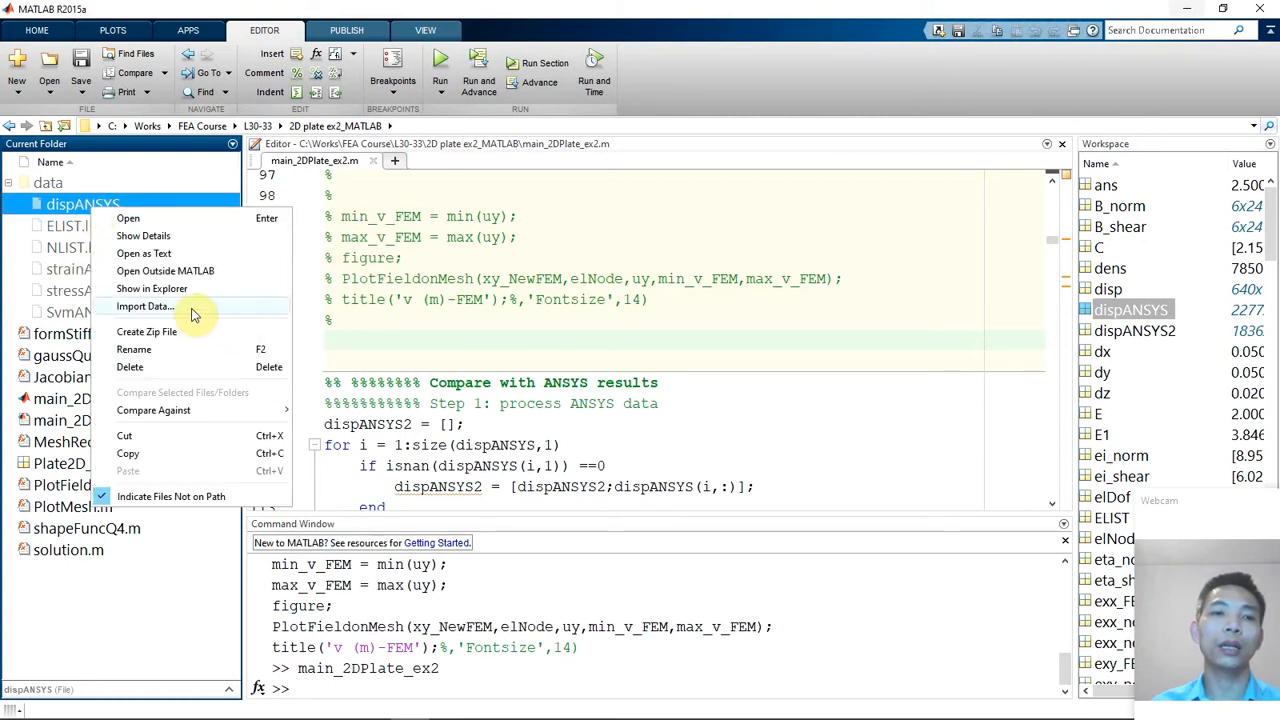
{"action": "left_click", "coordinate": [148, 306]}
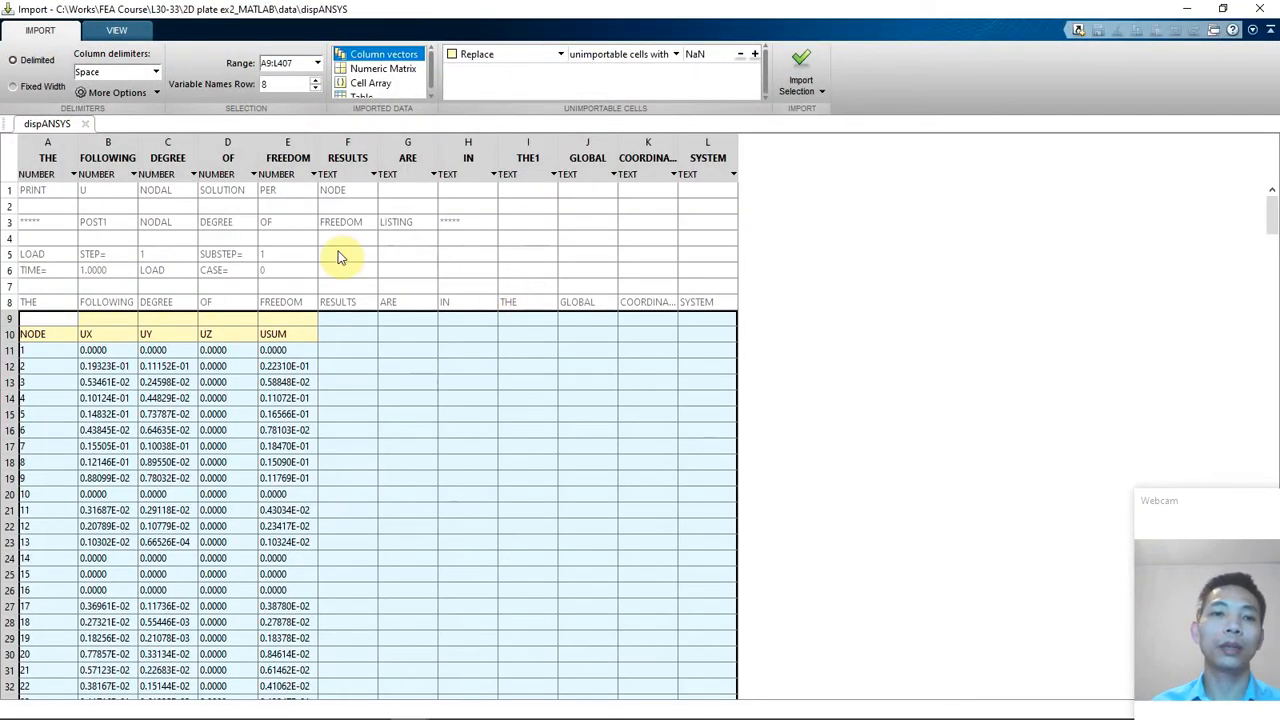
{"action": "mouse_move", "coordinate": [384, 56]}
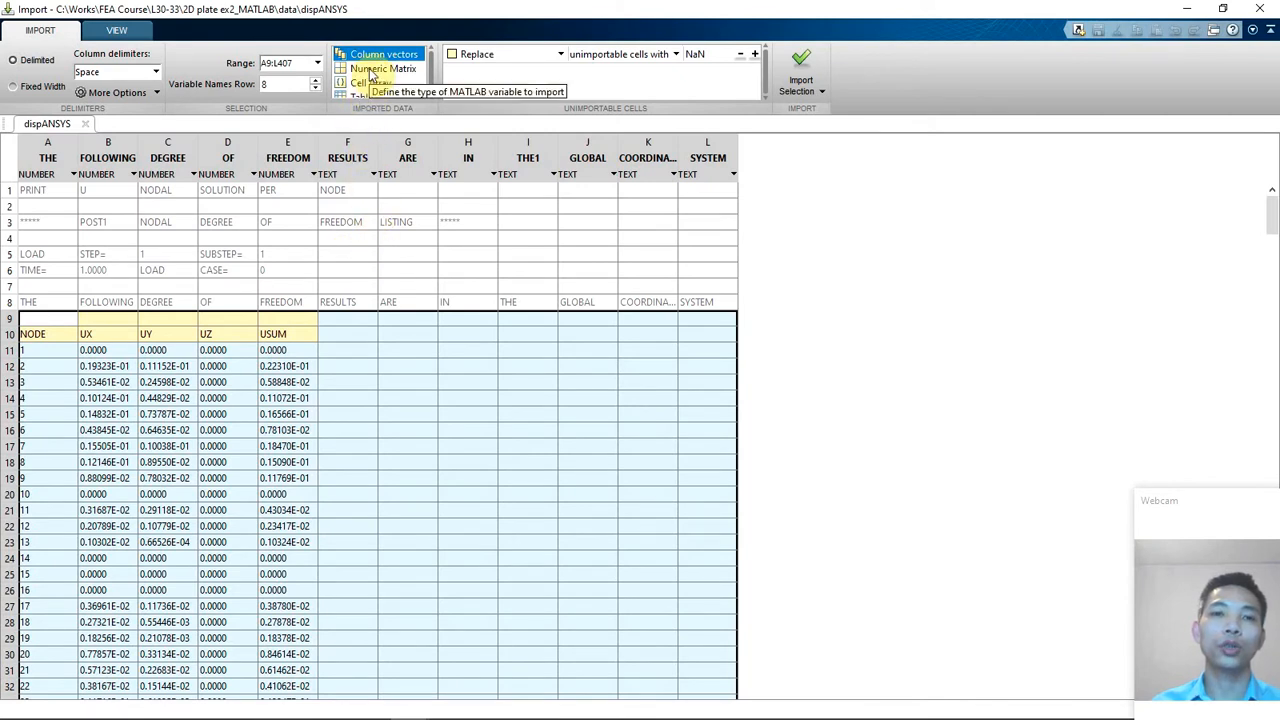
{"action": "left_click", "coordinate": [390, 68]}
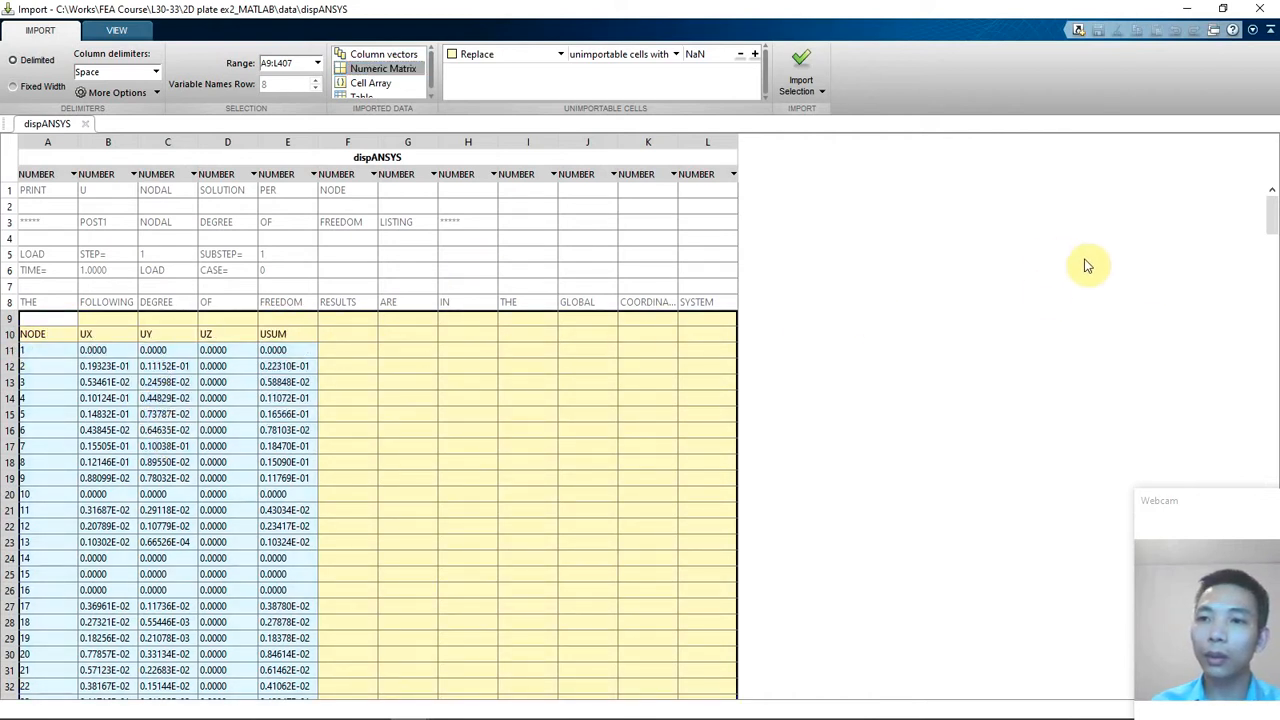
{"action": "scroll", "scroll_direction": "down", "scroll_amount": 3}
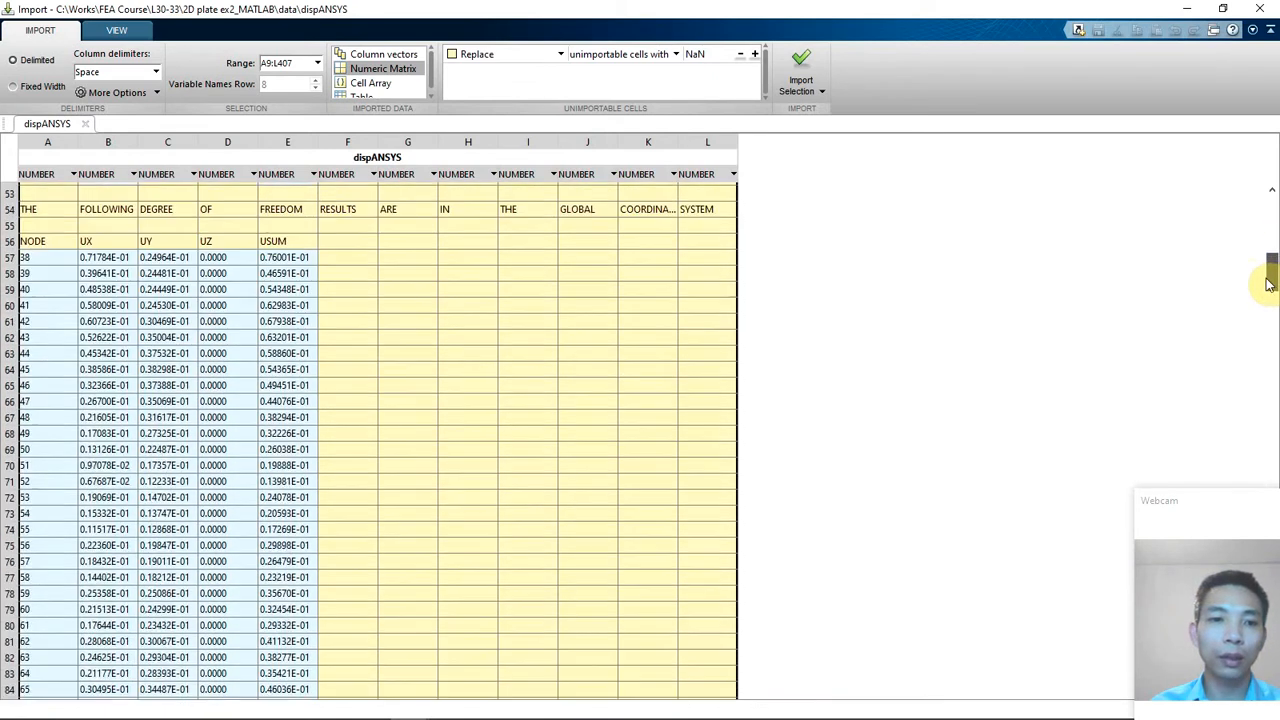
{"action": "scroll", "scroll_direction": "down", "scroll_amount": 3}
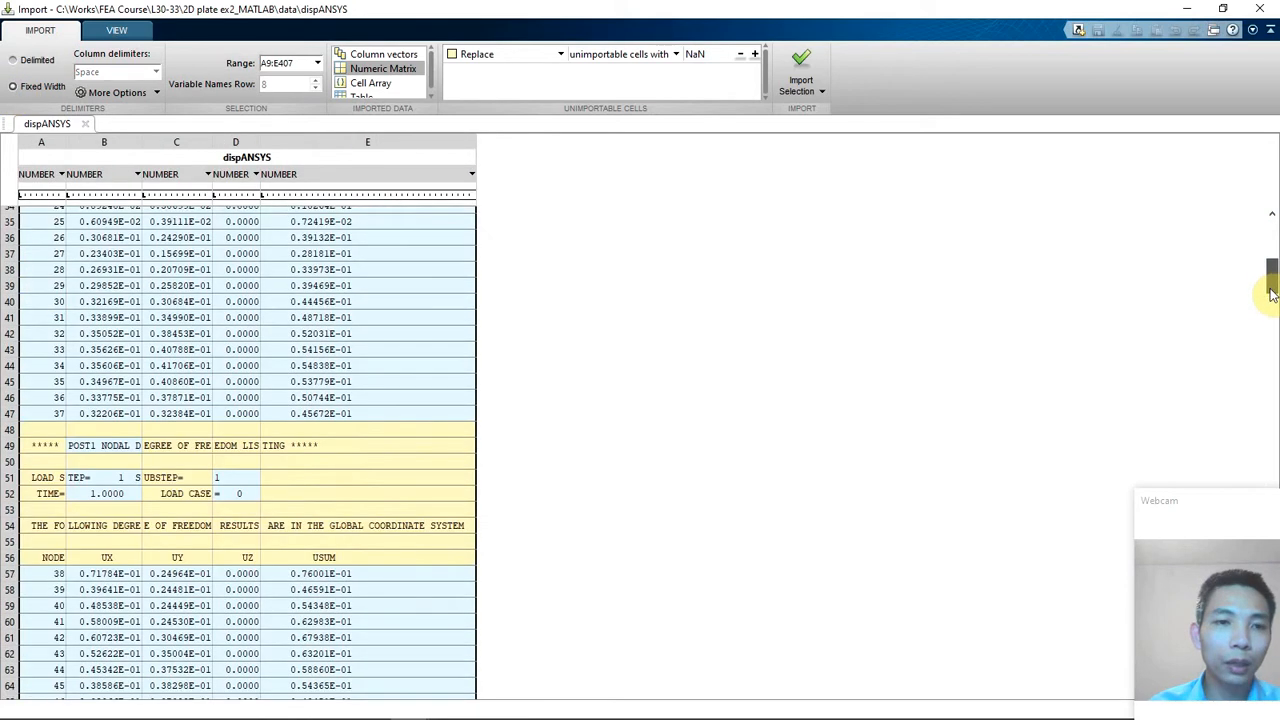
{"action": "scroll", "scroll_direction": "down", "scroll_amount": 3}
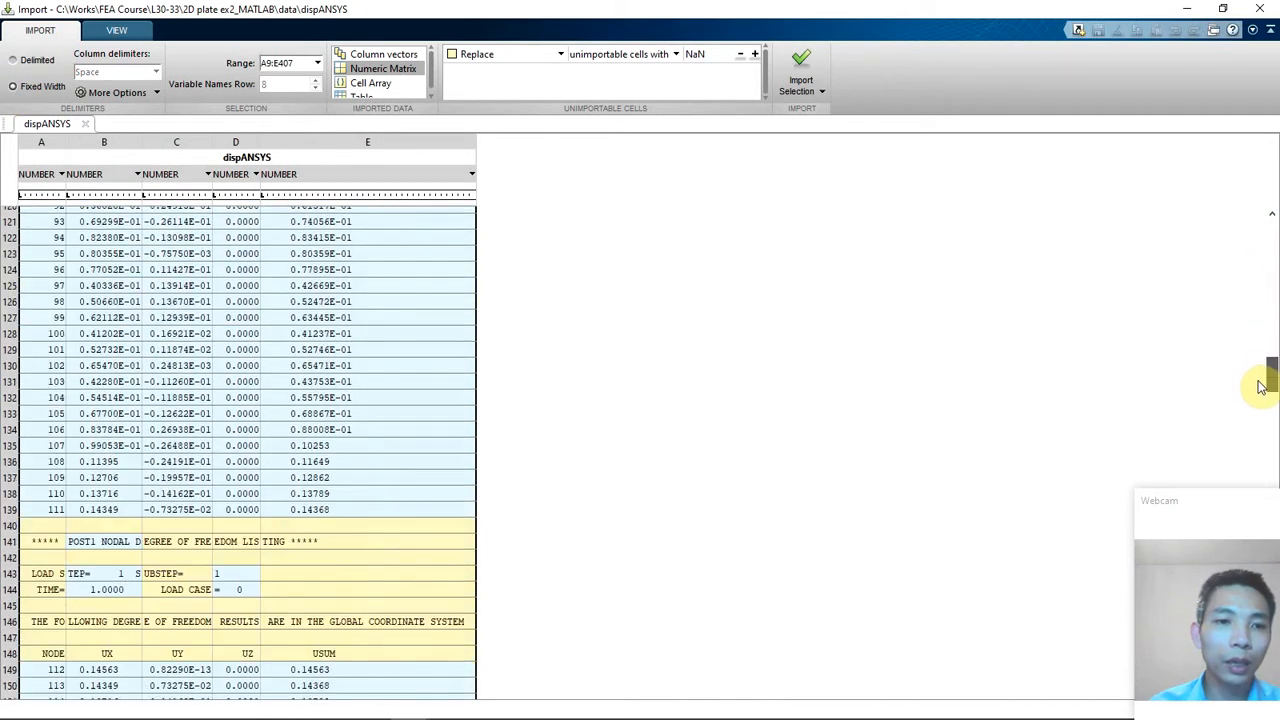
{"action": "scroll", "scroll_direction": "down", "scroll_amount": 3}
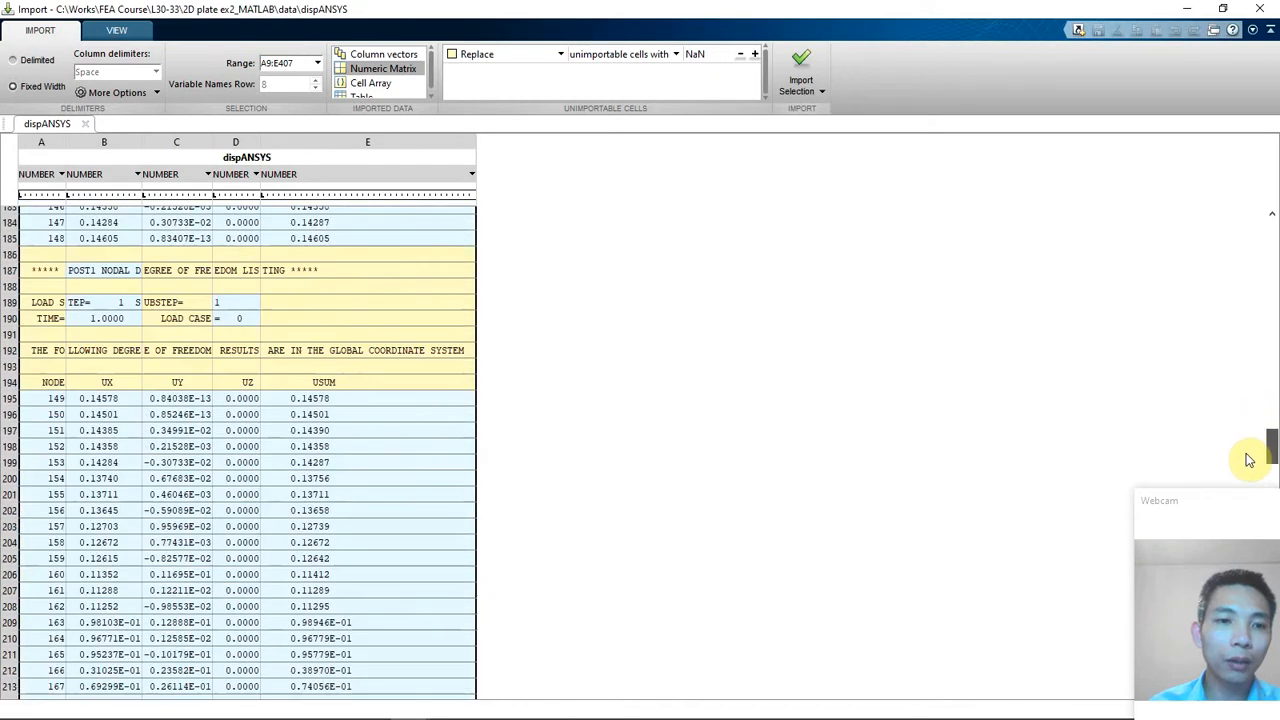
{"action": "scroll", "scroll_direction": "down", "scroll_amount": 3}
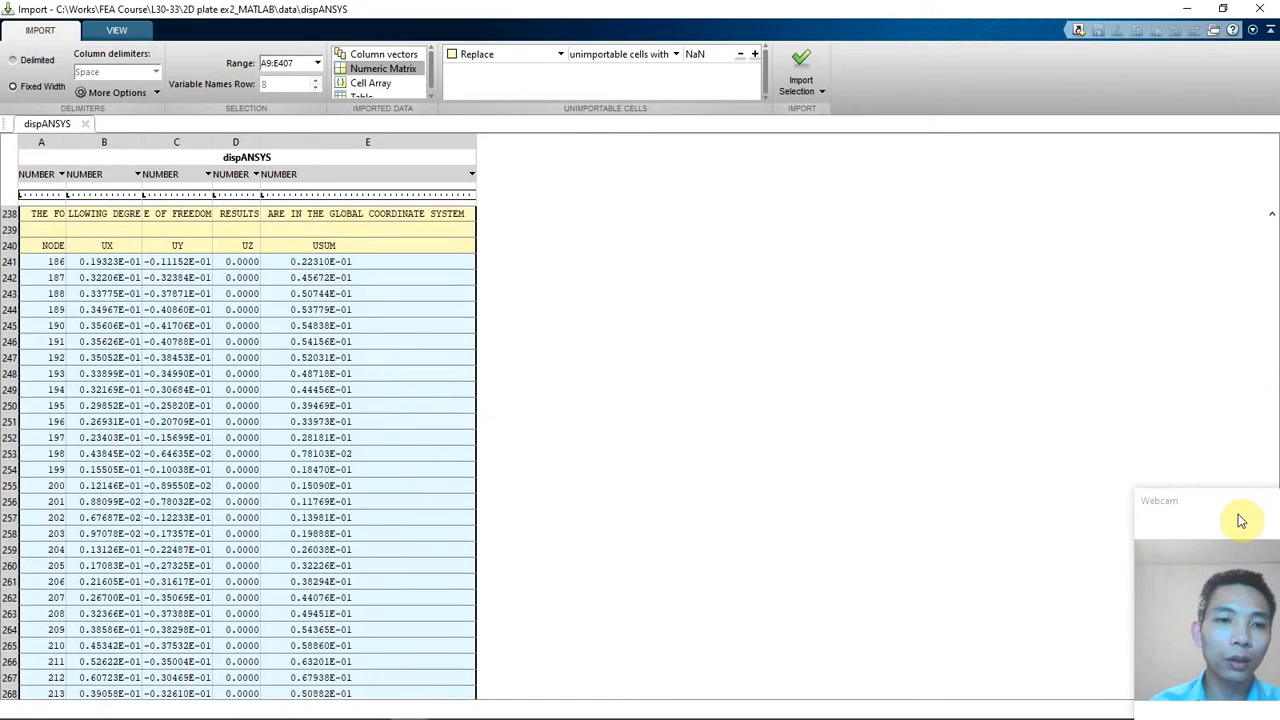
{"action": "scroll", "scroll_direction": "down", "scroll_amount": 3}
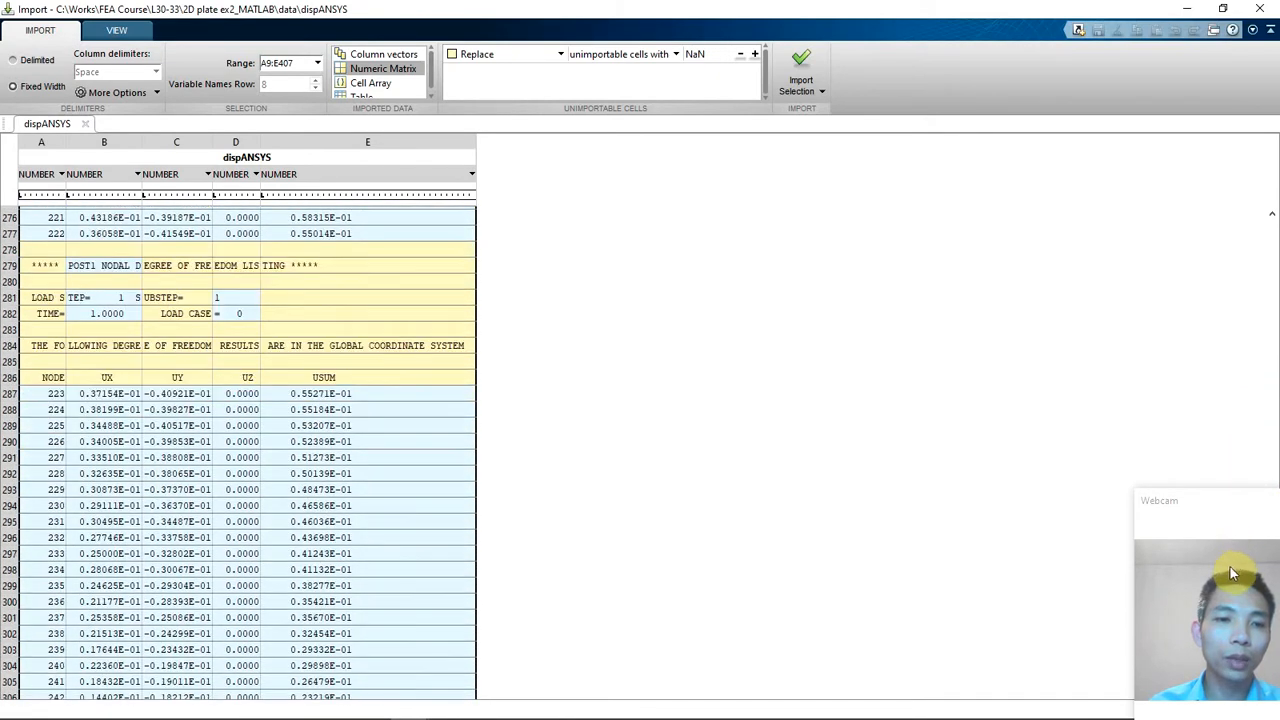
{"action": "scroll", "scroll_direction": "down", "scroll_amount": 3}
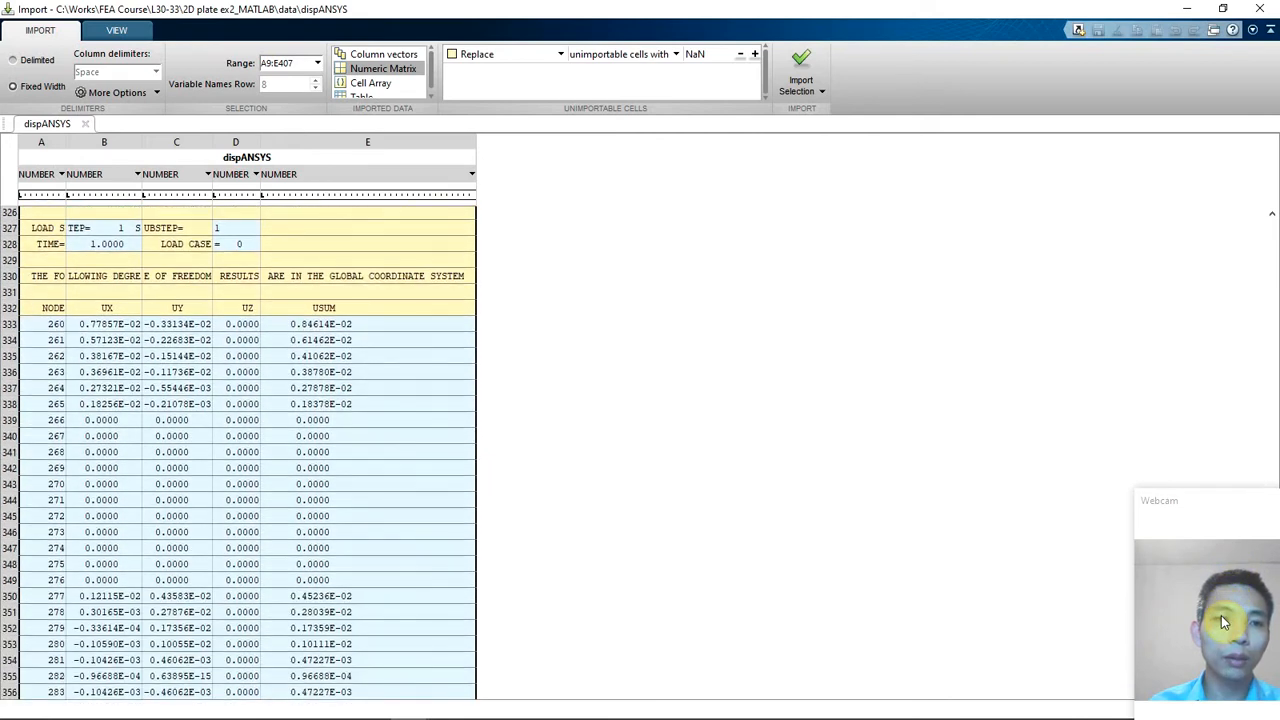
{"action": "scroll", "scroll_direction": "down", "scroll_amount": 3}
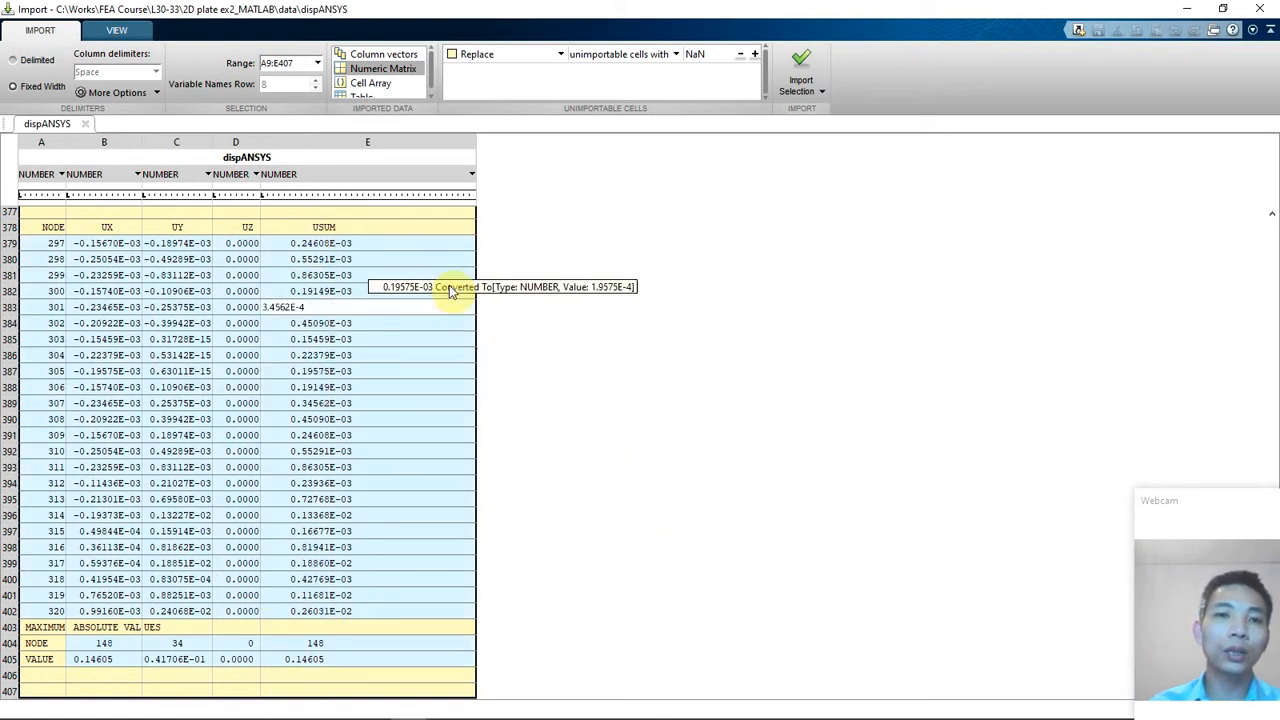
{"action": "mouse_move", "coordinate": [348, 254]}
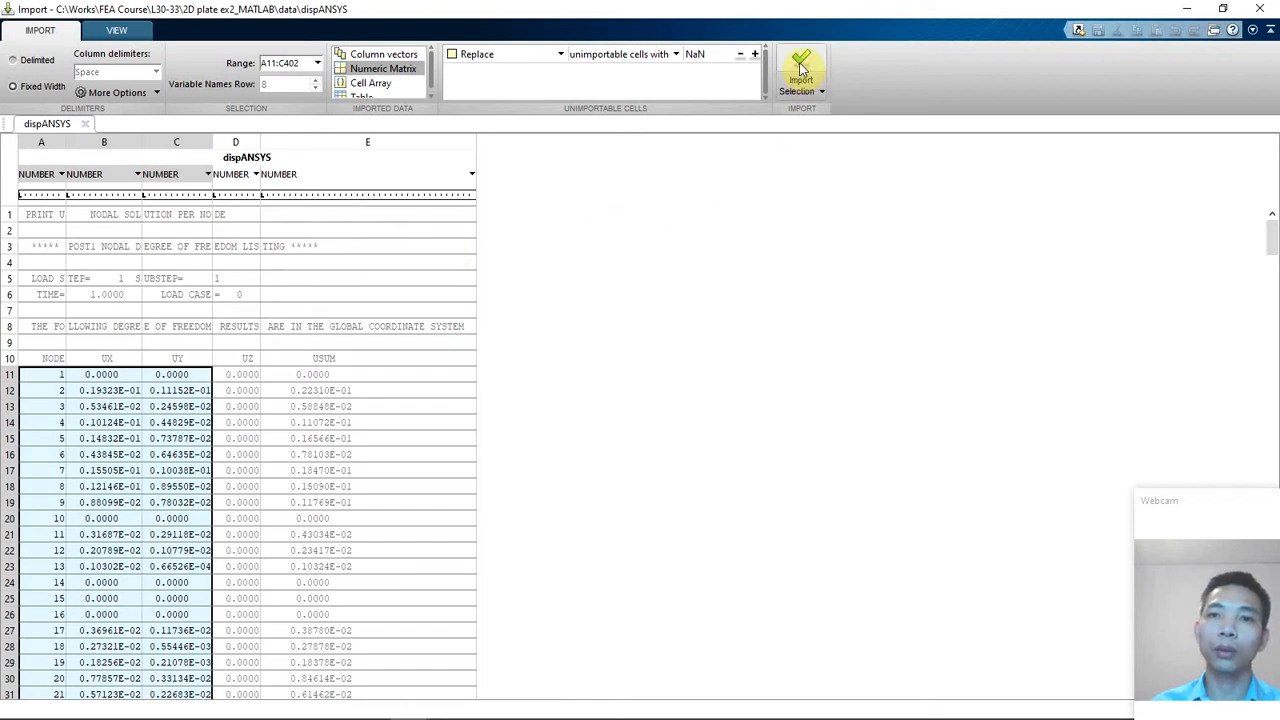
Import range A11:C402 as the 392×3 numeric matrix dispANSYS
{"action": "left_click", "coordinate": [800, 60]}
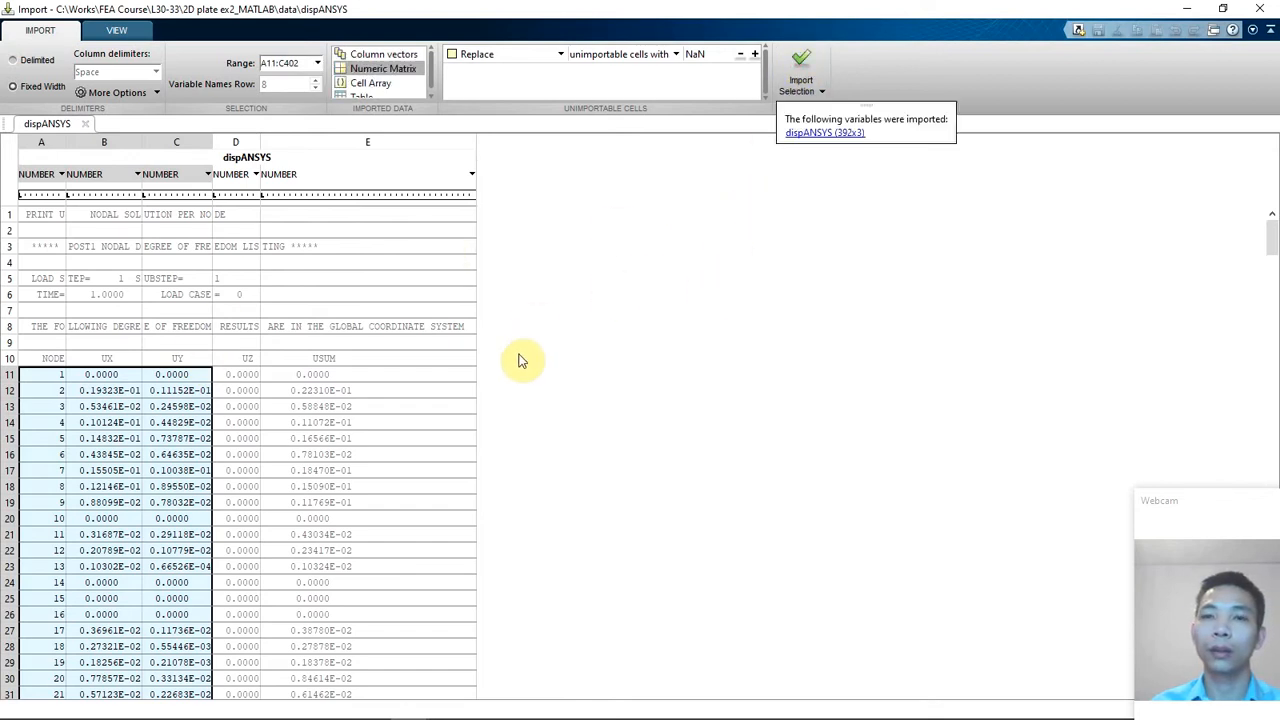
{"action": "mouse_move", "coordinate": [816, 140]}
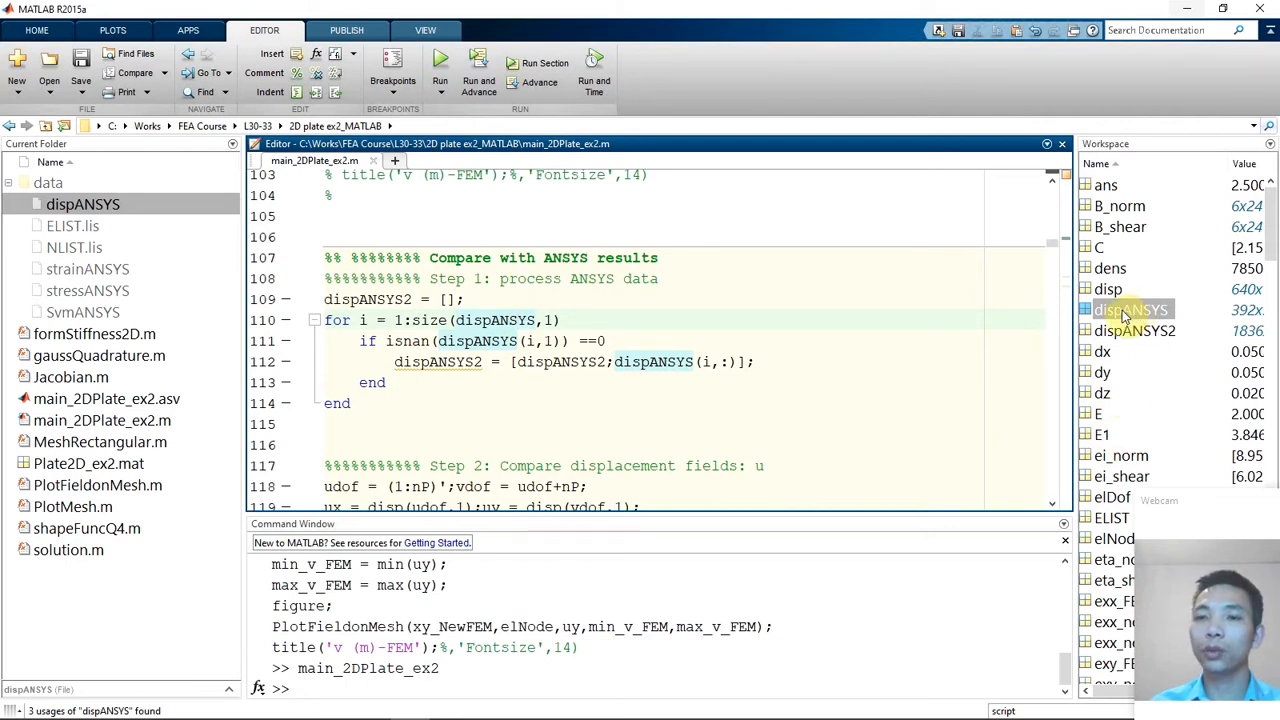
Review the 392×3 dispANSYS matrix and its NaN separator rows, then return to the script
{"action": "double_click", "coordinate": [1132, 308]}
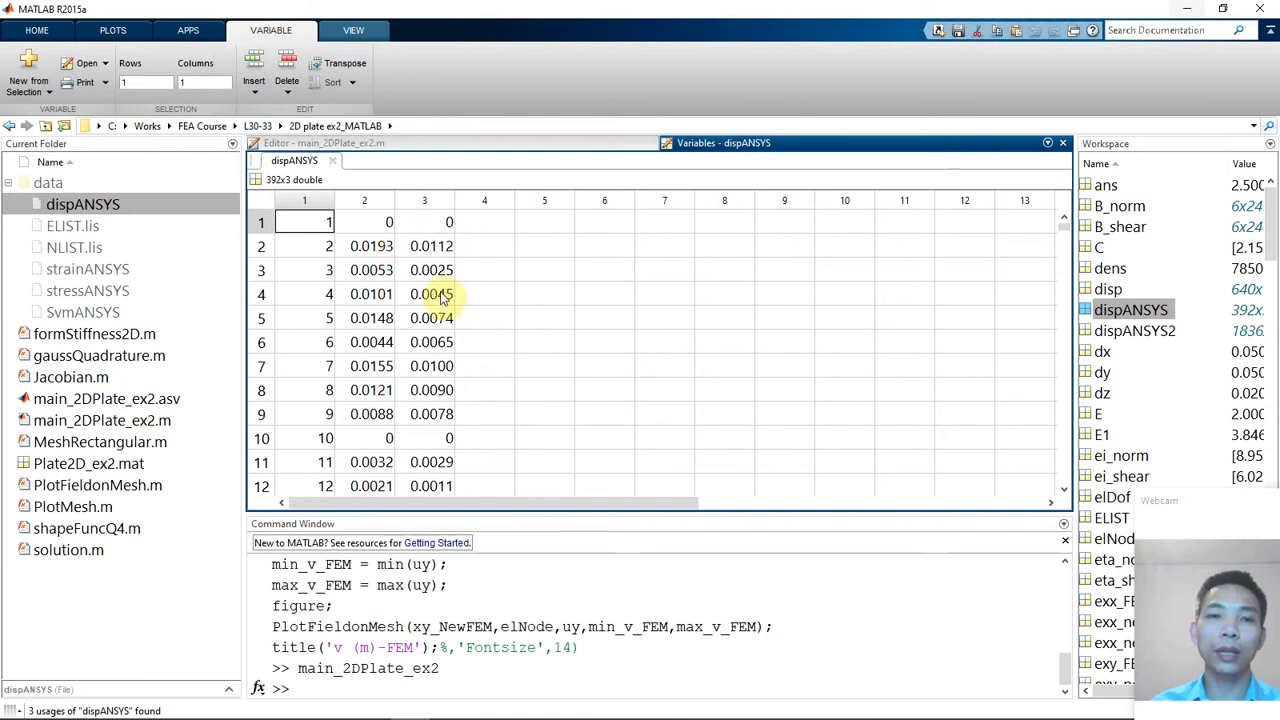
{"action": "scroll", "scroll_direction": "down", "scroll_amount": 3}
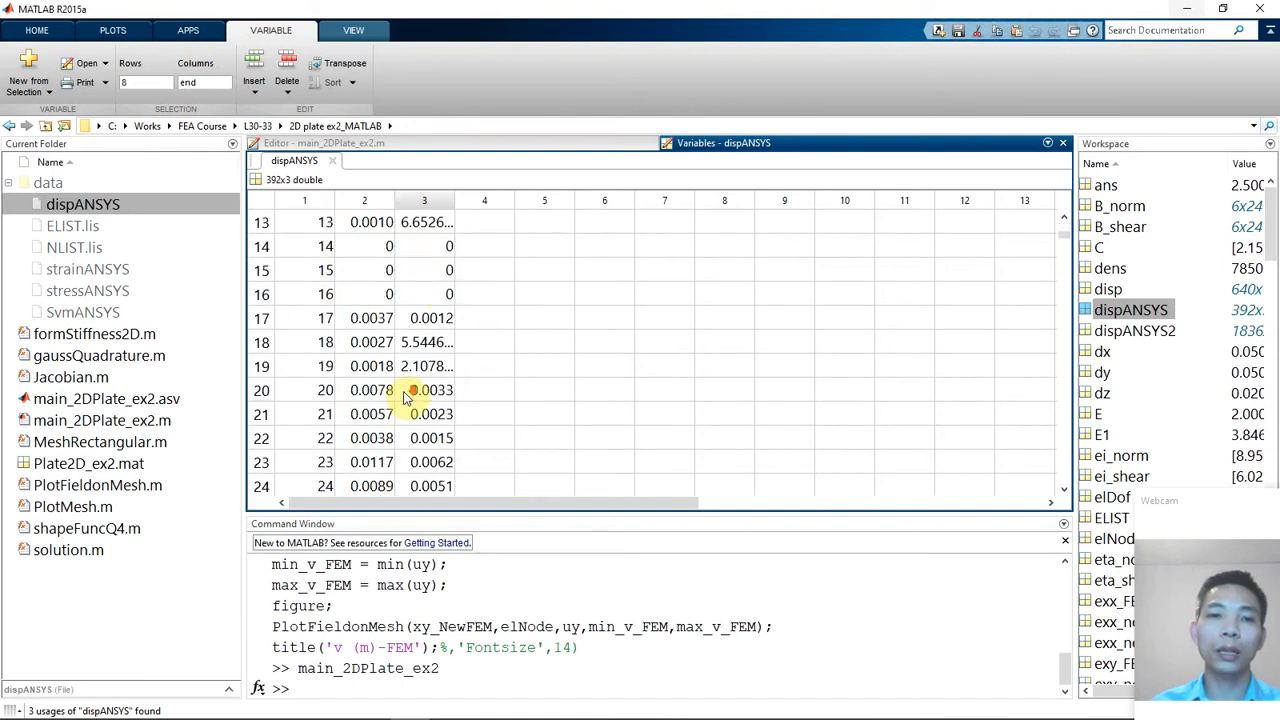
{"action": "scroll", "scroll_direction": "down", "scroll_amount": 3}
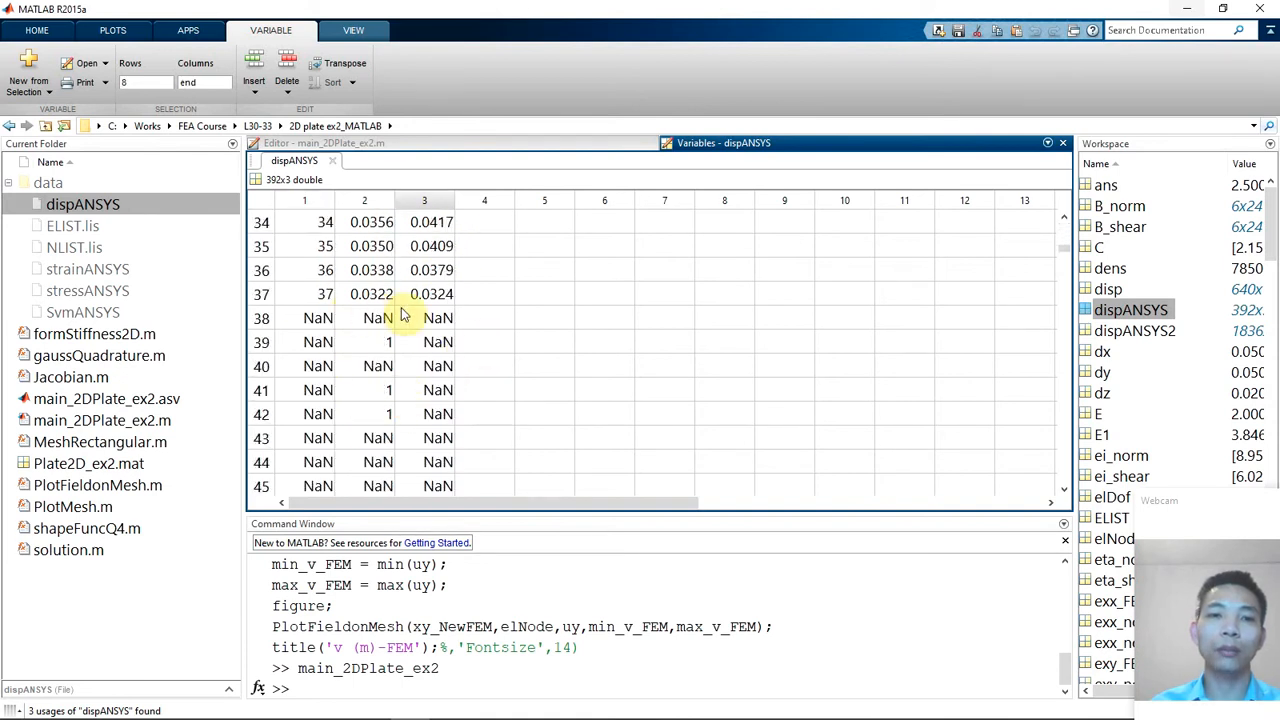
{"action": "scroll", "scroll_direction": "down", "scroll_amount": 3}
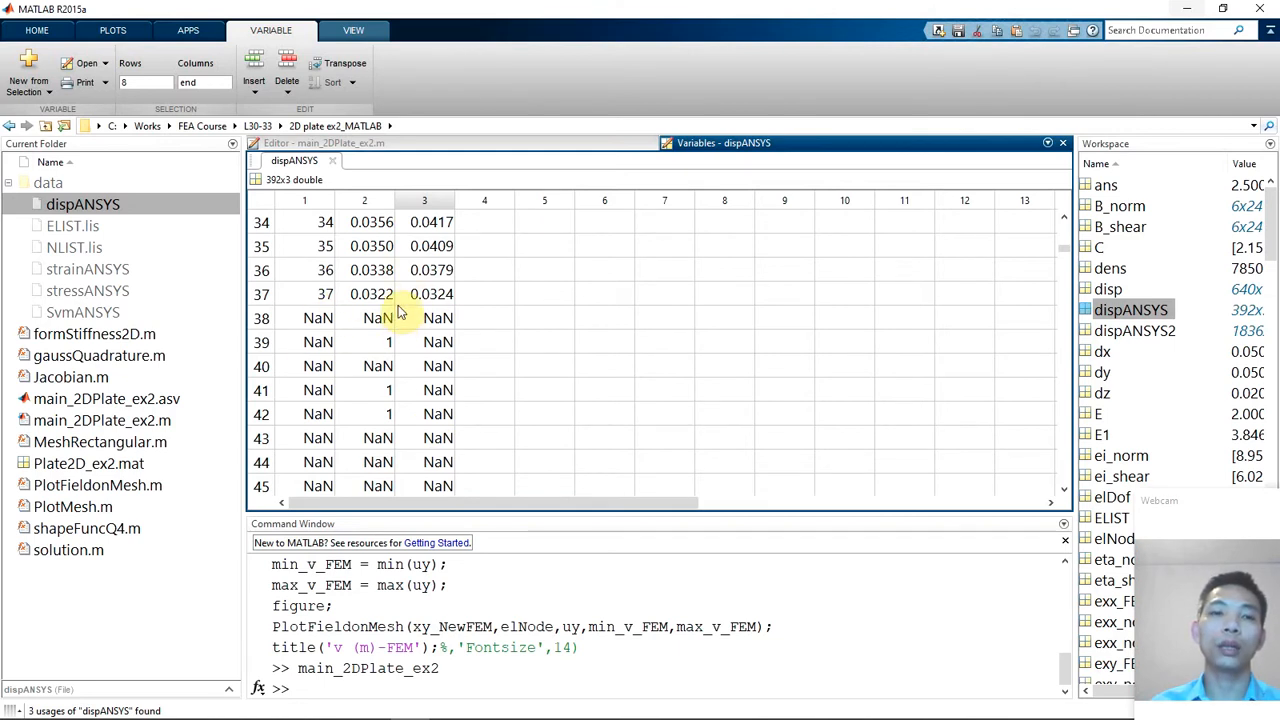
{"action": "mouse_move", "coordinate": [404, 364]}
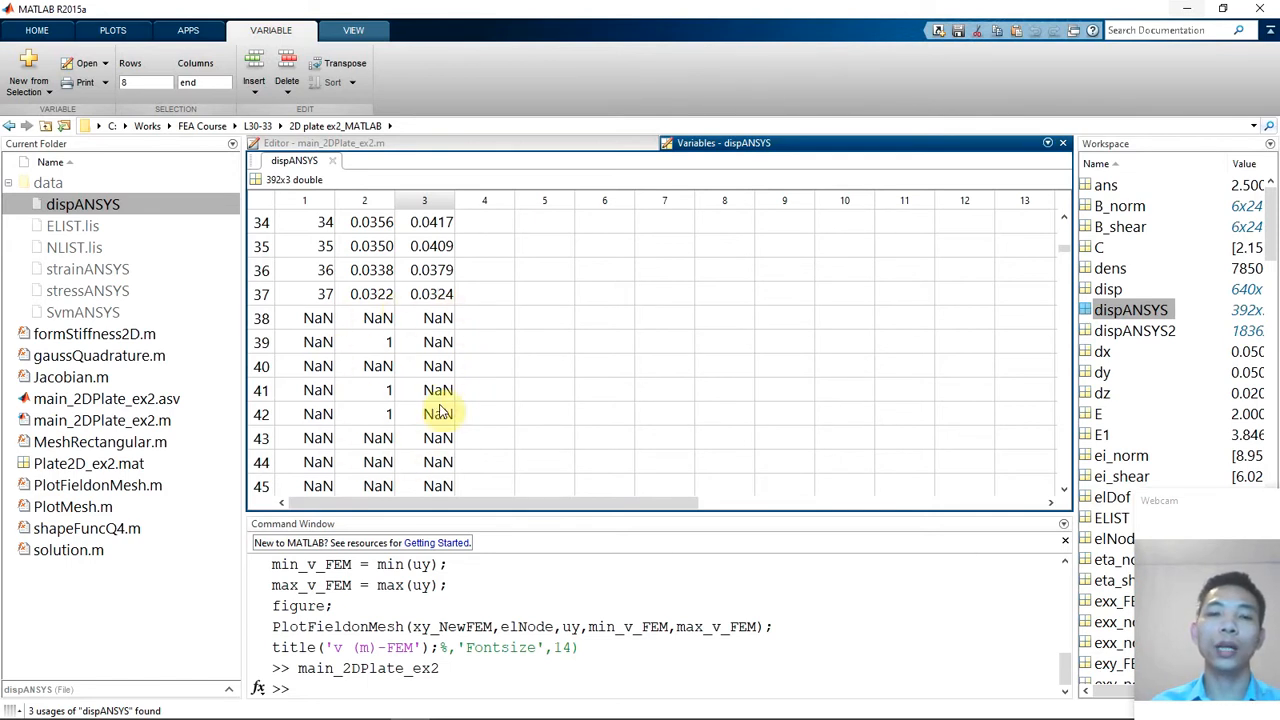
{"action": "mouse_move", "coordinate": [368, 438]}
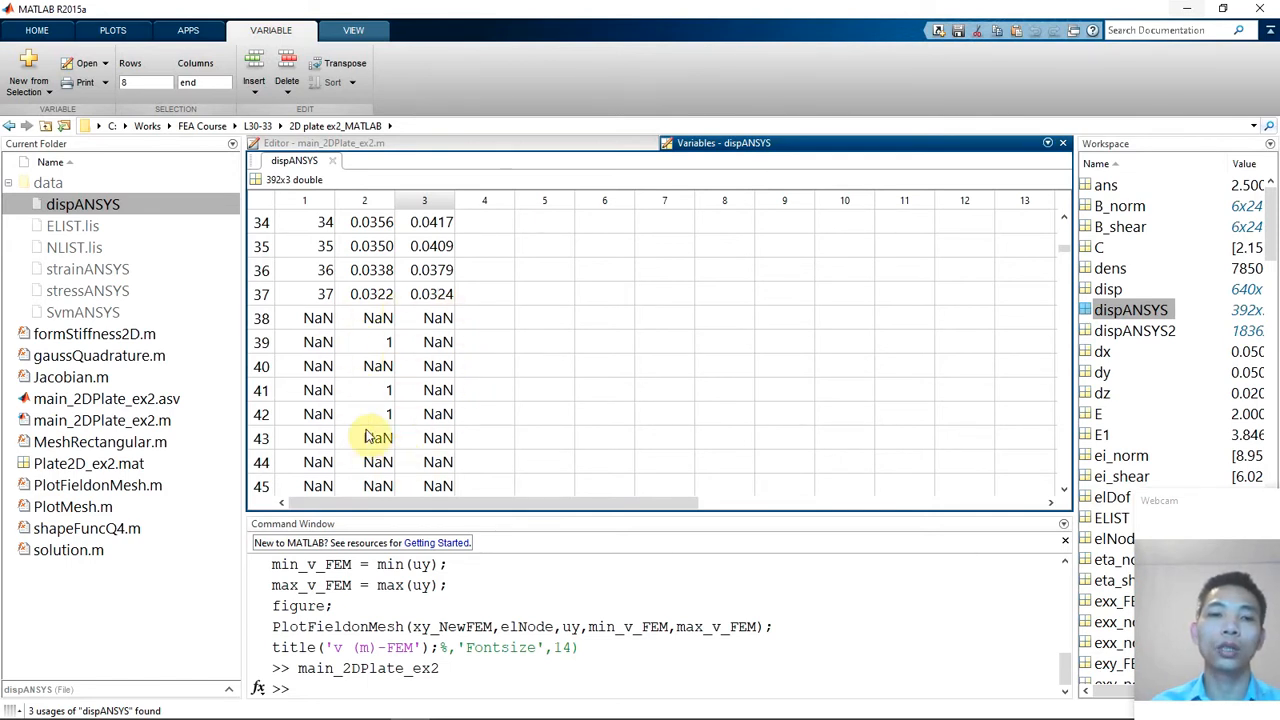
{"action": "mouse_move", "coordinate": [284, 468]}
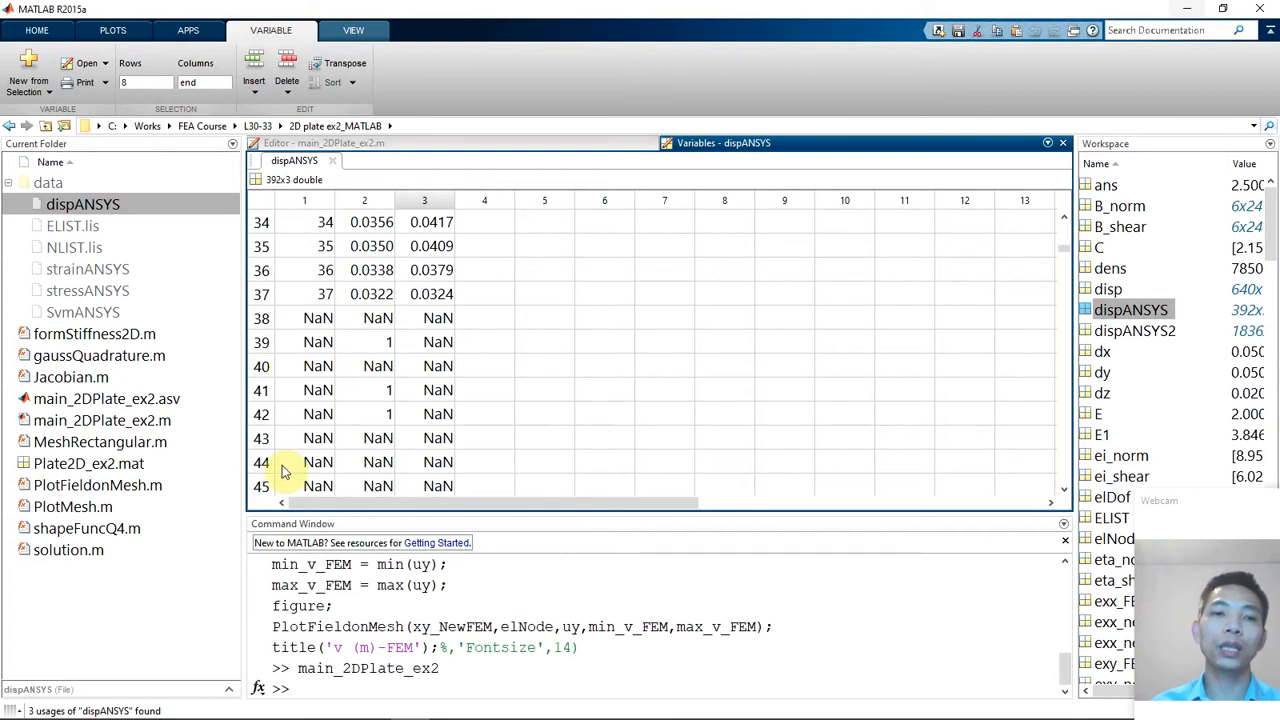
{"action": "scroll", "scroll_direction": "down", "scroll_amount": 3}
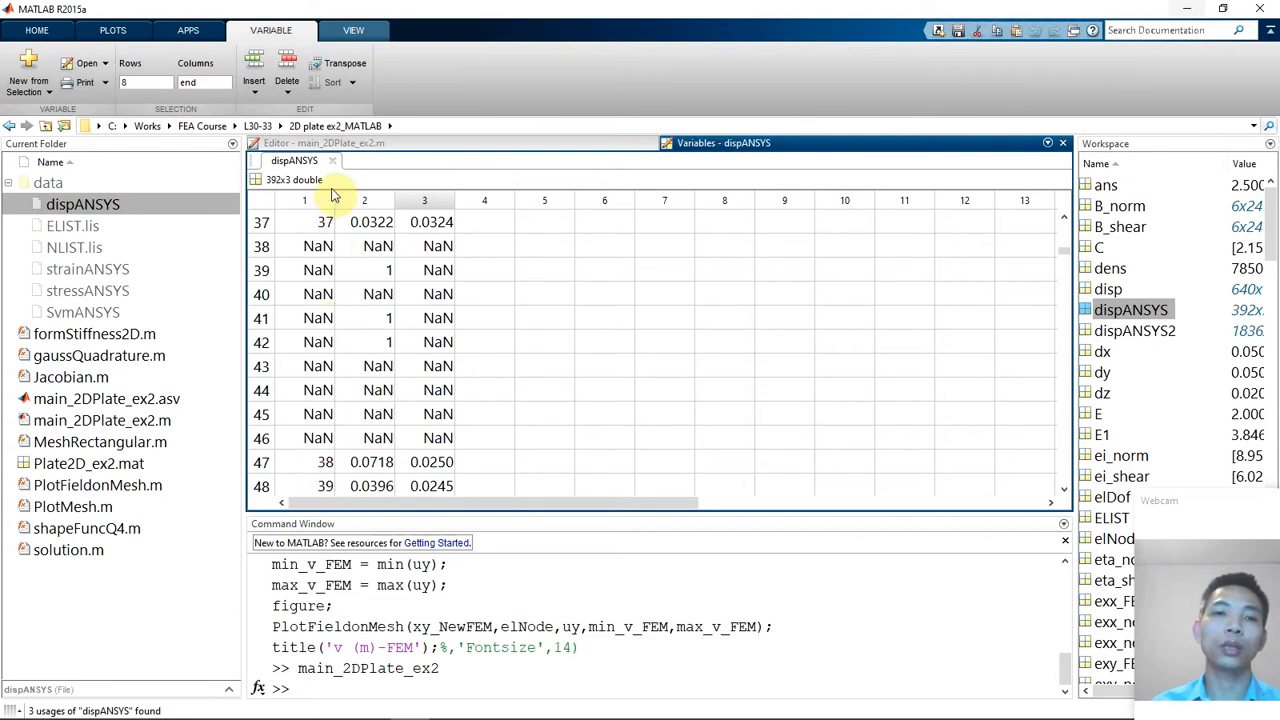
{"action": "scroll", "scroll_direction": "down", "scroll_amount": 3}
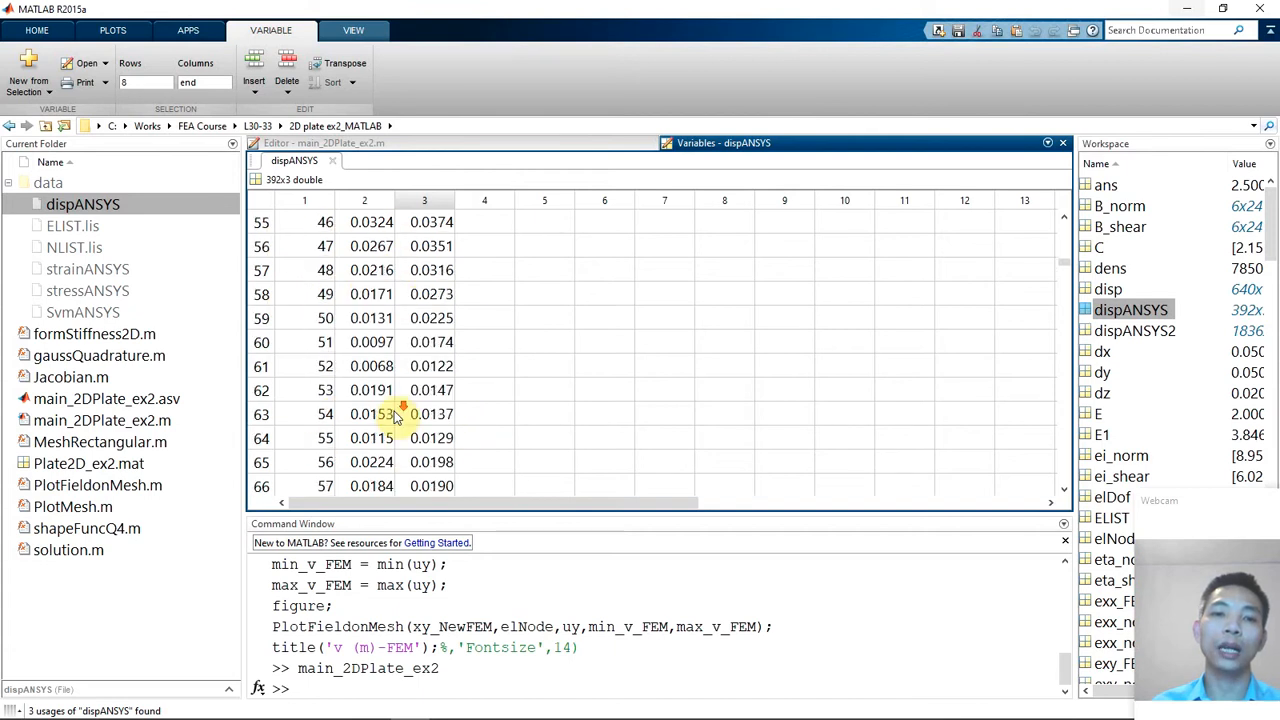
{"action": "scroll", "scroll_direction": "down", "scroll_amount": 3}
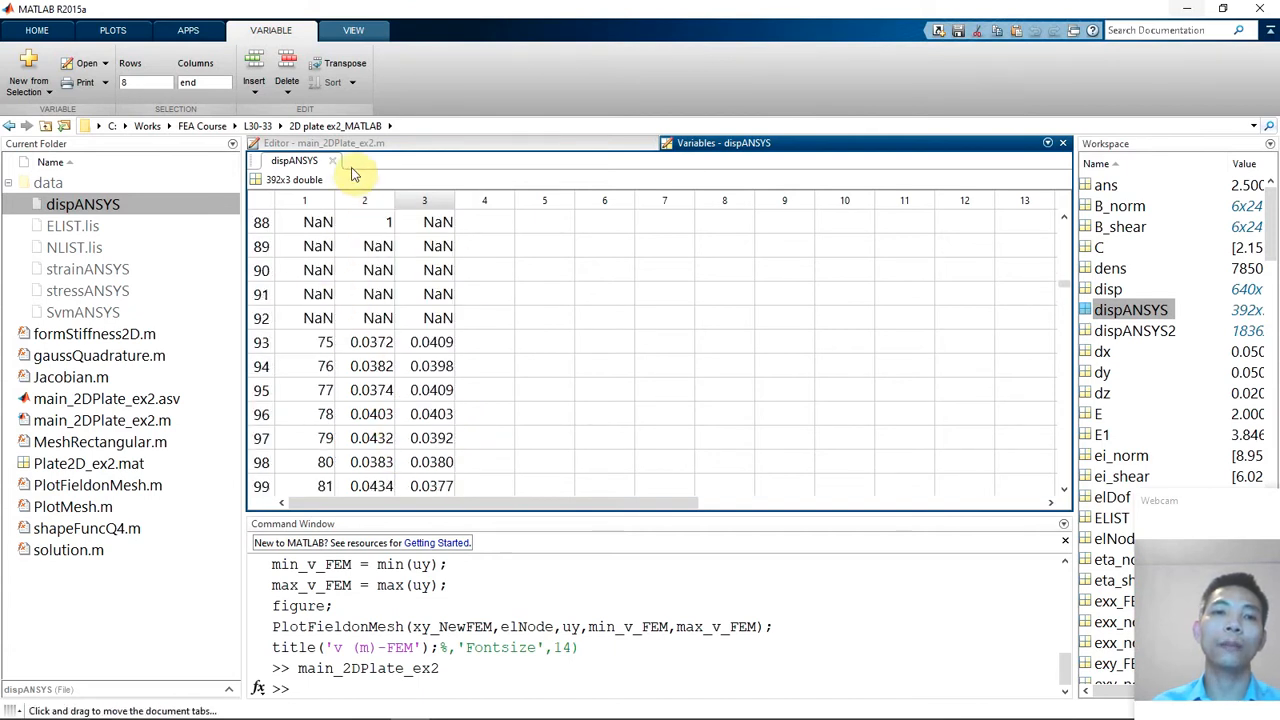
{"action": "left_click", "coordinate": [306, 160]}
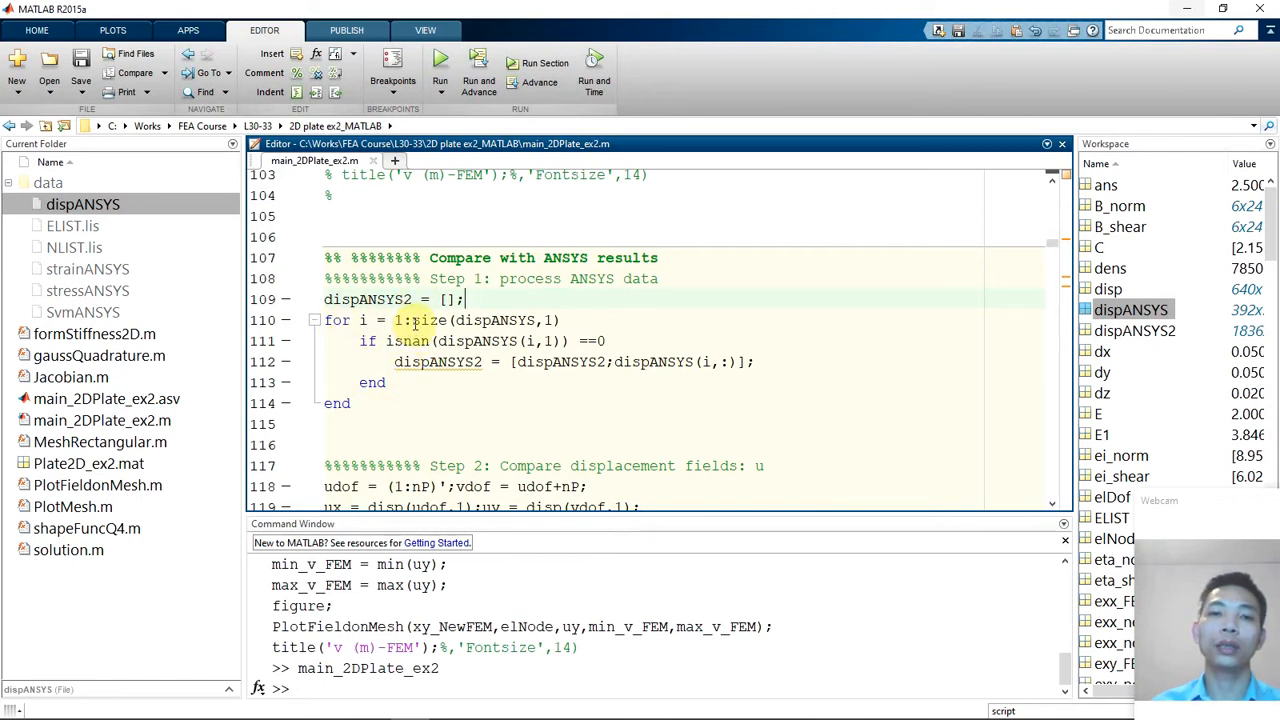
Evaluate size(dispANSYS,1) and tidy the isnan condition in the Step 1 NaN-removal loop
{"action": "double_click", "coordinate": [428, 320]}
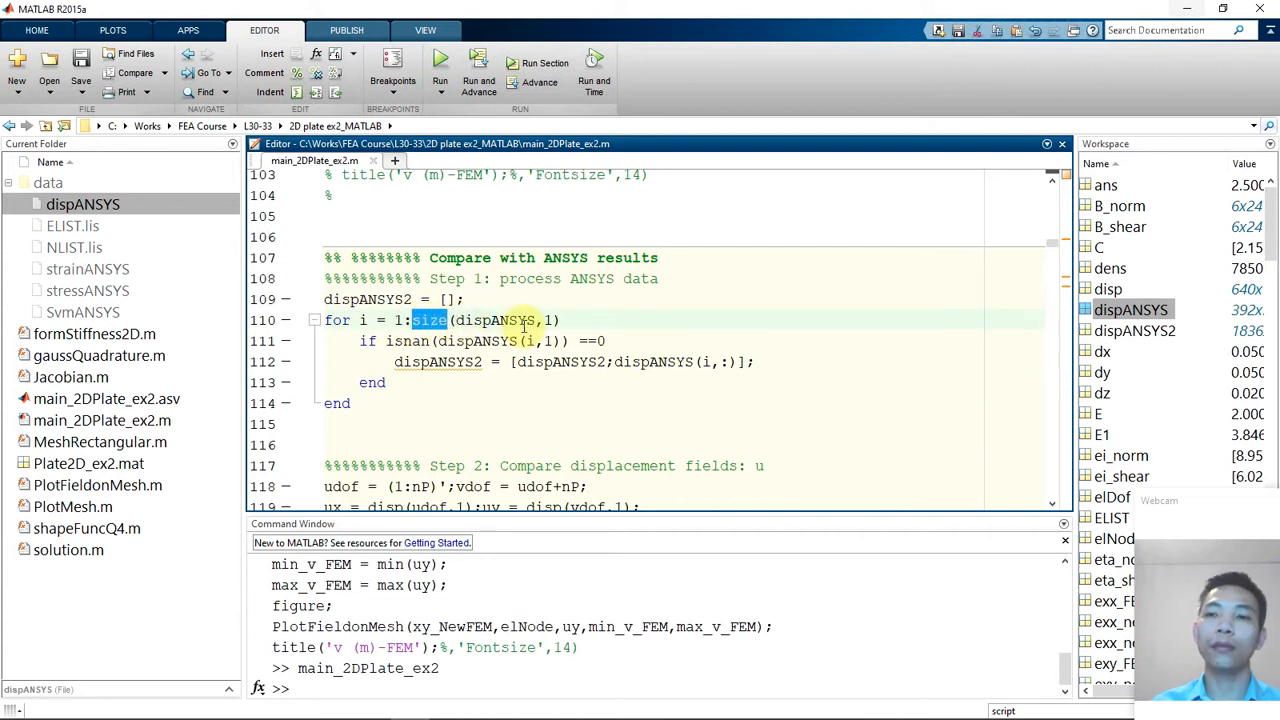
{"action": "mouse_move", "coordinate": [716, 362]}
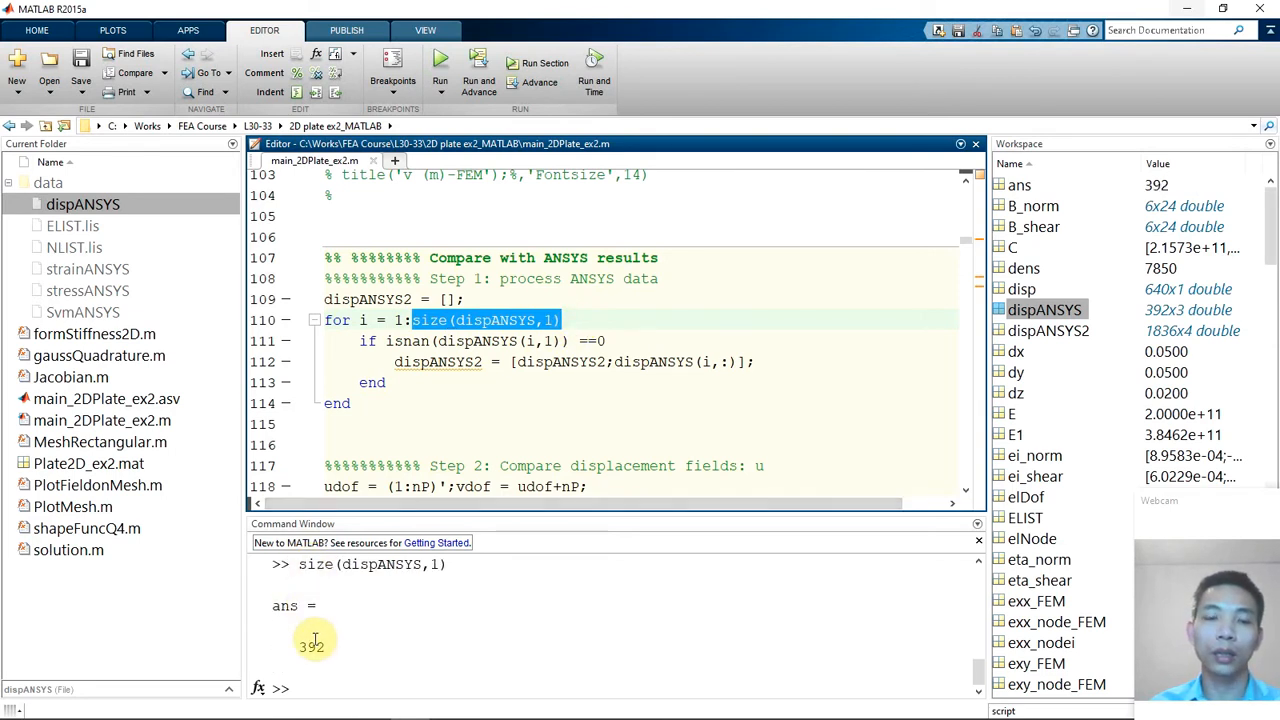
{"action": "left_click", "coordinate": [368, 320]}
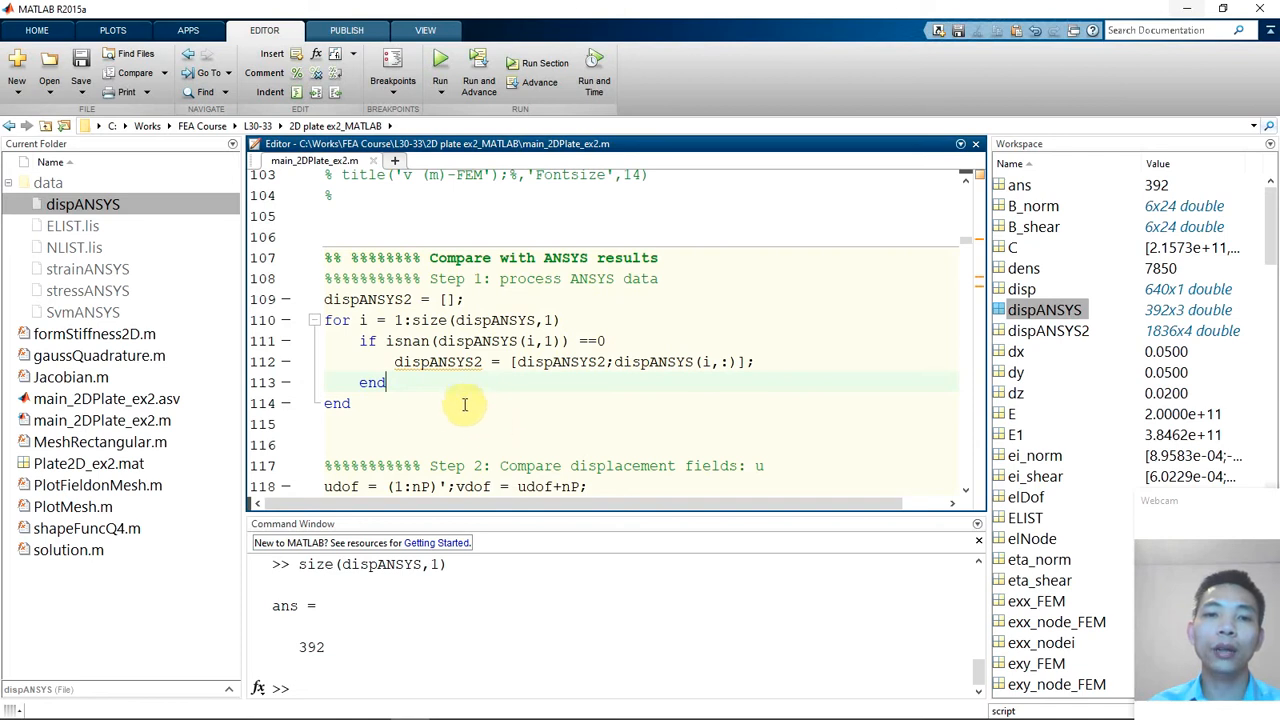
{"action": "left_click", "coordinate": [1044, 308]}
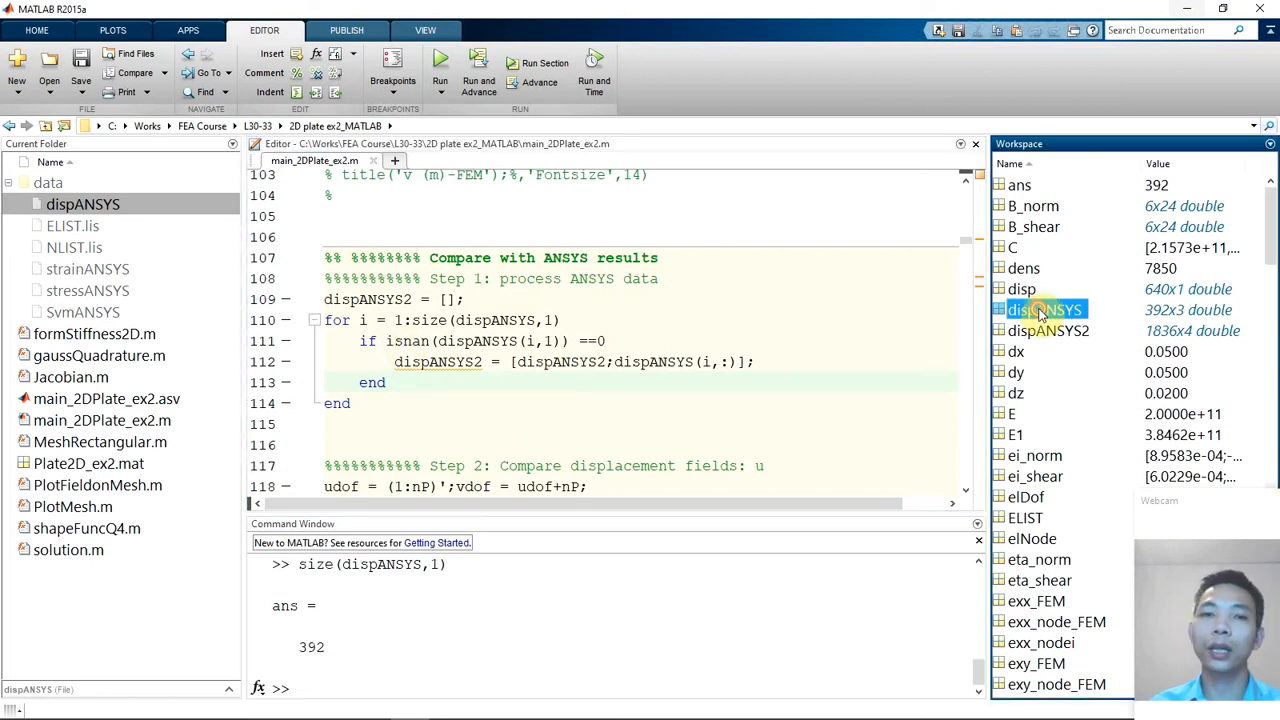
{"action": "double_click", "coordinate": [1040, 308]}
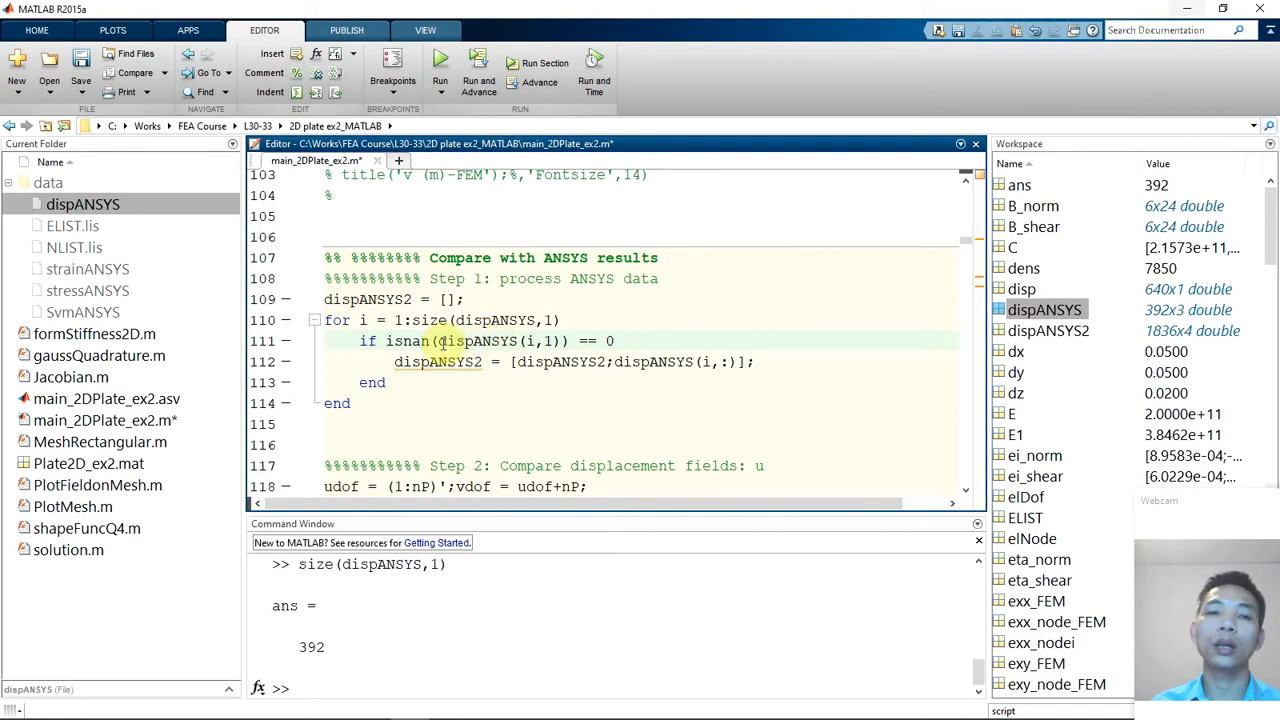
{"action": "double_click", "coordinate": [408, 340]}
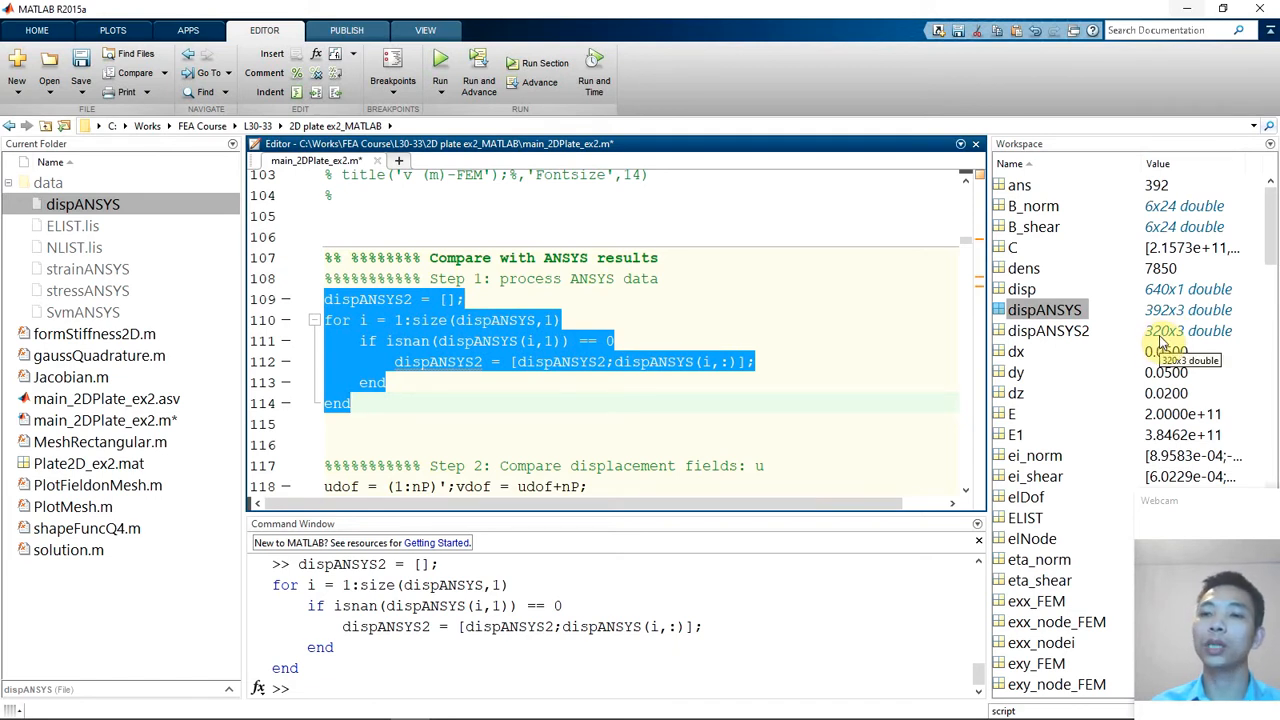
Inspect the cleaned 320×3 dispANSYS2 matrix for NaN rows, then return to the script
{"action": "double_click", "coordinate": [1050, 332]}
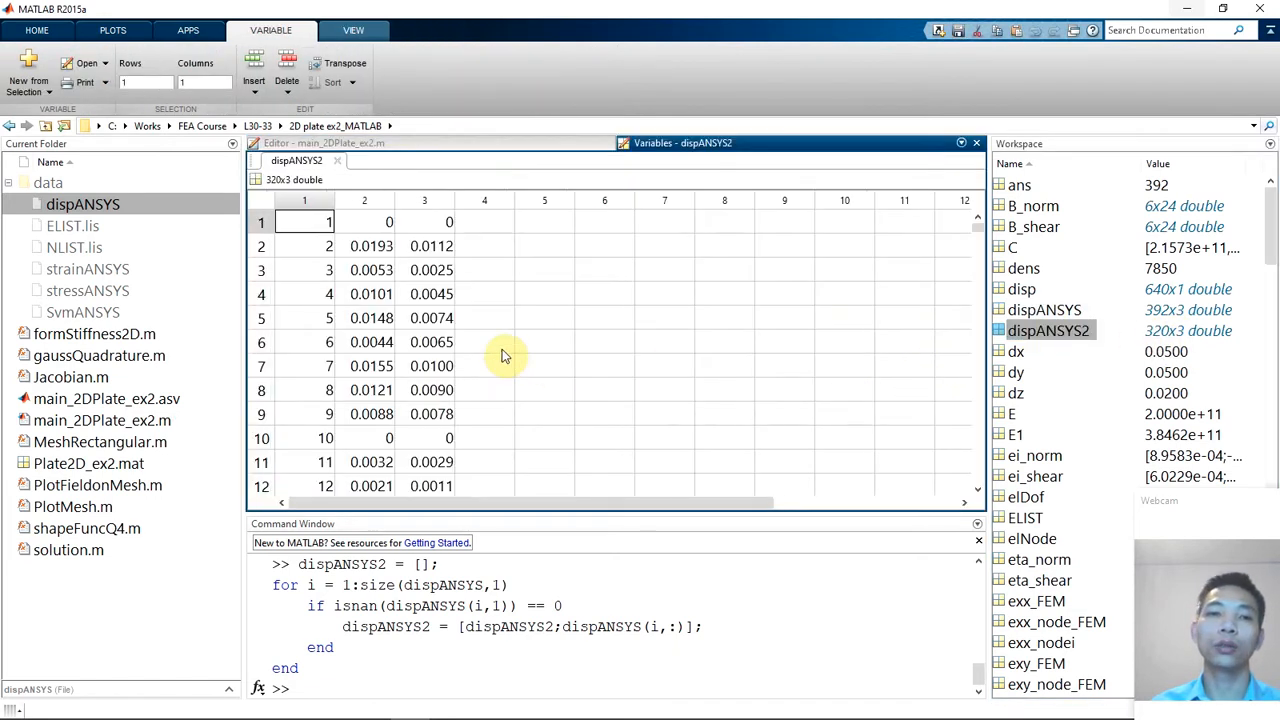
{"action": "scroll", "scroll_direction": "down", "scroll_amount": 3}
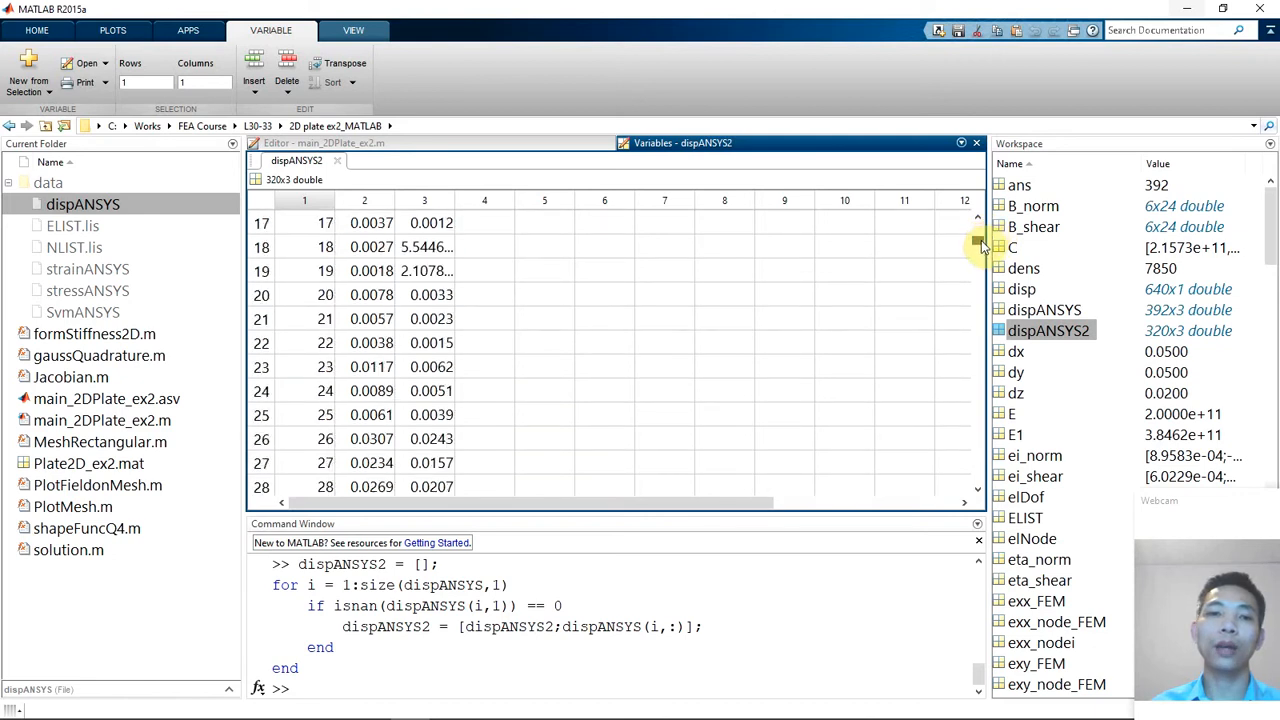
{"action": "scroll", "scroll_direction": "down", "scroll_amount": 3}
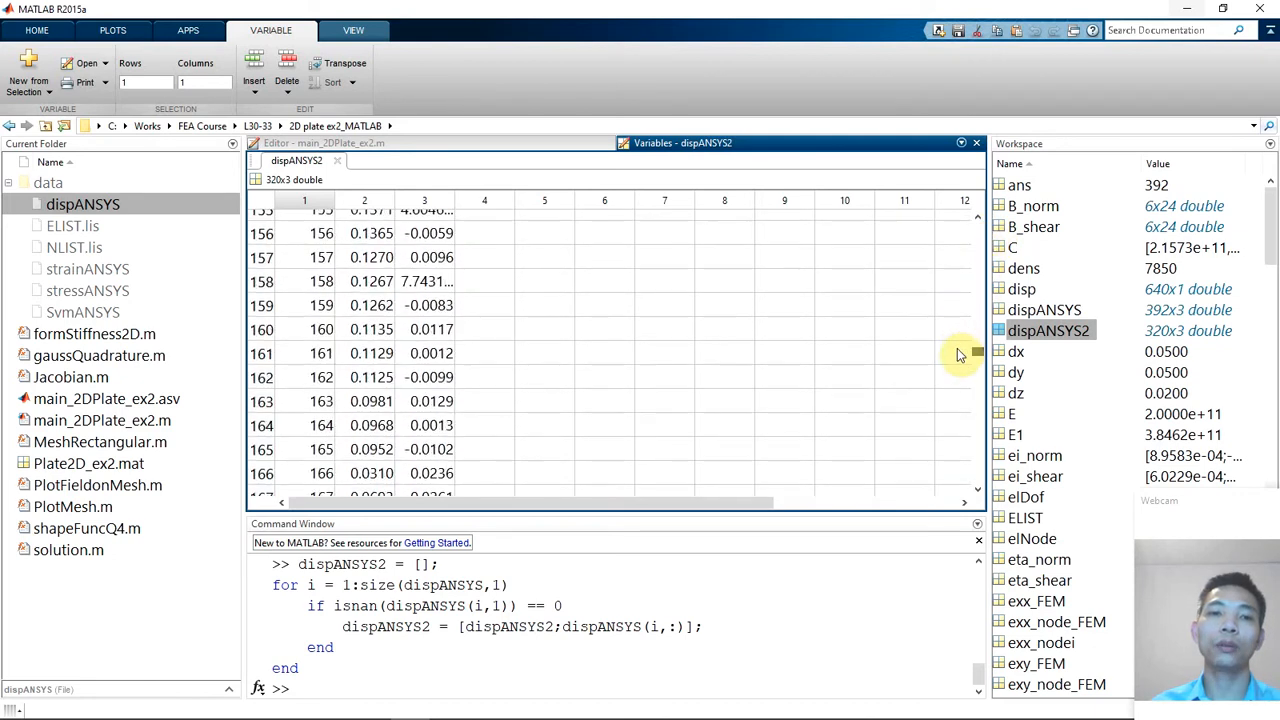
{"action": "scroll", "scroll_direction": "down", "scroll_amount": 3}
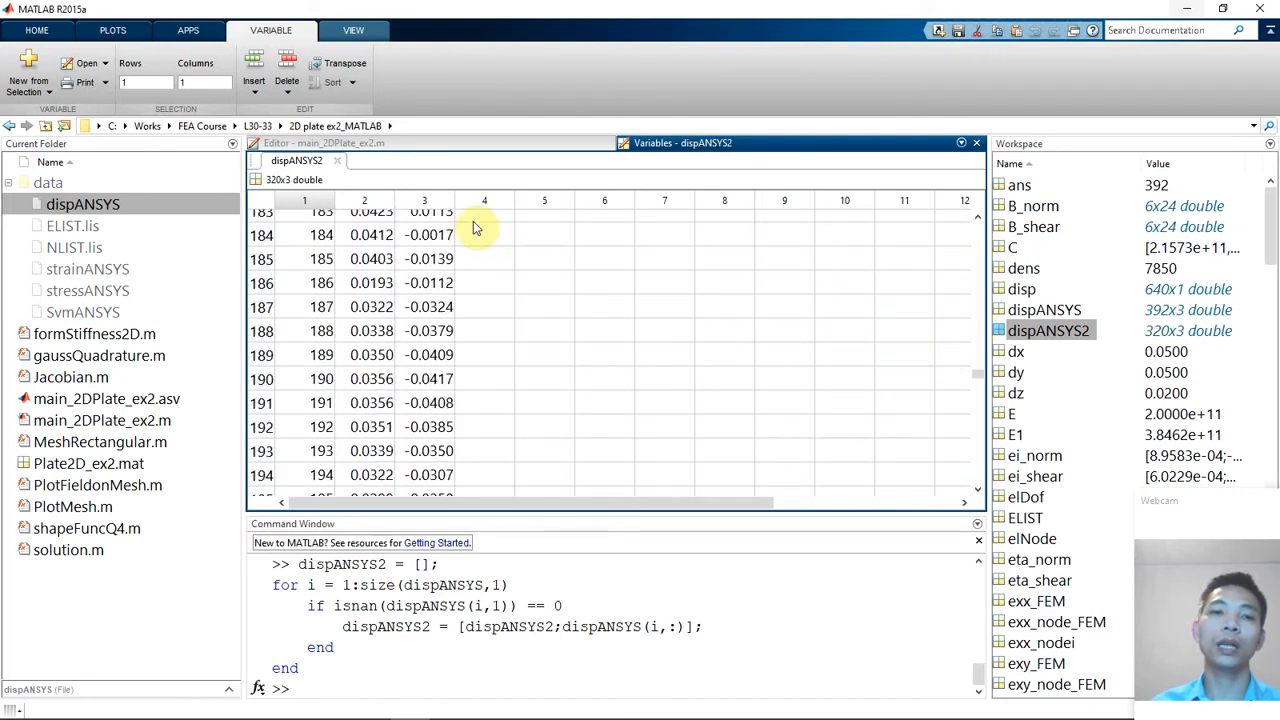
{"action": "left_click", "coordinate": [364, 200]}
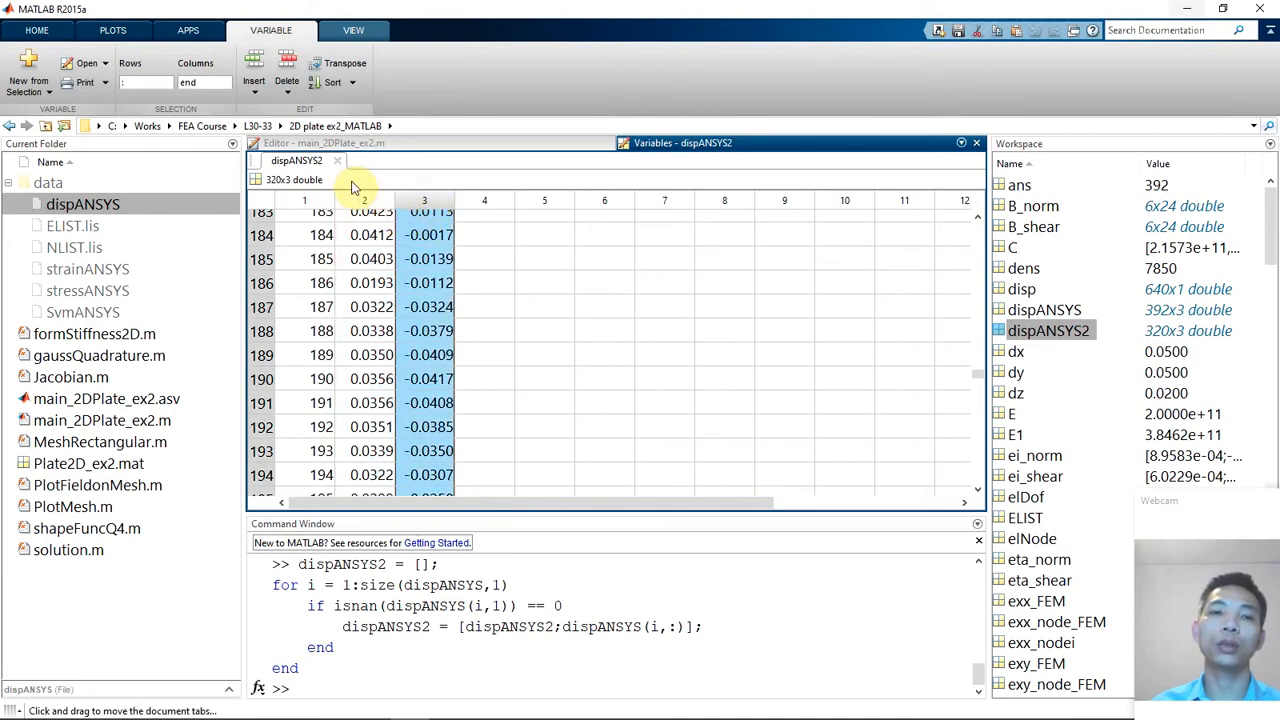
{"action": "left_click", "coordinate": [304, 160]}
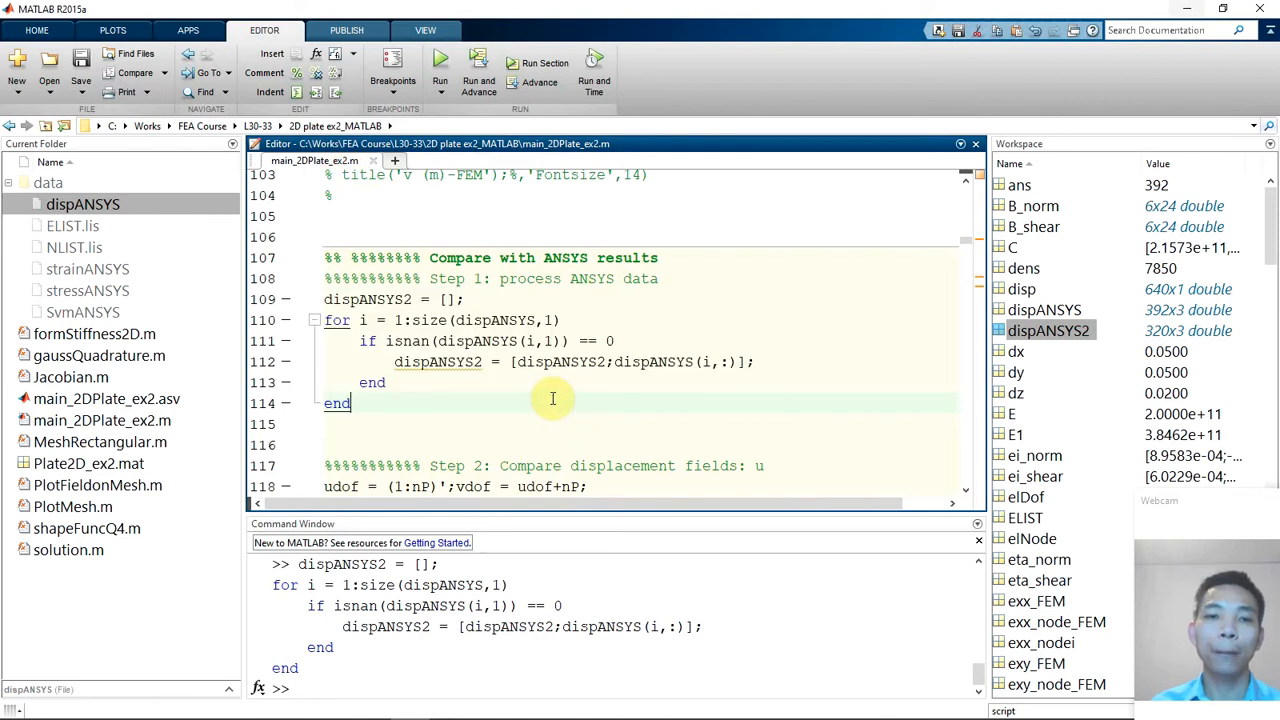
Move 'uy = disp(vdof,1);' onto its own line below the ux assignment in Step 2
{"action": "scroll", "scroll_direction": "down", "scroll_amount": 3}
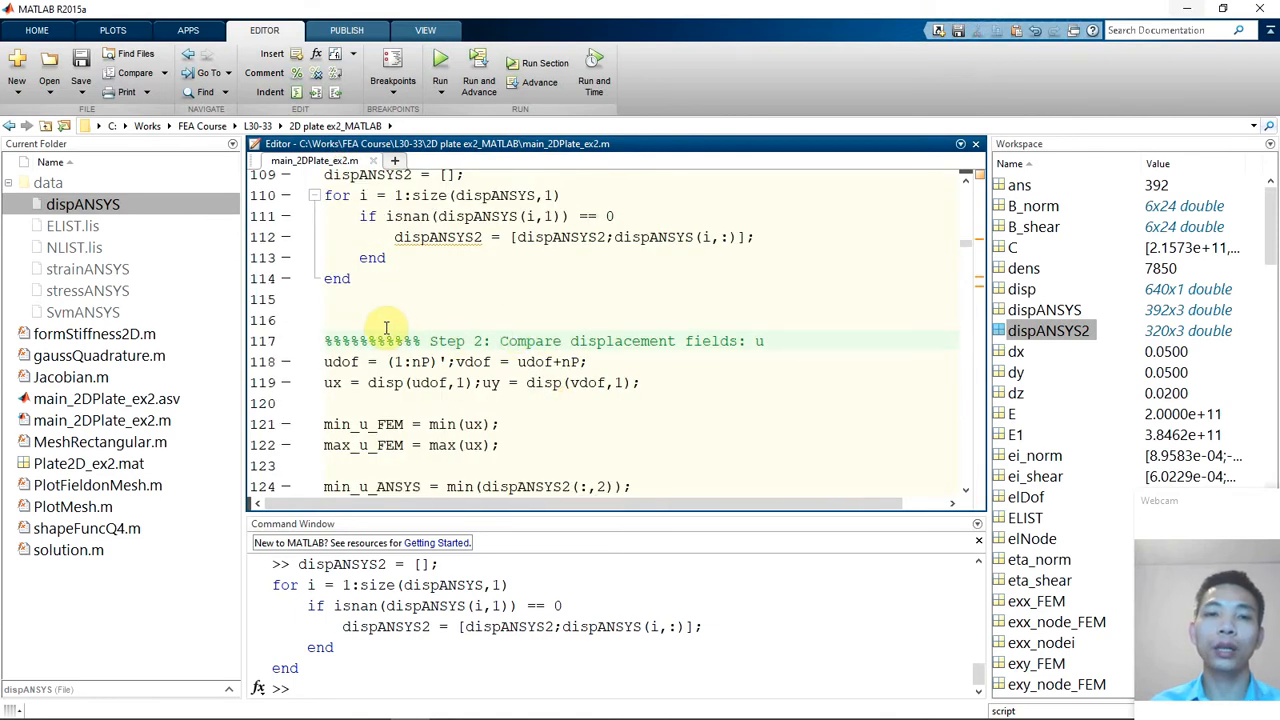
{"action": "mouse_move", "coordinate": [712, 378]}
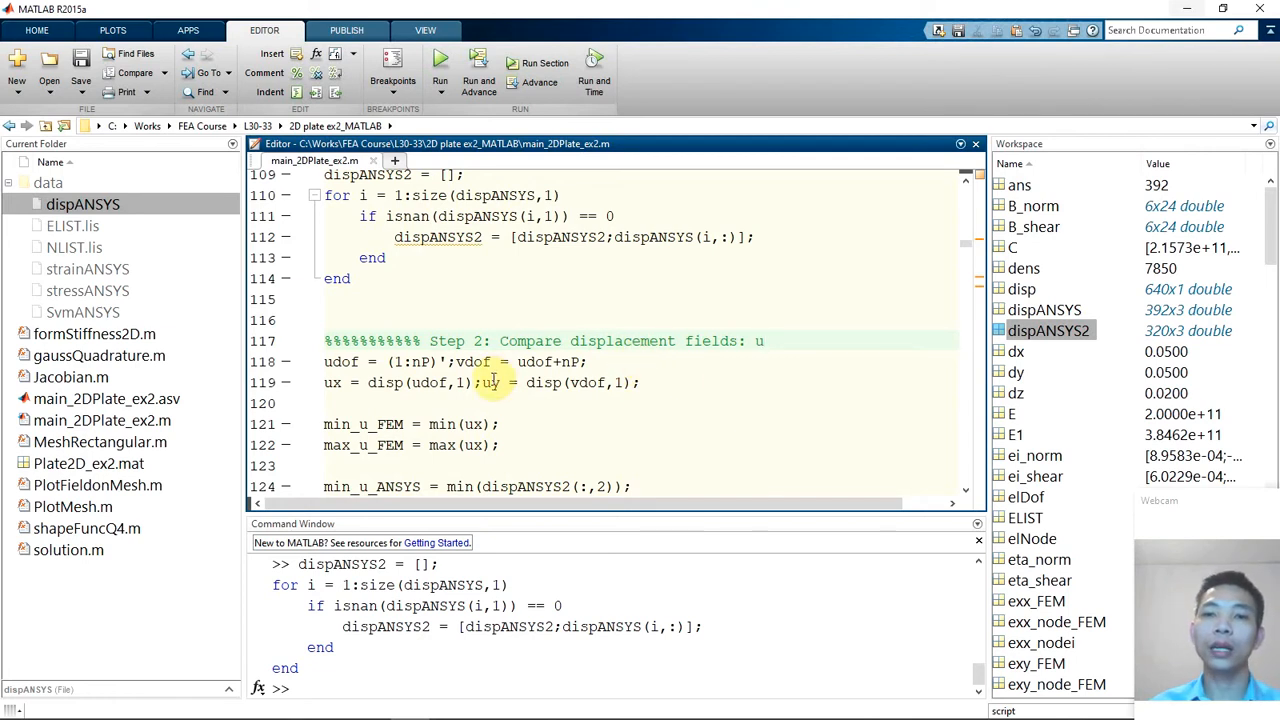
{"action": "mouse_move", "coordinate": [946, 338]}
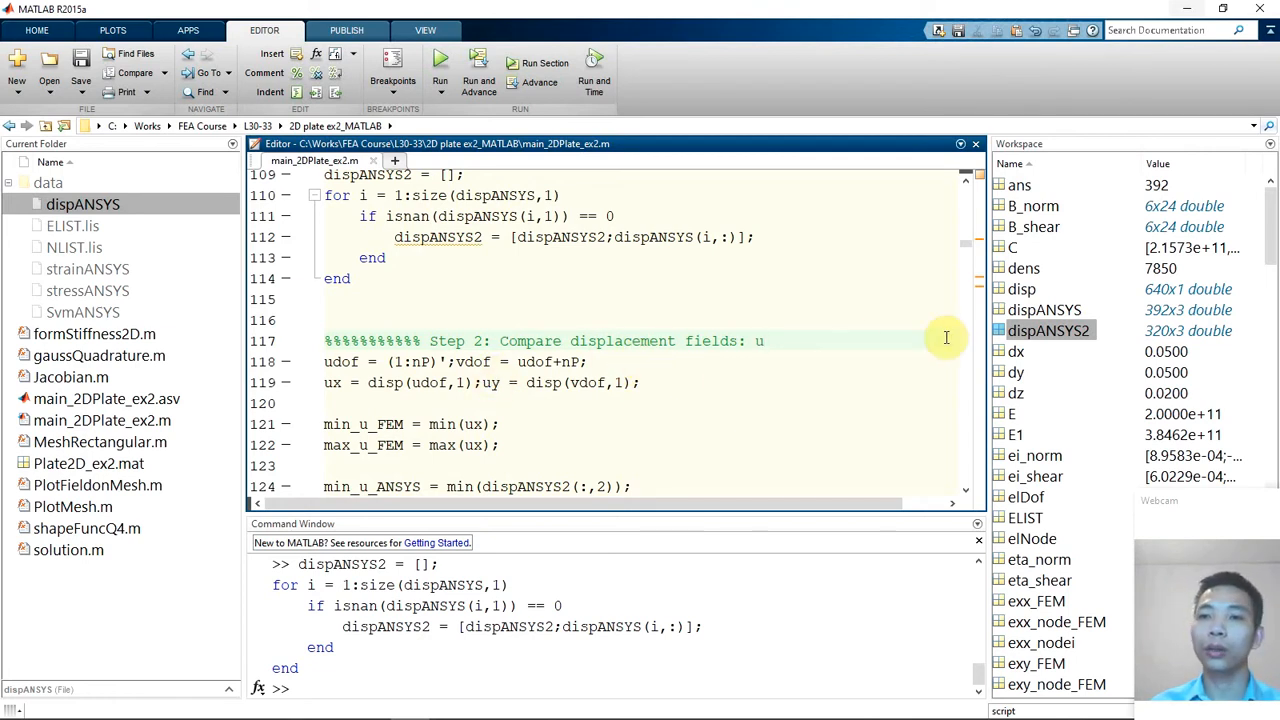
{"action": "left_click", "coordinate": [1022, 288]}
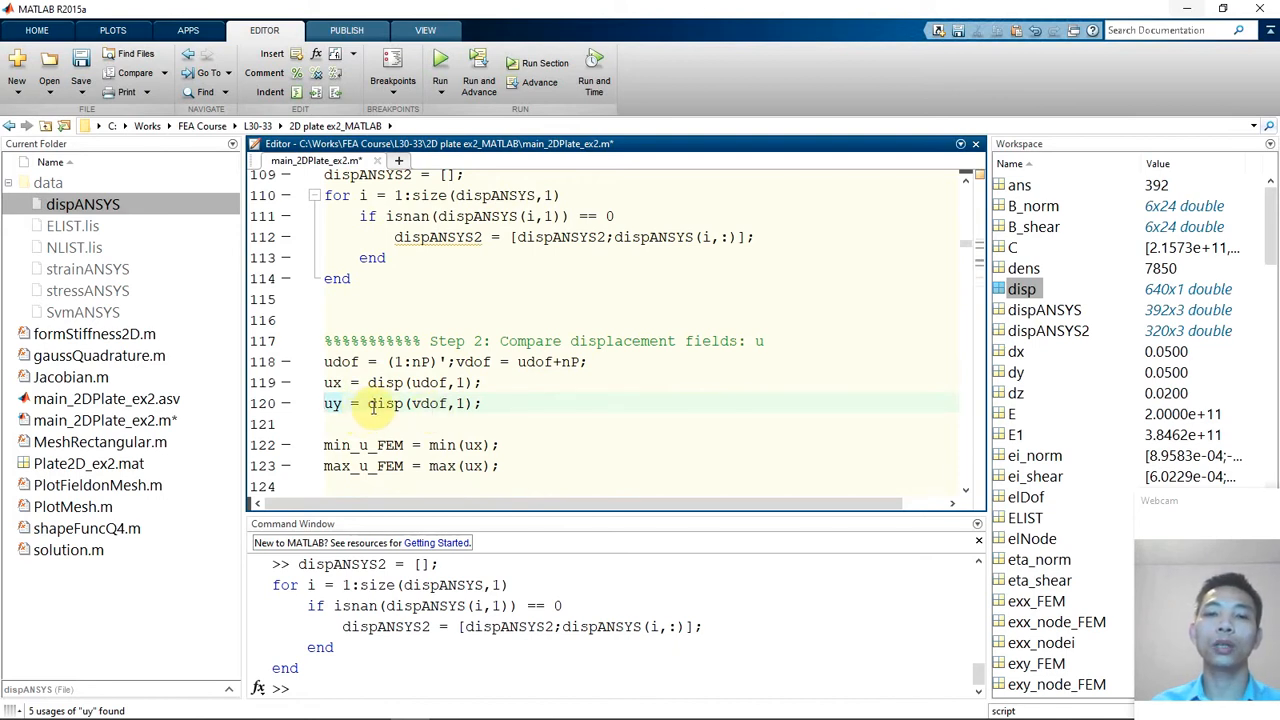
{"action": "mouse_move", "coordinate": [882, 420]}
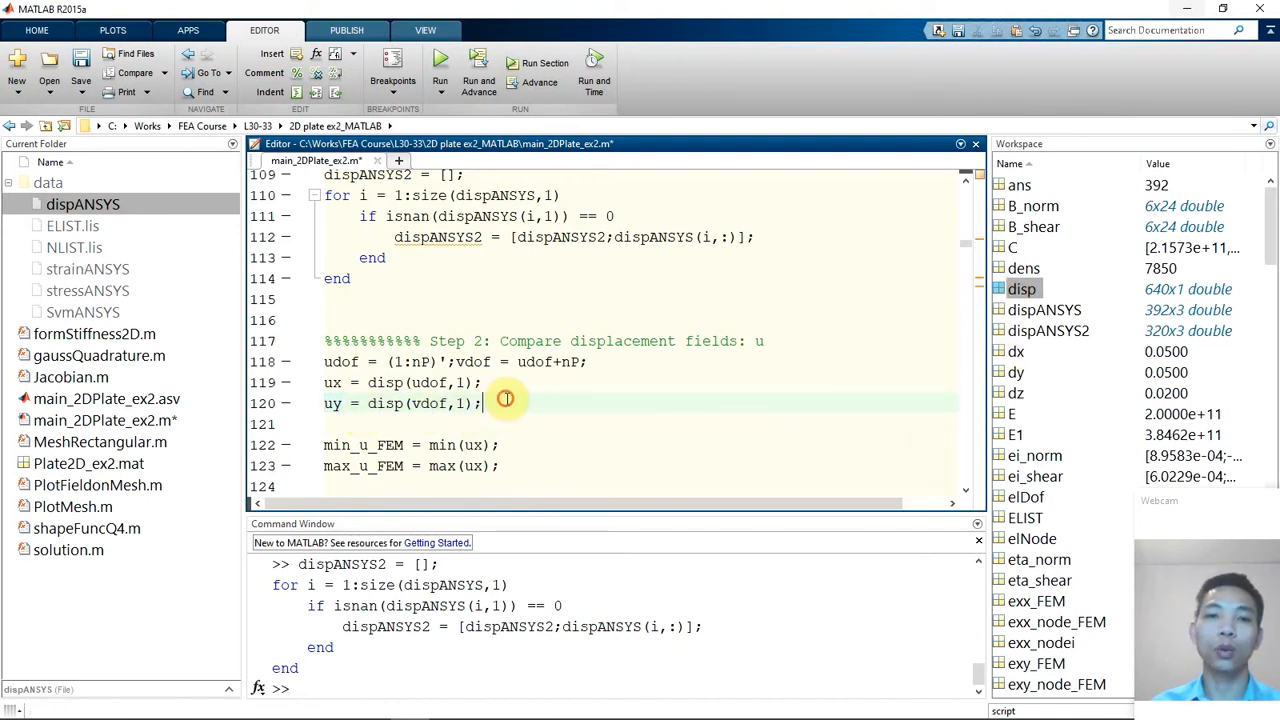
{"action": "scroll", "scroll_direction": "down", "scroll_amount": 3}
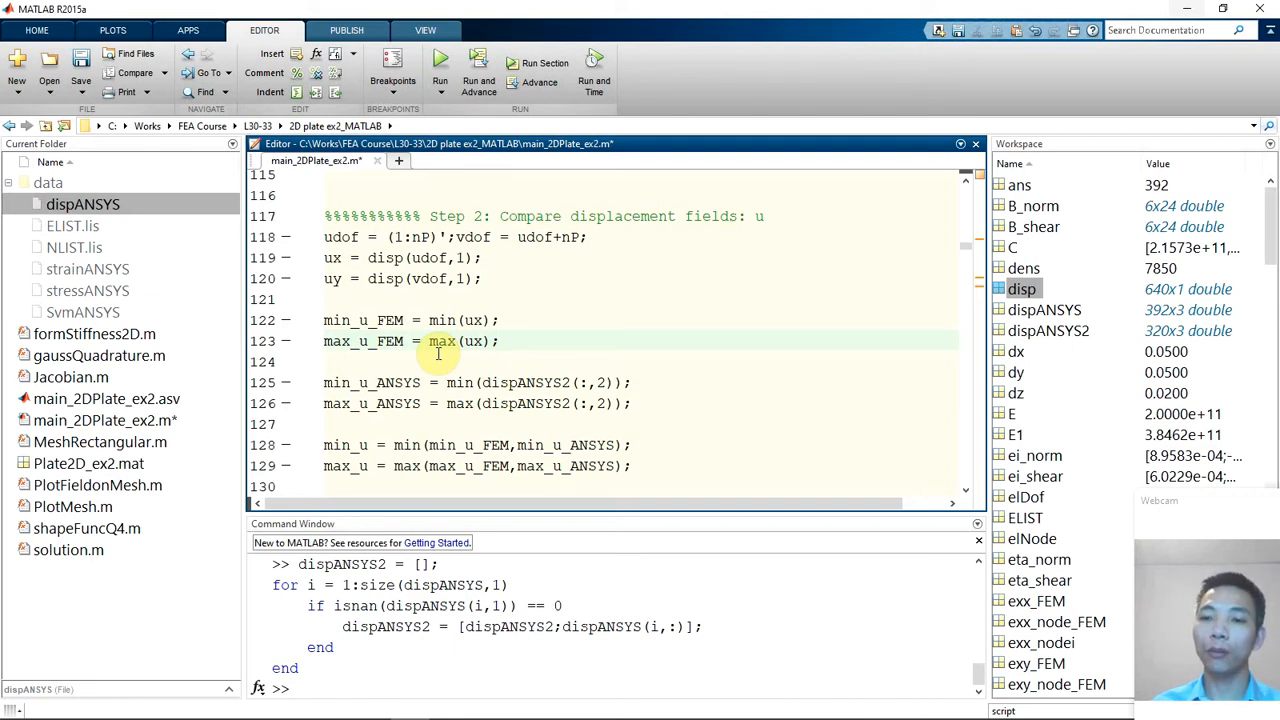
{"action": "scroll", "scroll_direction": "down", "scroll_amount": 3}
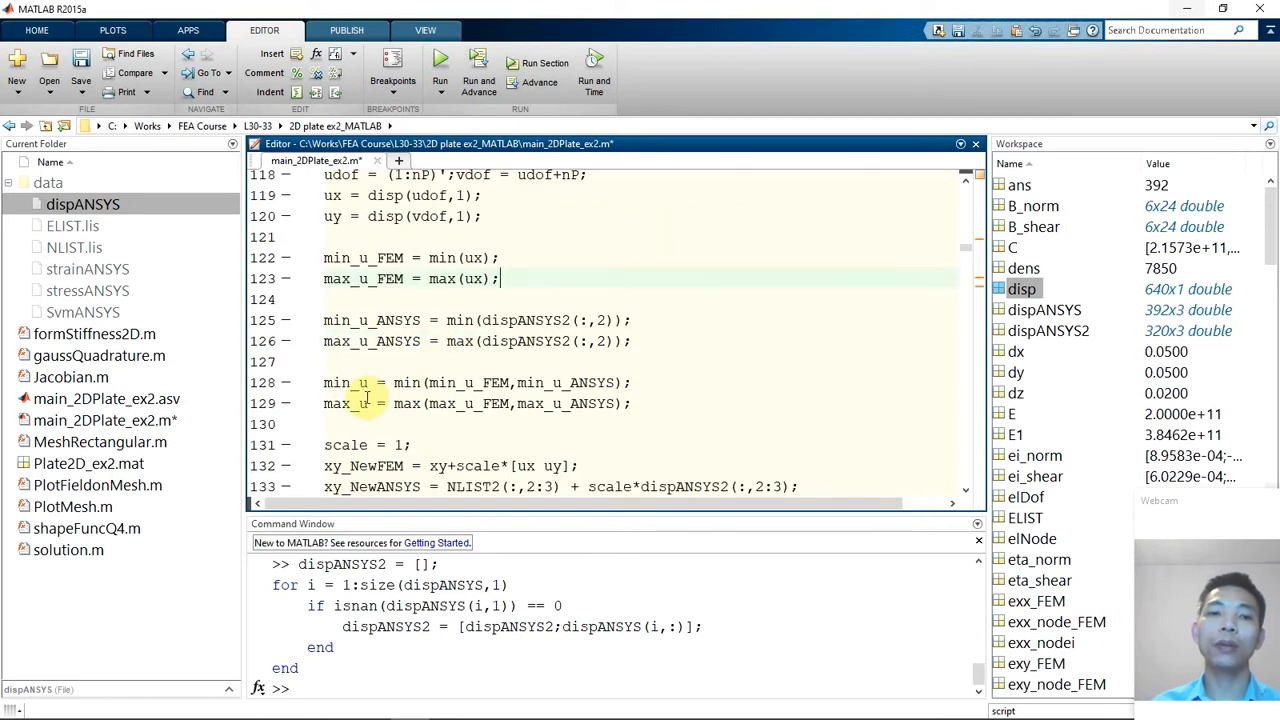
{"action": "mouse_move", "coordinate": [402, 404]}
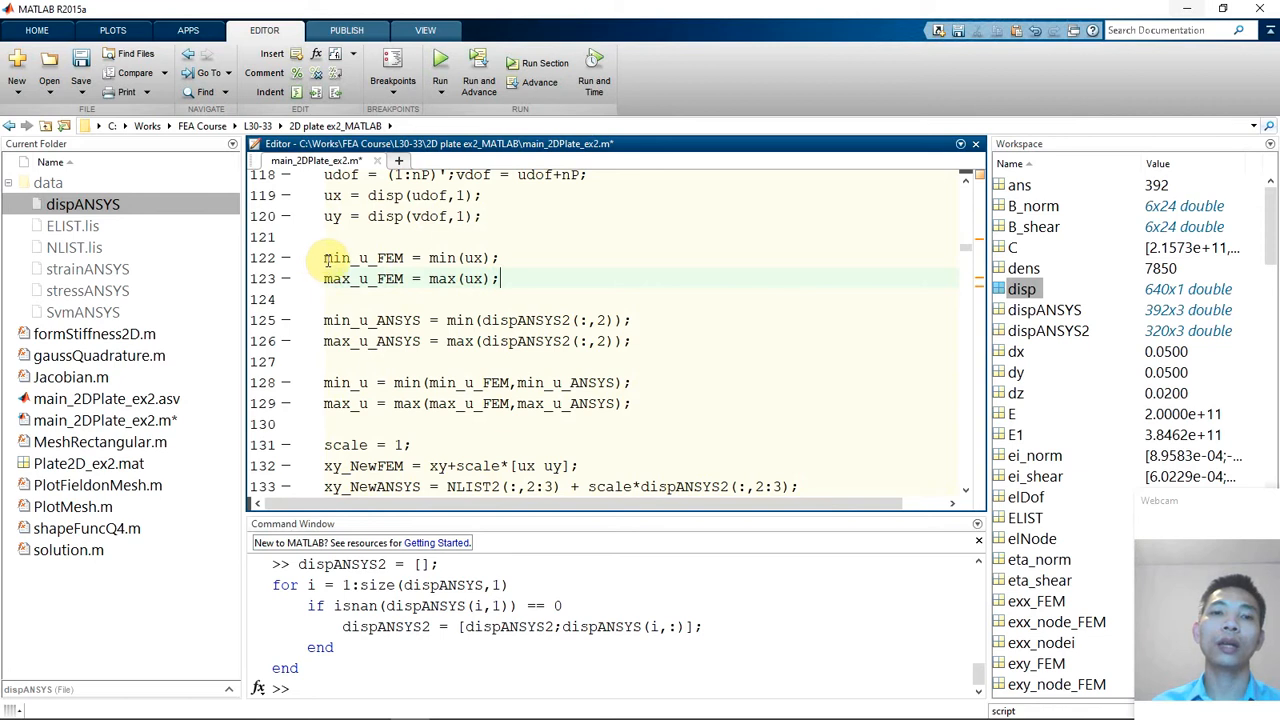
{"action": "double_click", "coordinate": [344, 258]}
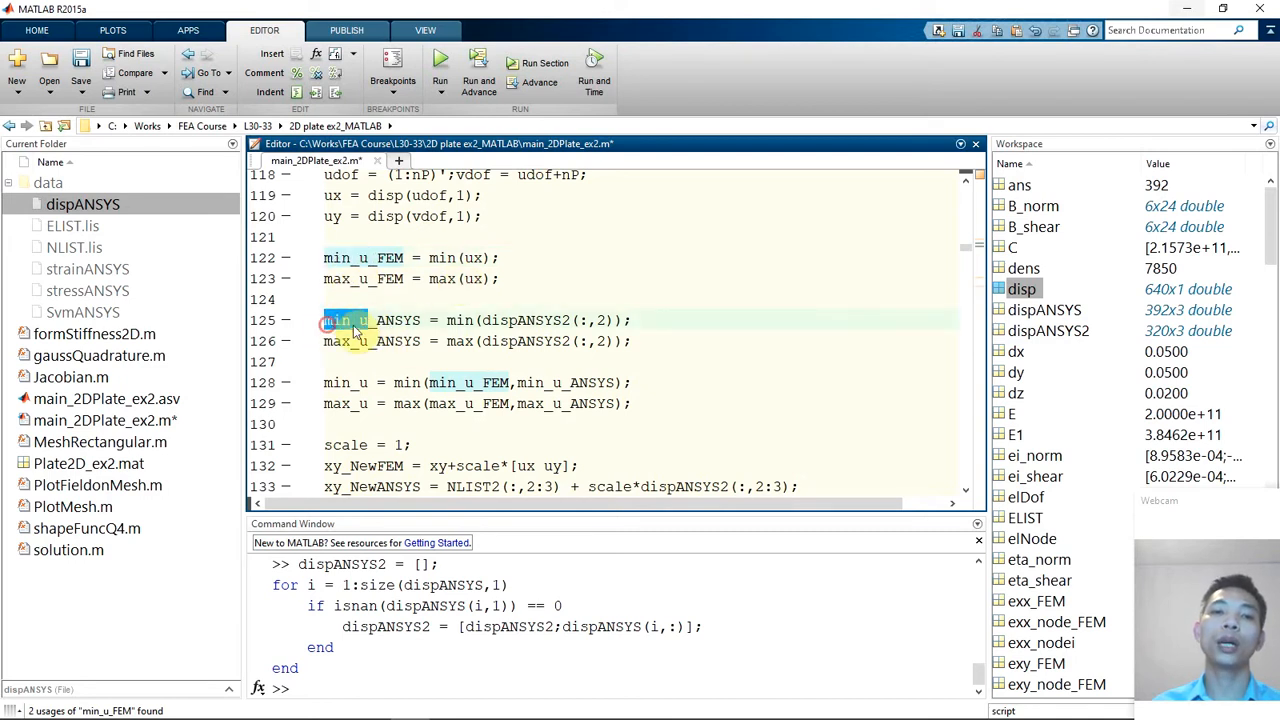
{"action": "double_click", "coordinate": [394, 320]}
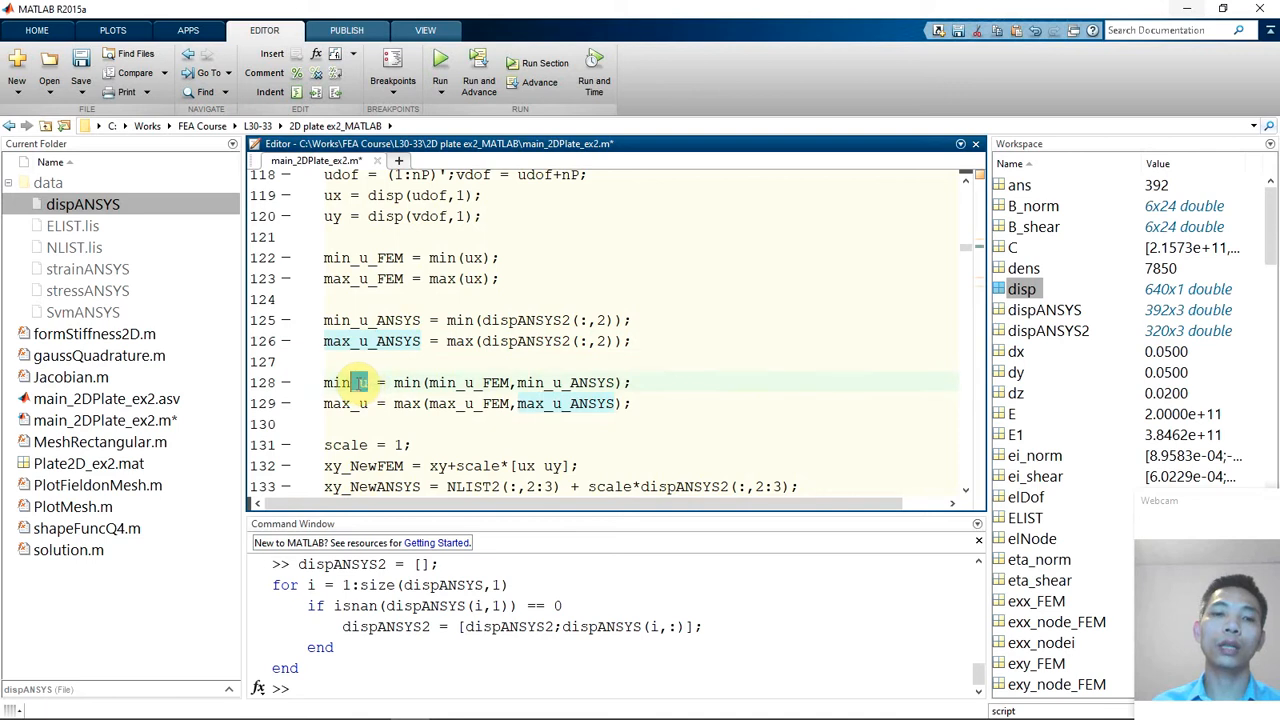
{"action": "double_click", "coordinate": [358, 382]}
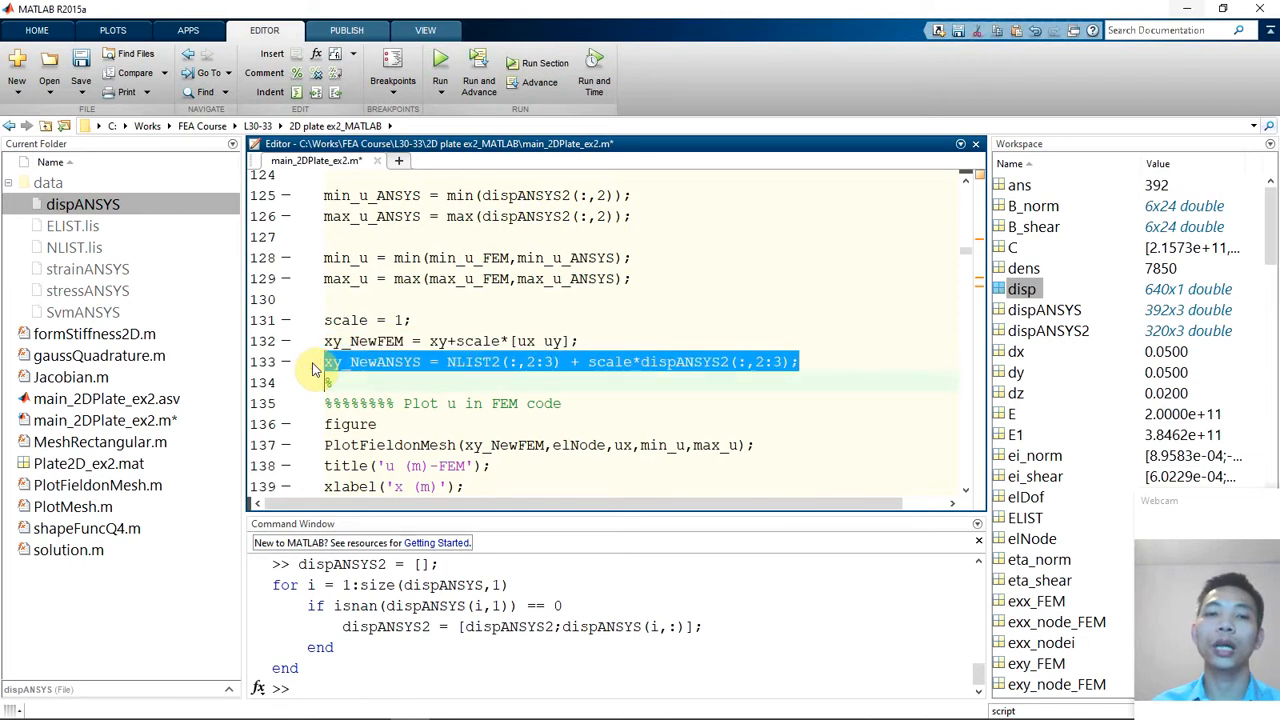
{"action": "scroll", "scroll_direction": "down", "scroll_amount": 3}
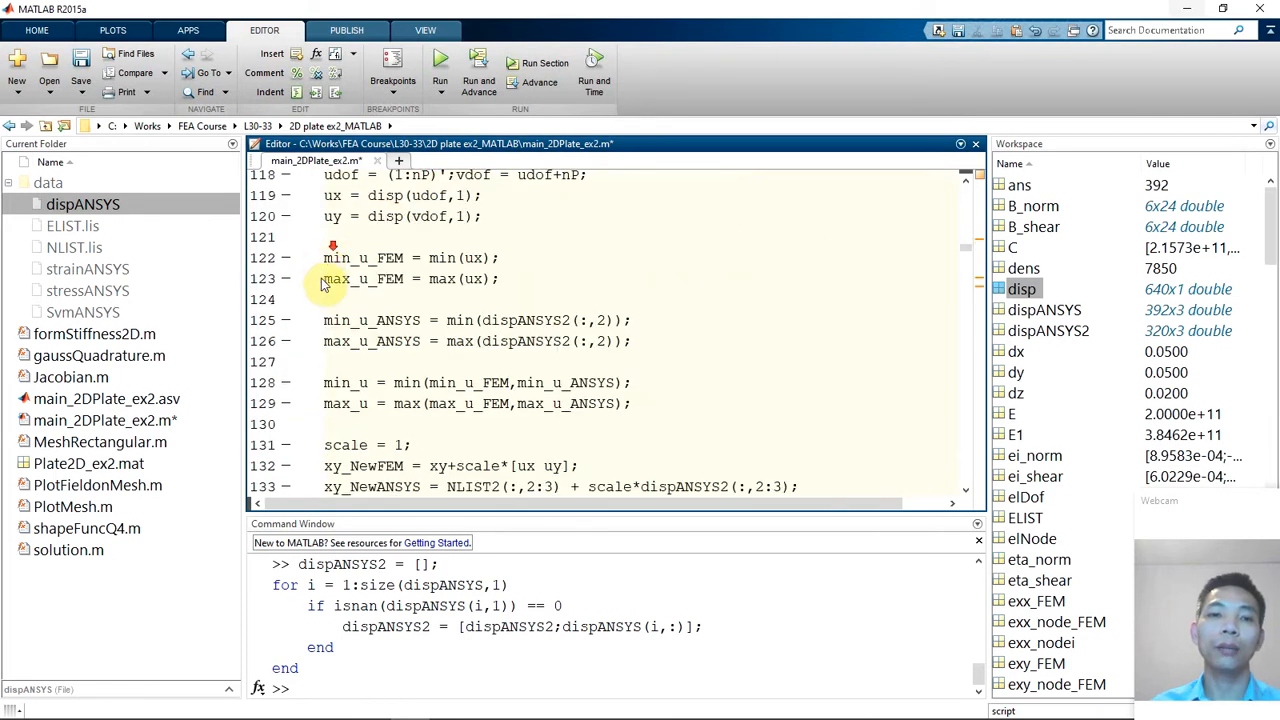
Scroll through the Command Window output after the run halts with the undefined NLIST2 error
{"action": "scroll", "scroll_direction": "down", "scroll_amount": 3}
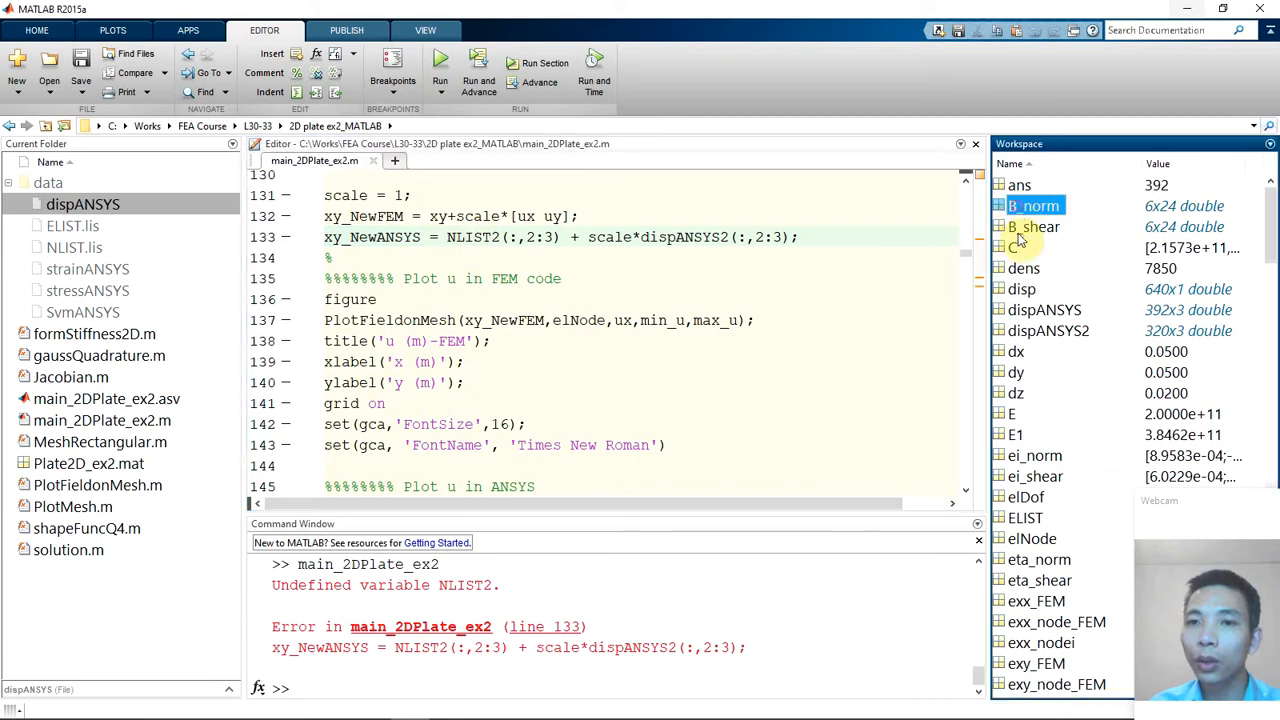
{"action": "scroll", "scroll_direction": "down", "scroll_amount": 3}
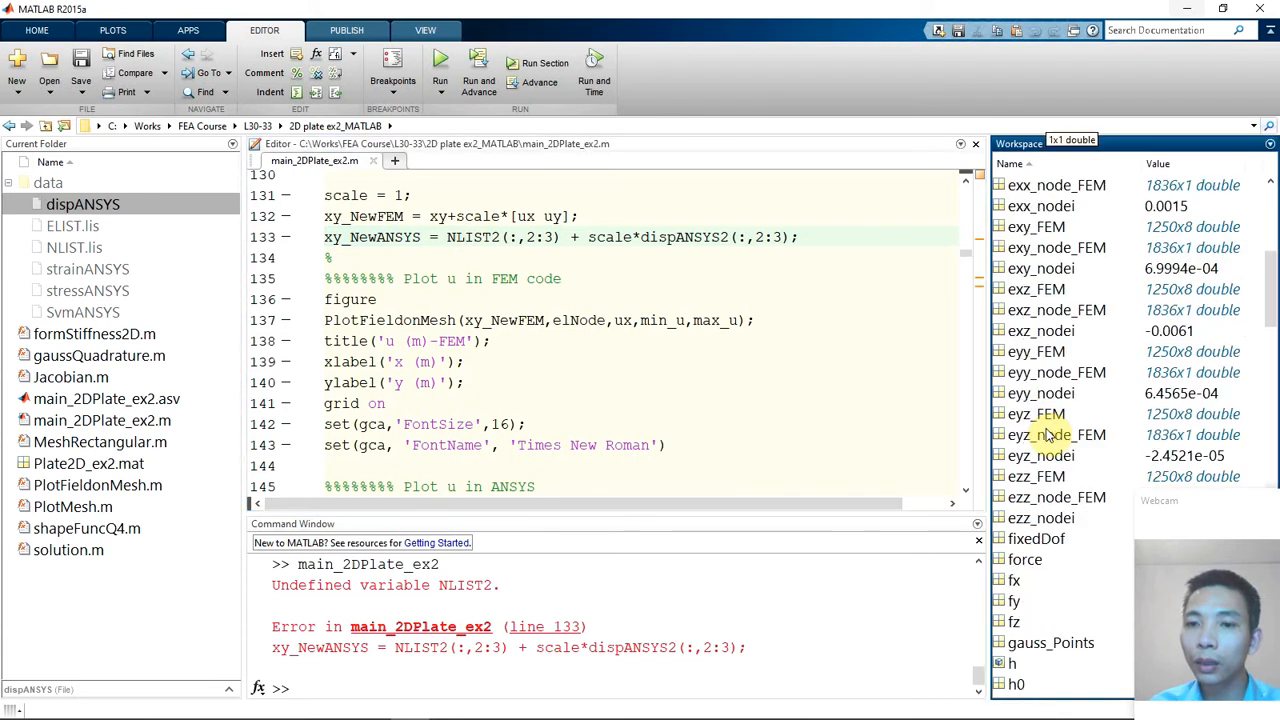
{"action": "scroll", "scroll_direction": "down", "scroll_amount": 3}
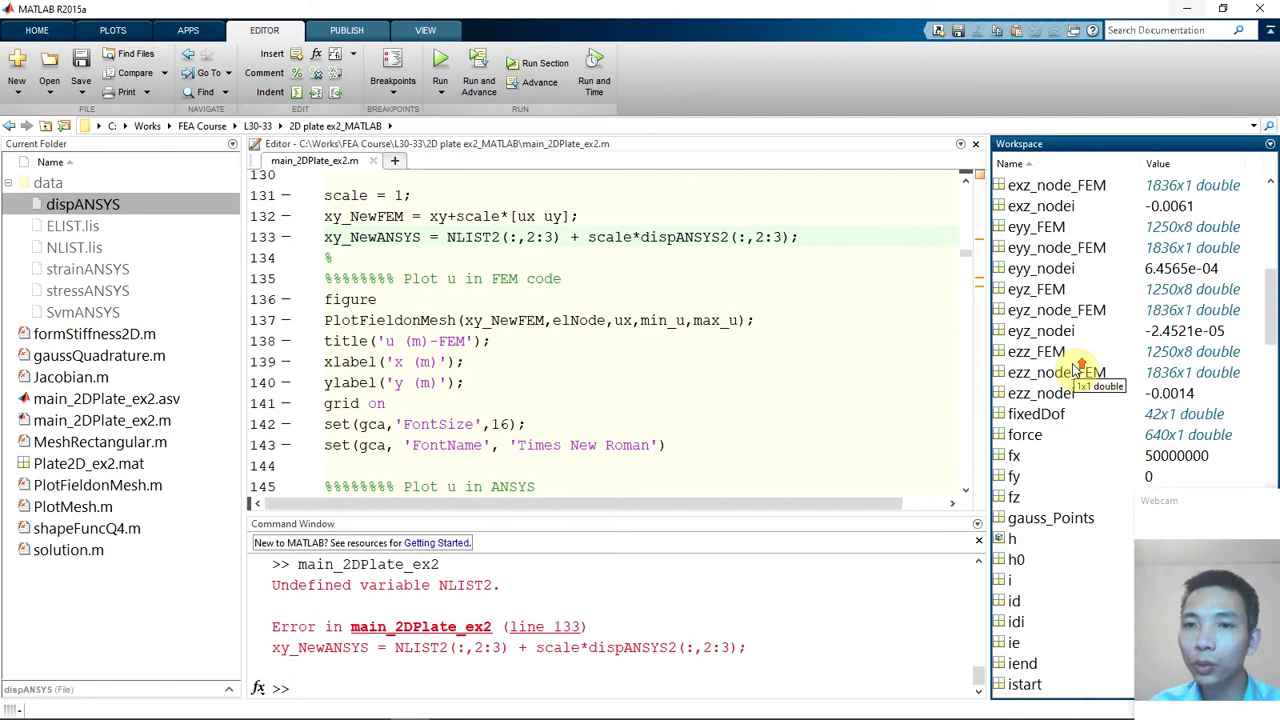
{"action": "scroll", "scroll_direction": "down", "scroll_amount": 3}
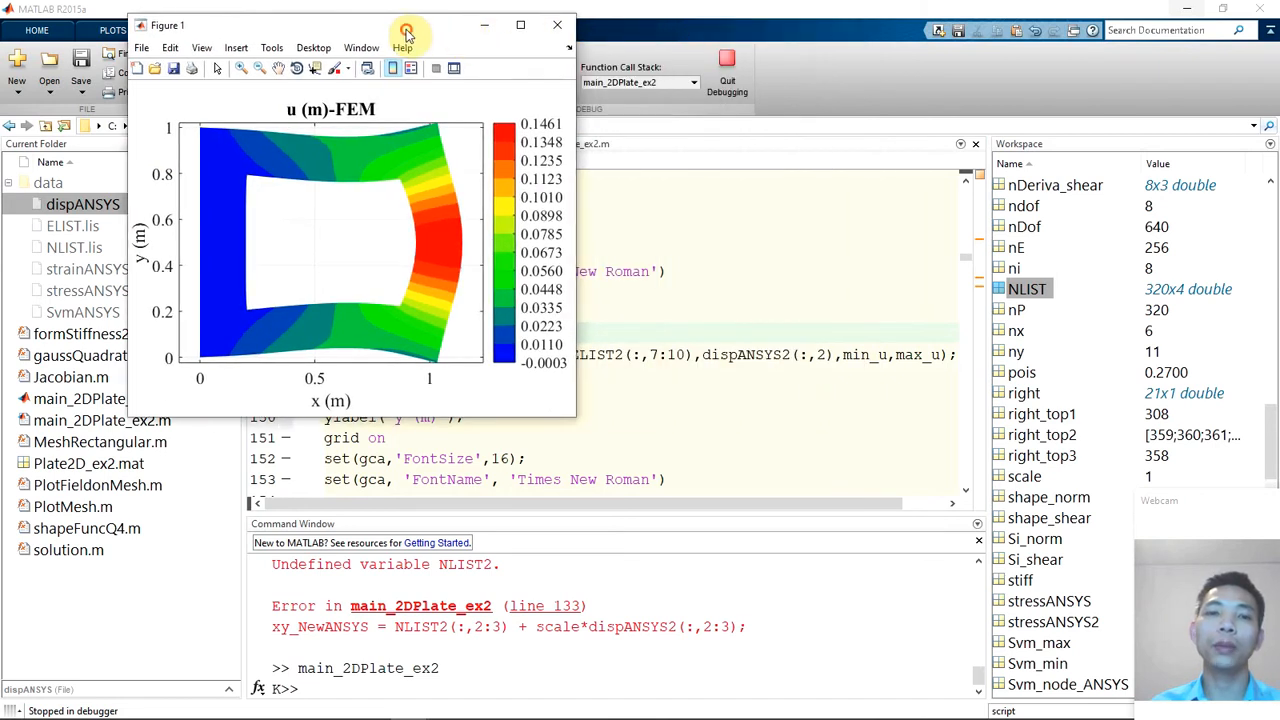
Evaluate the 'Plot u in ANSYS' block to produce the ANSYS u-displacement contour beside the FEM one
{"action": "left_click", "coordinate": [556, 24]}
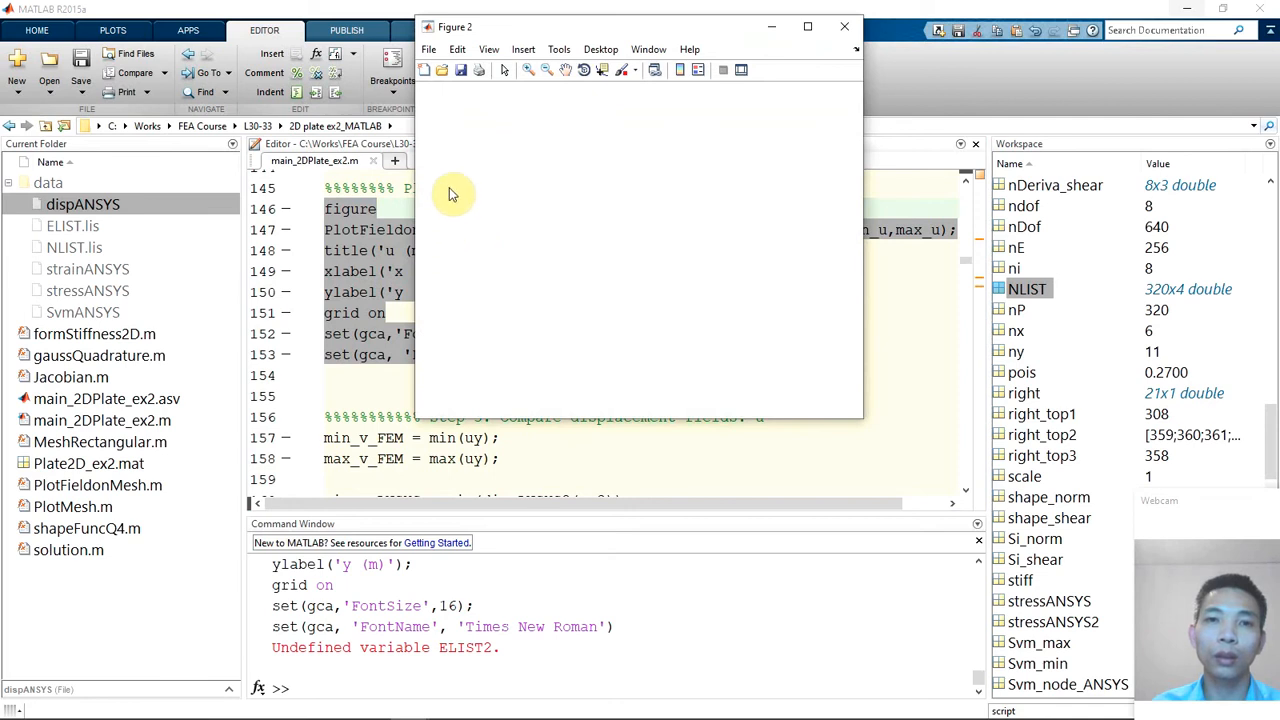
{"action": "left_click", "coordinate": [844, 26]}
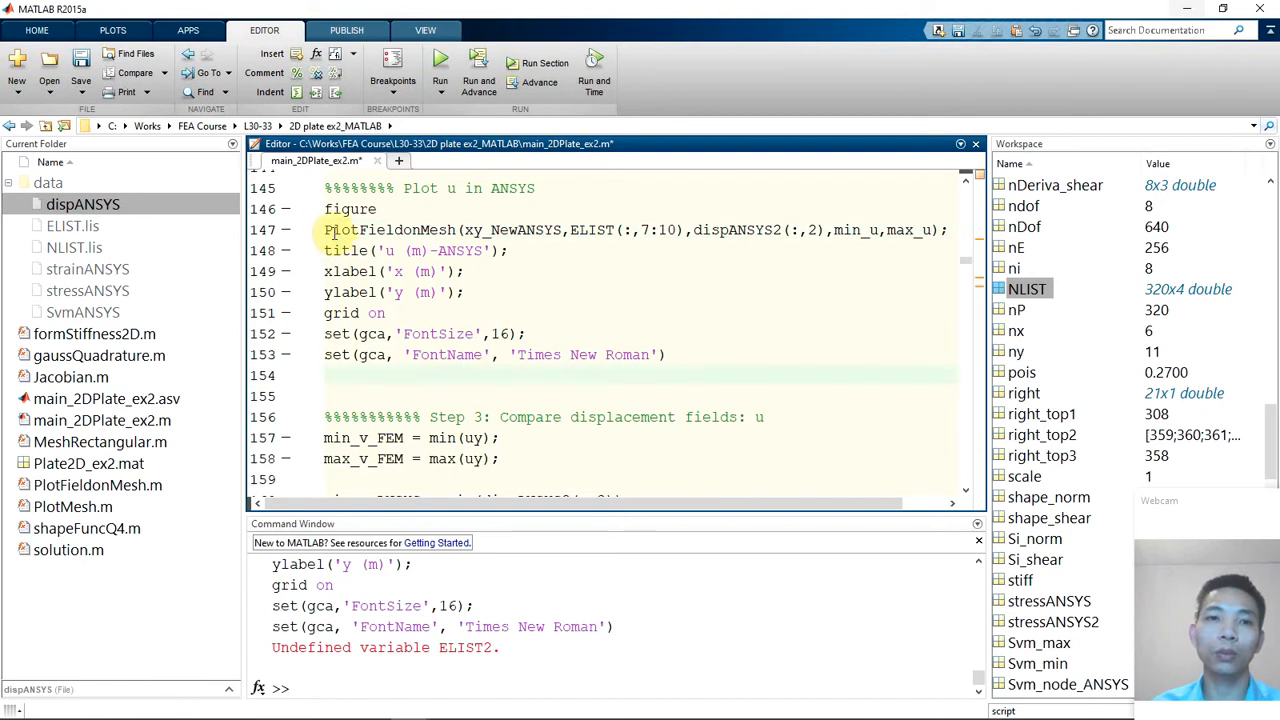
{"action": "left_click_drag", "start_coordinate": [324, 210], "coordinate": [664, 354]}
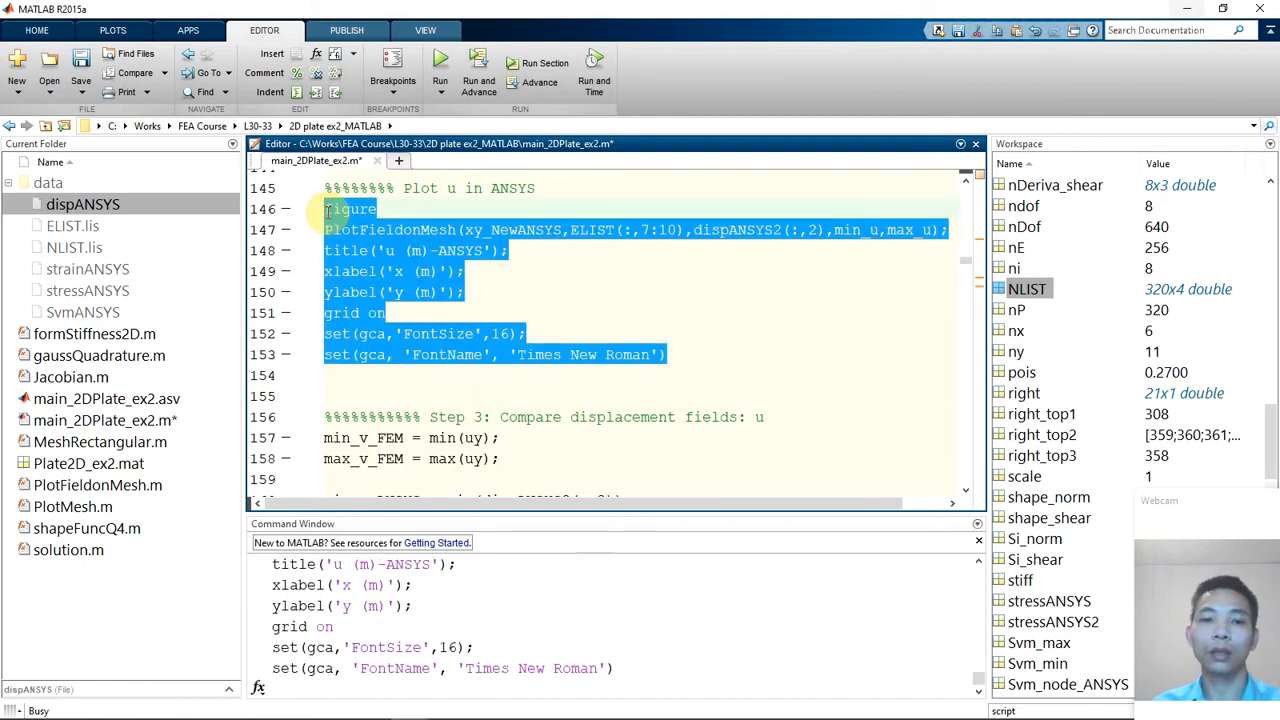
{"action": "left_click", "coordinate": [420, 56]}
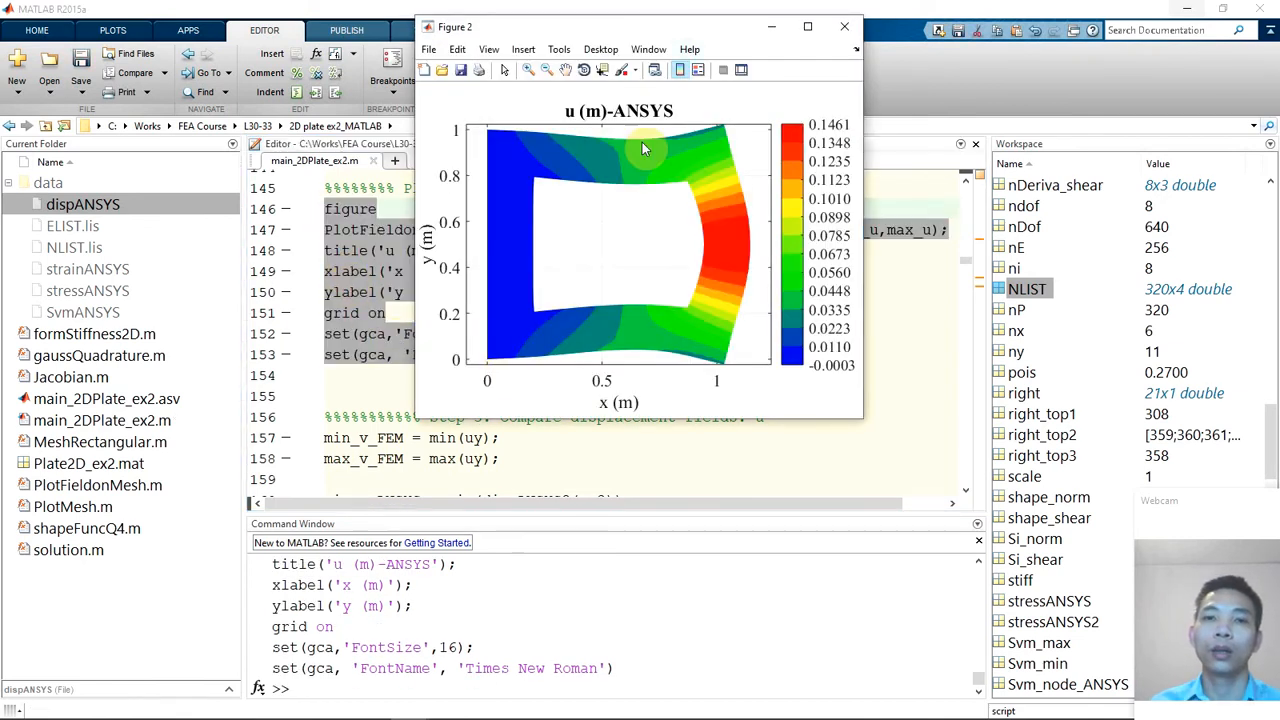
{"action": "left_click_drag", "start_coordinate": [620, 28], "coordinate": [868, 28]}
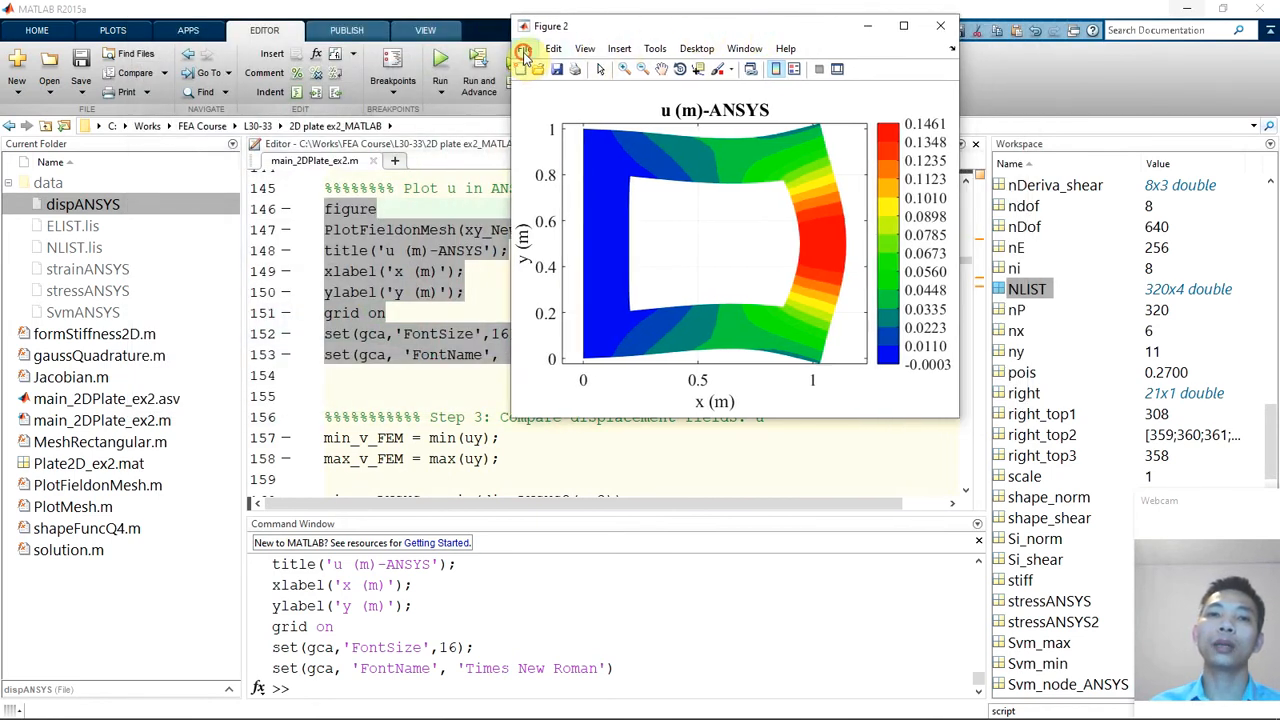
Set the u (m)-ANSYS figure's Export Setup rendering resolution to 600 dpi
{"action": "left_click", "coordinate": [524, 48]}
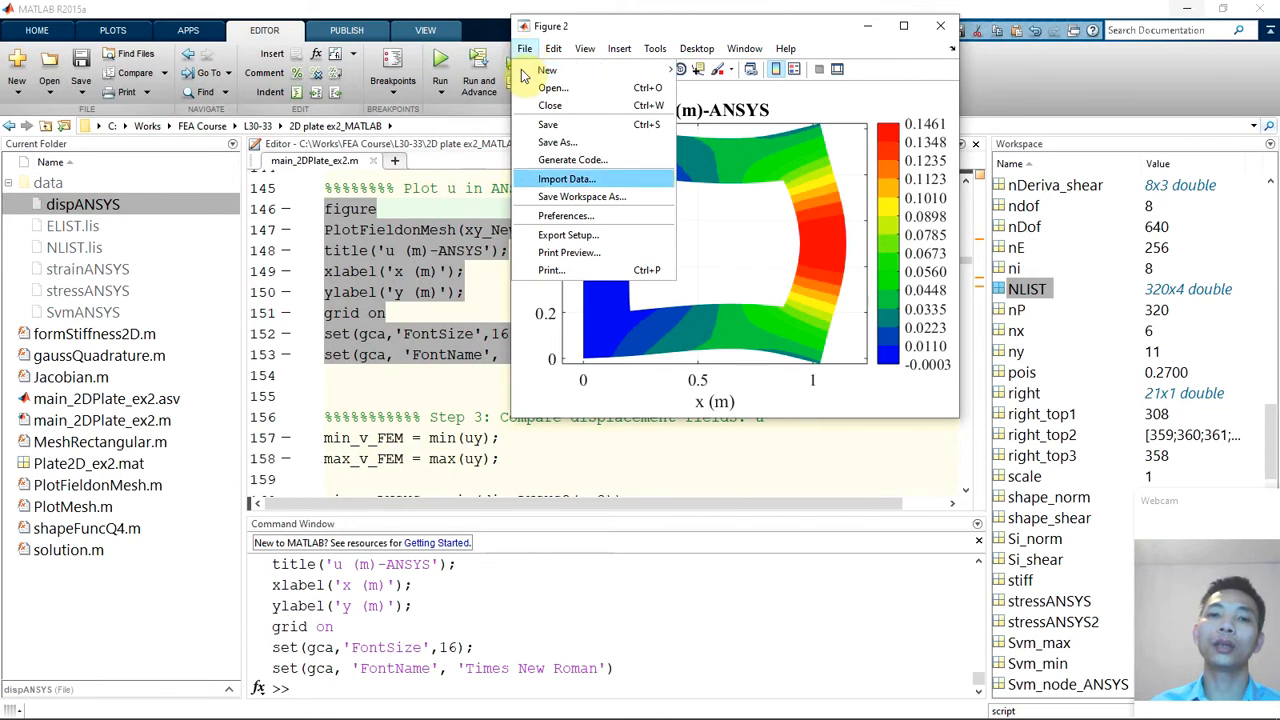
{"action": "left_click", "coordinate": [524, 48]}
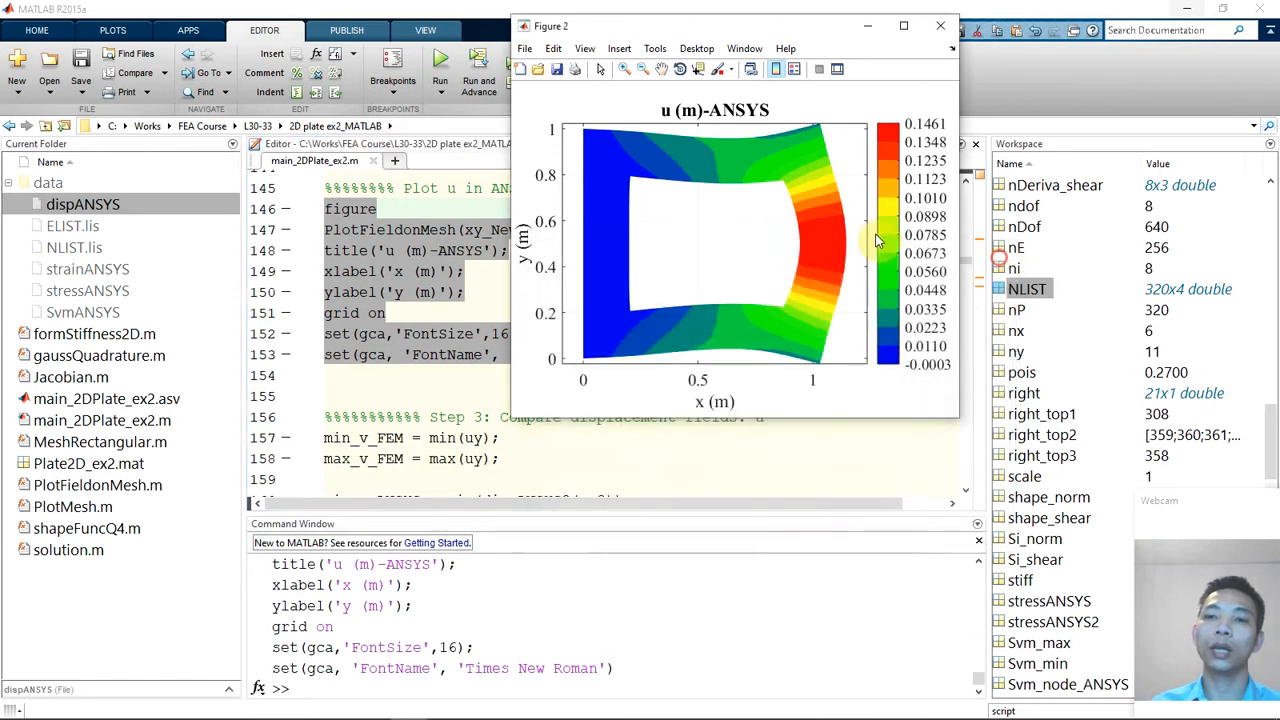
{"action": "left_click", "coordinate": [526, 48]}
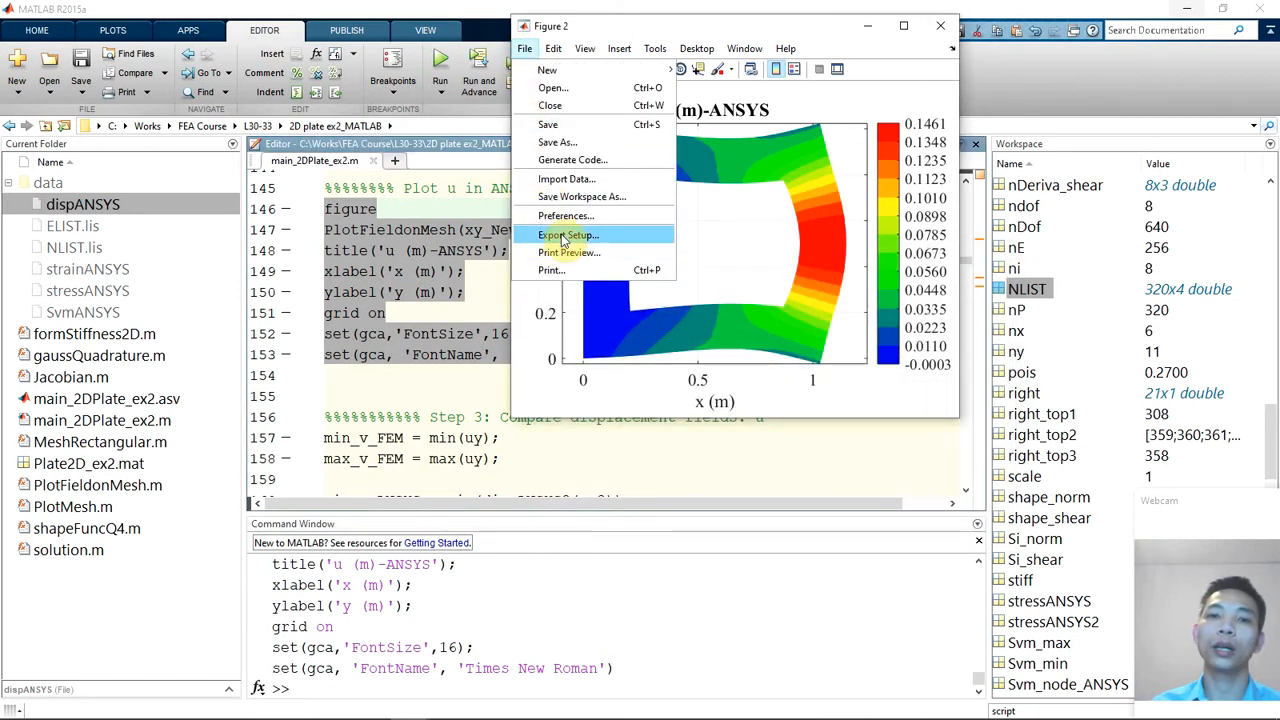
{"action": "left_click", "coordinate": [566, 234]}
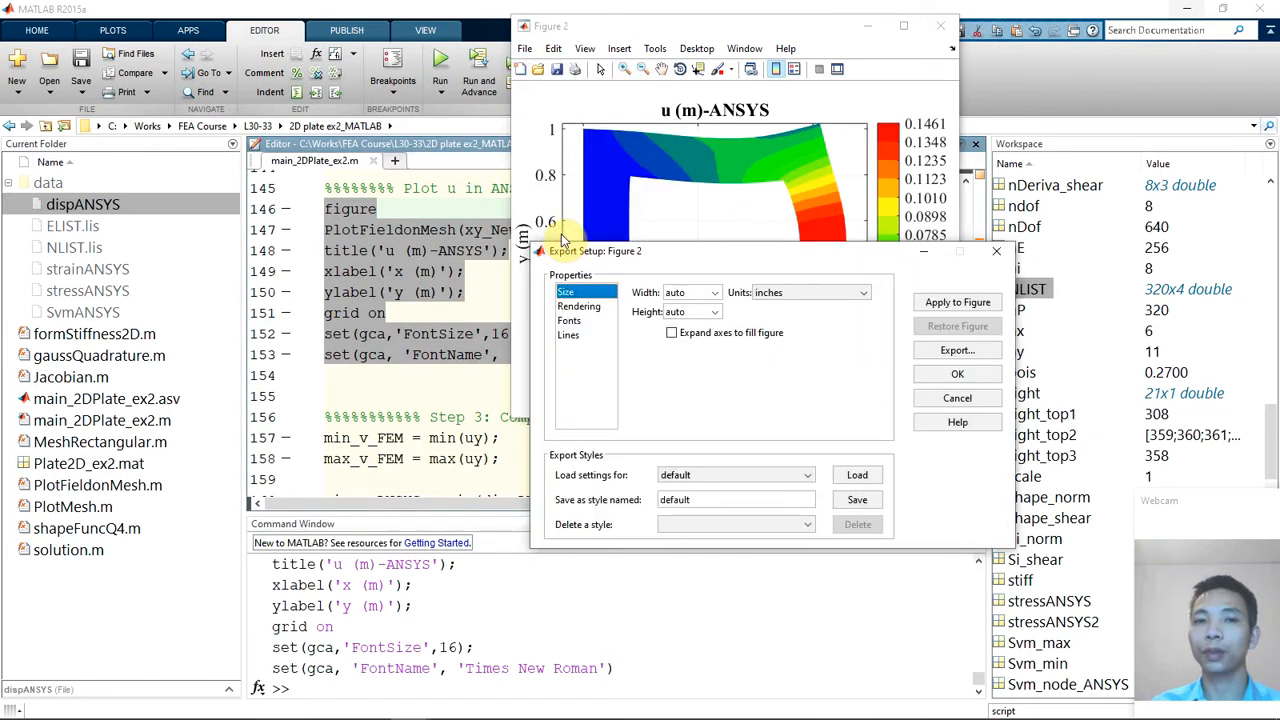
{"action": "left_click", "coordinate": [552, 192]}
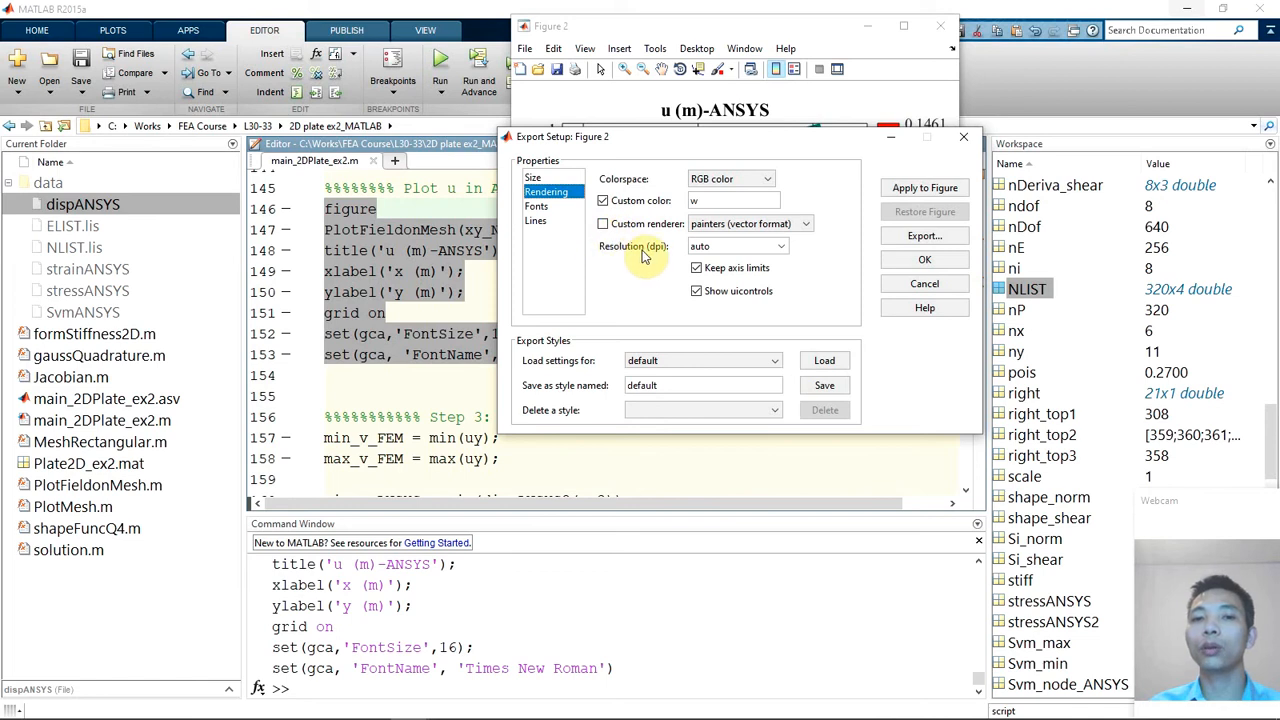
{"action": "mouse_move", "coordinate": [660, 252]}
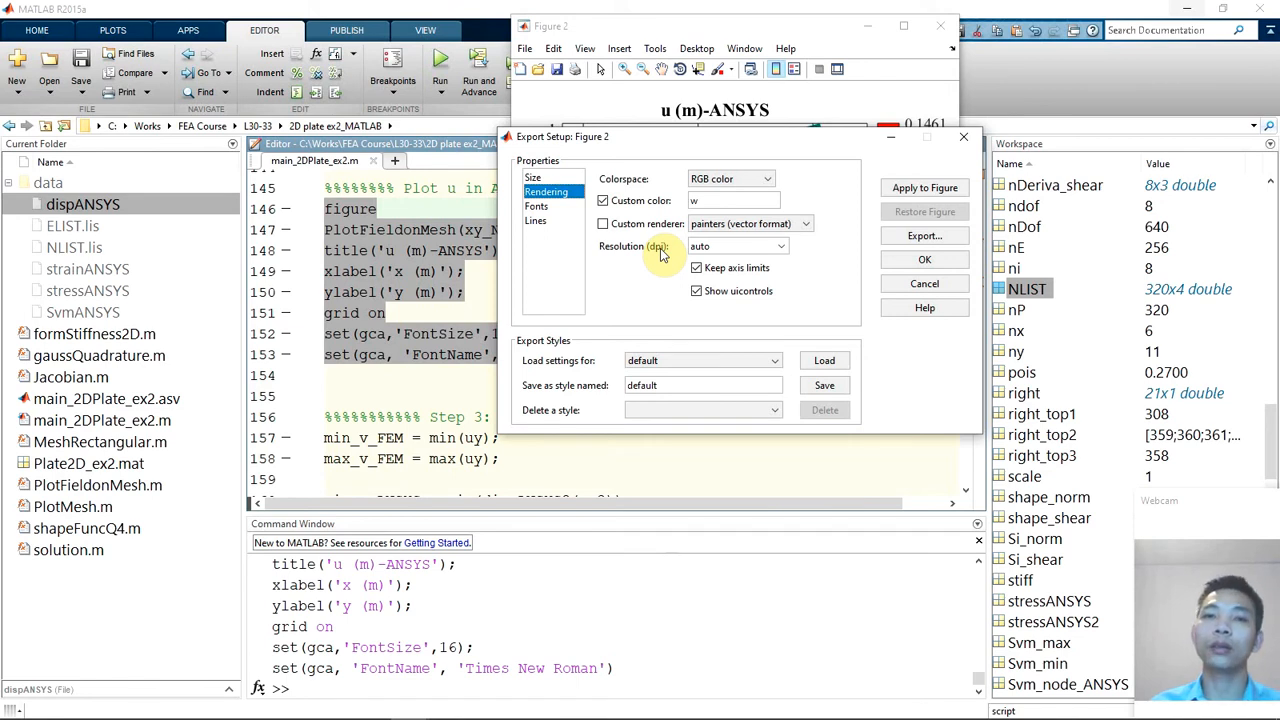
{"action": "mouse_move", "coordinate": [664, 250]}
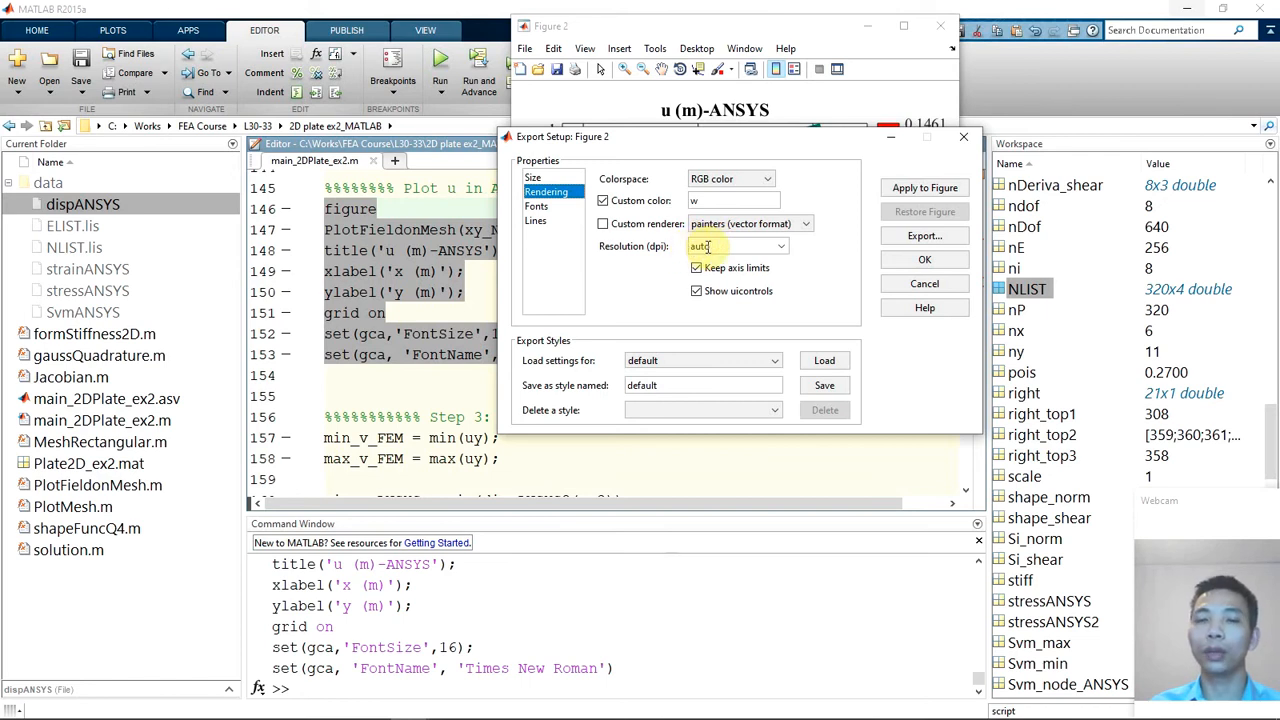
{"action": "left_click", "coordinate": [780, 246]}
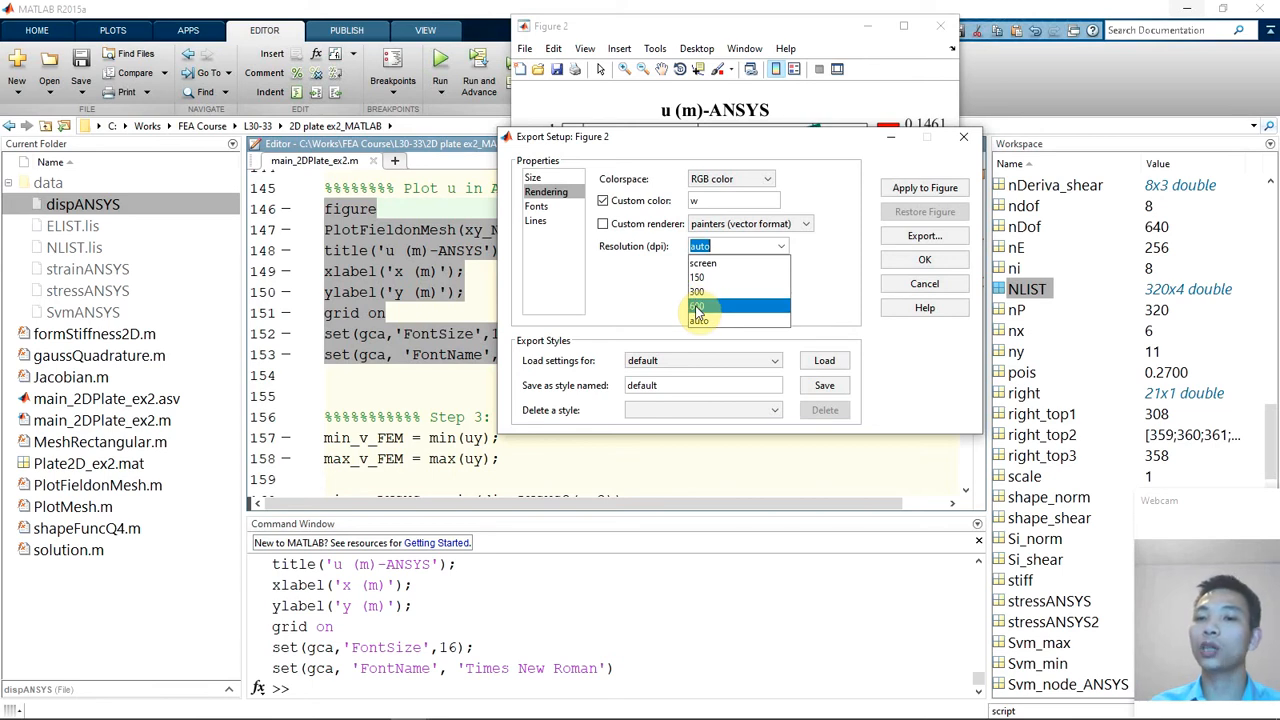
{"action": "left_click", "coordinate": [698, 304]}
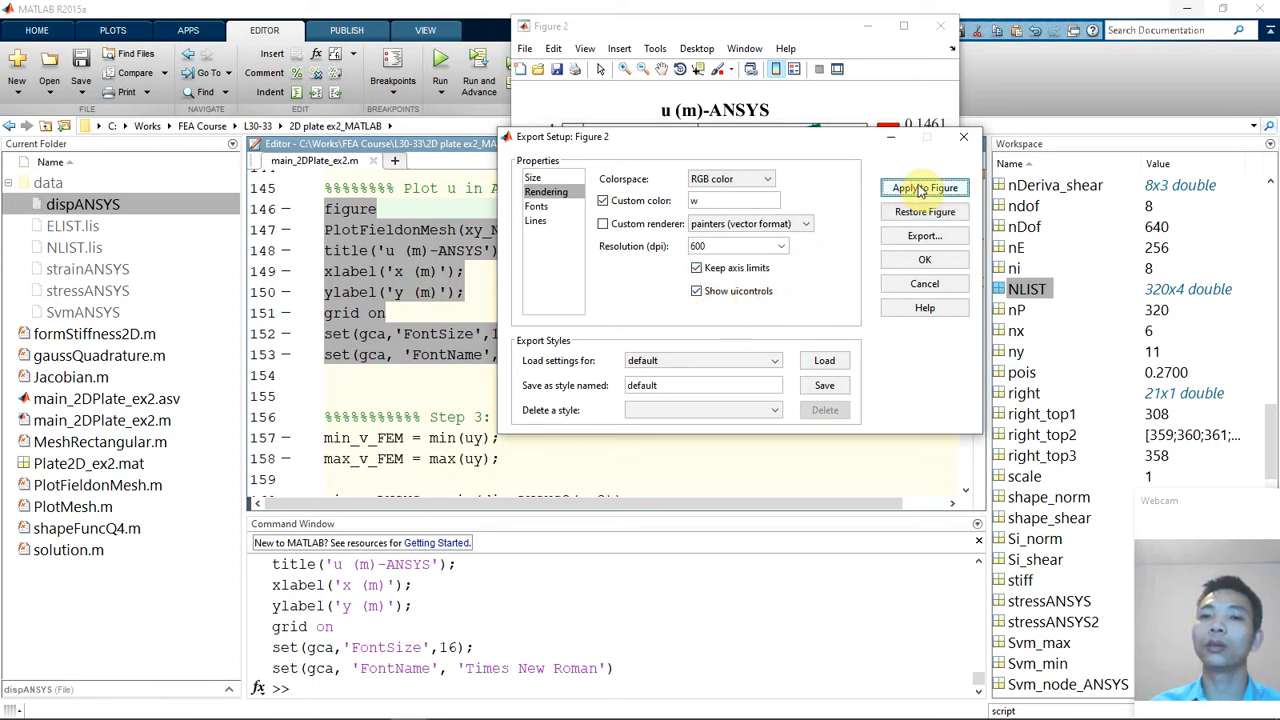
{"action": "mouse_move", "coordinate": [924, 236]}
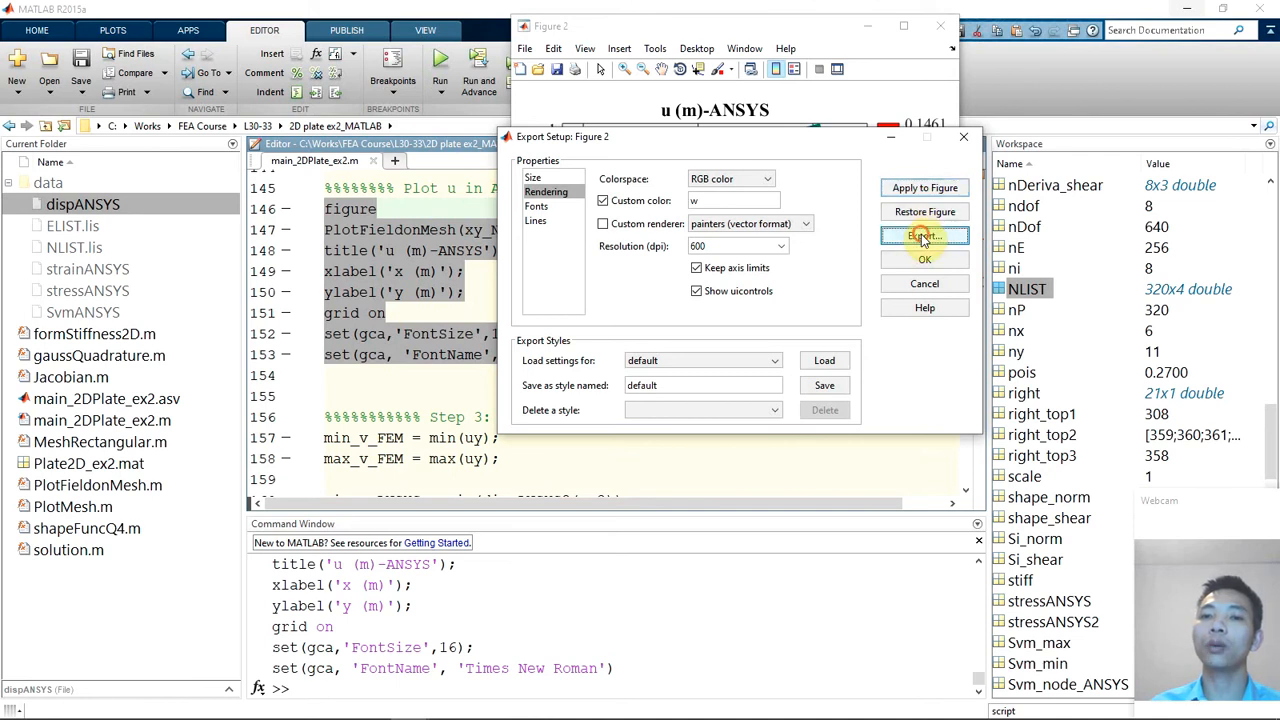
Export the u (m)-ANSYS figure choosing TIFF no compression image (*.tif) as the save type
{"action": "left_click", "coordinate": [924, 236]}
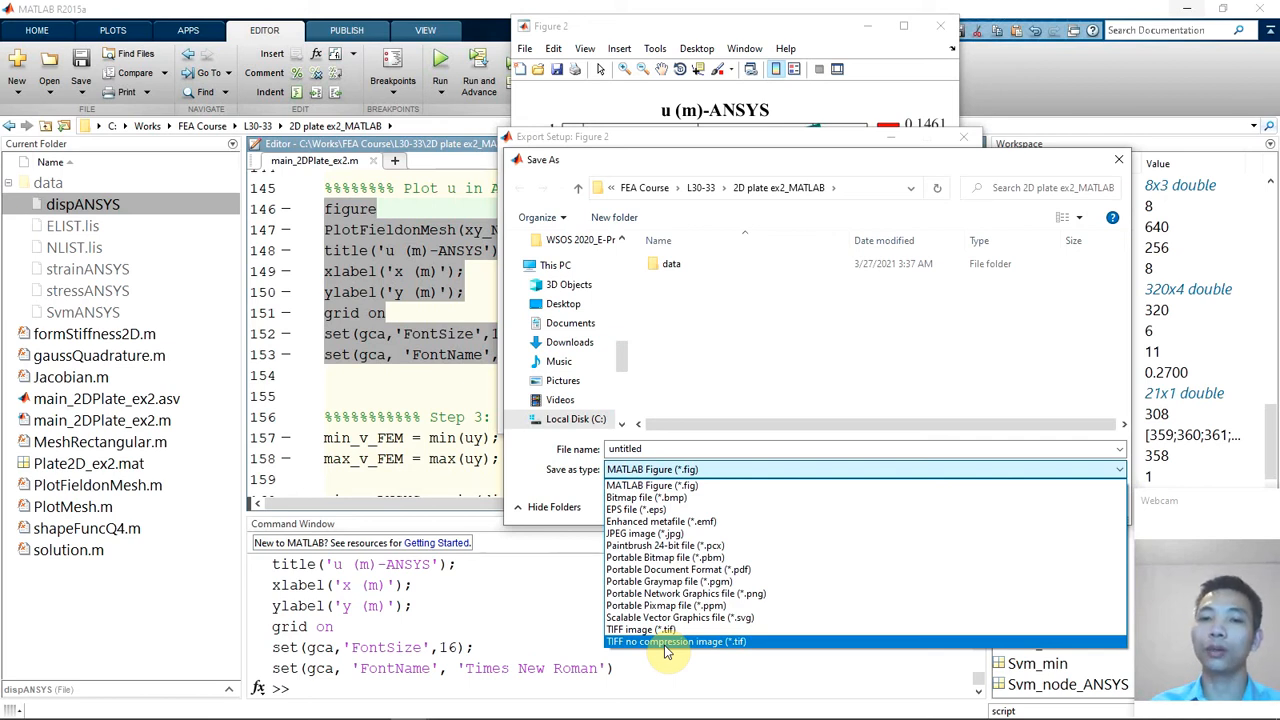
{"action": "left_click", "coordinate": [696, 640]}
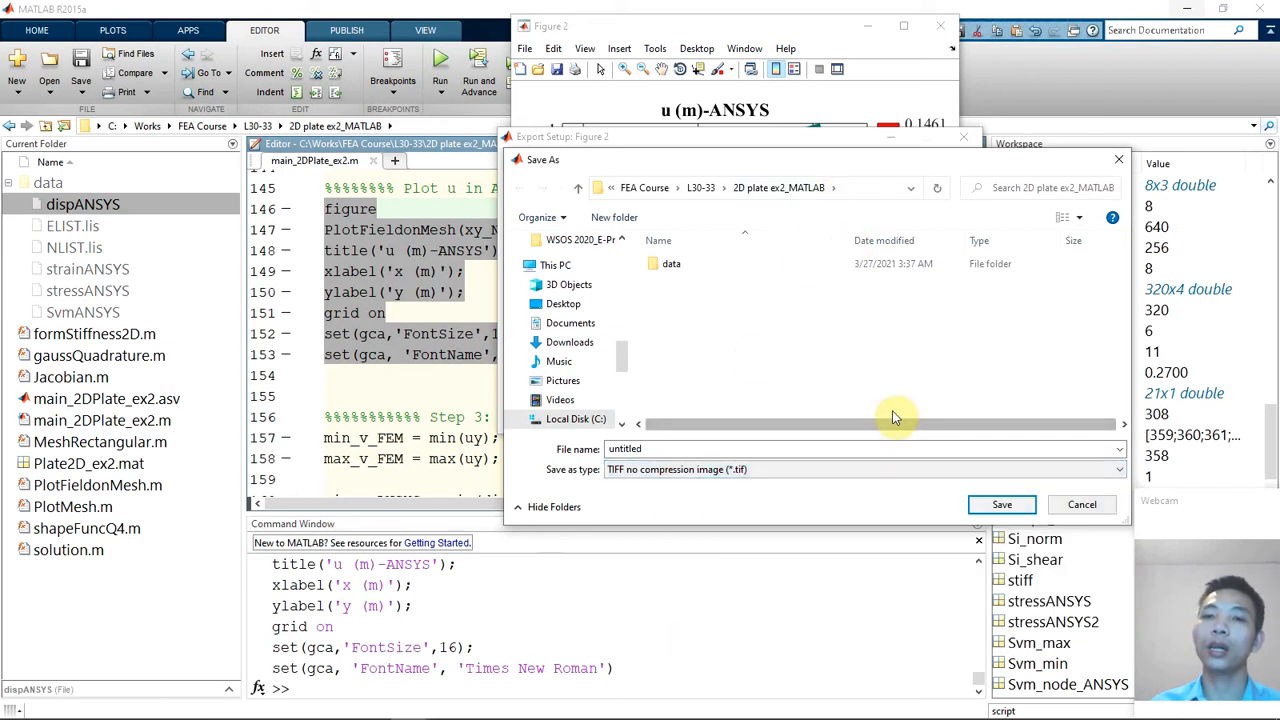
{"action": "mouse_move", "coordinate": [812, 432]}
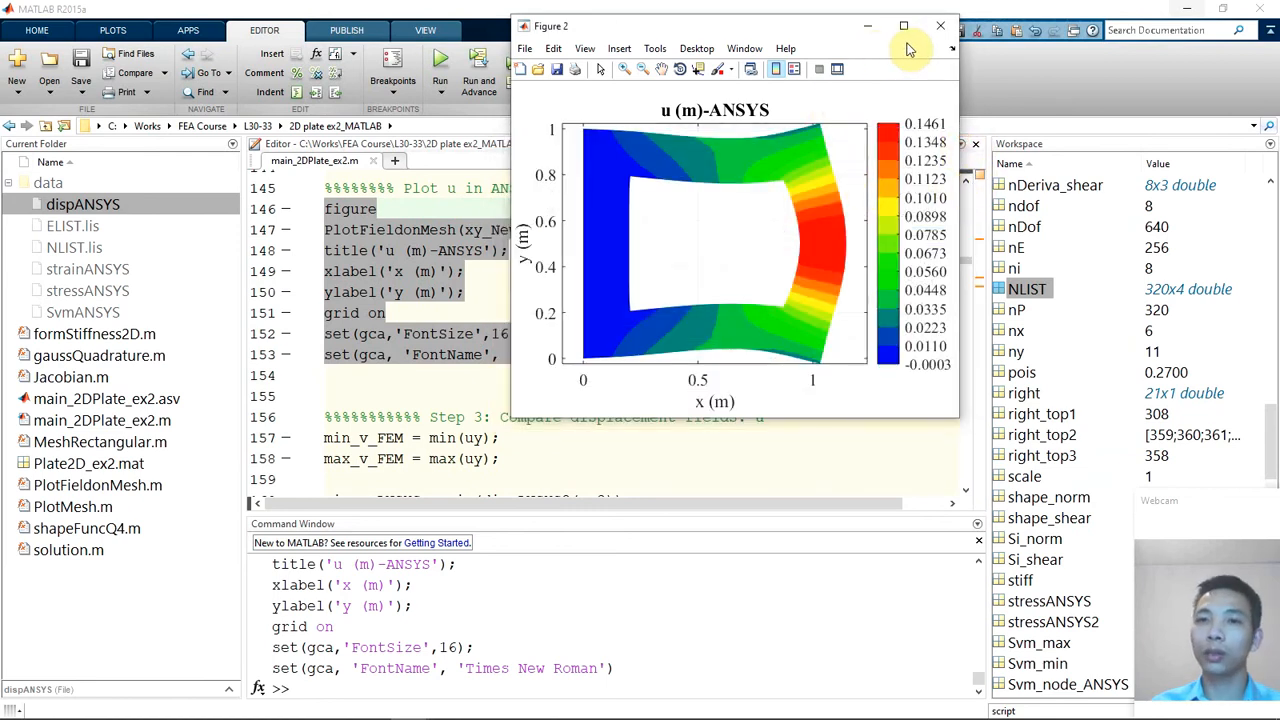
Return to the script's Step 3 v-comparison code and highlight the usages of min_v_FEM
{"action": "left_click", "coordinate": [940, 24]}
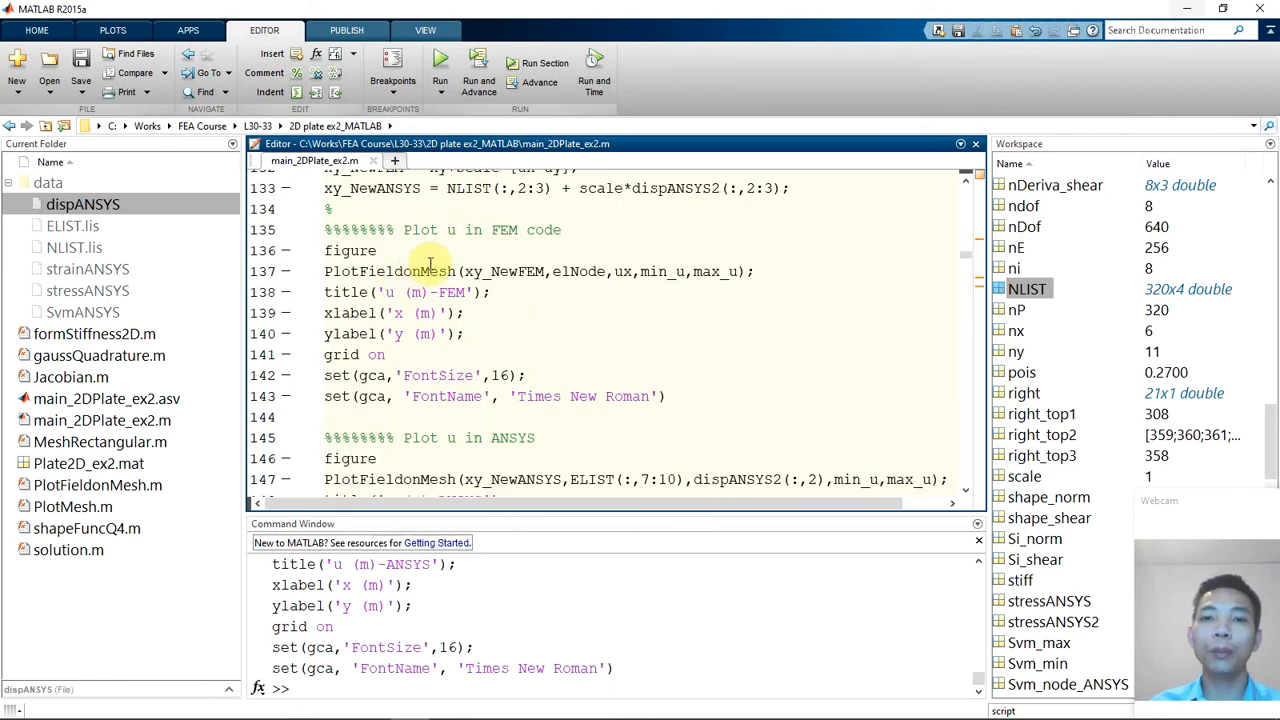
{"action": "scroll", "scroll_direction": "down", "scroll_amount": 3}
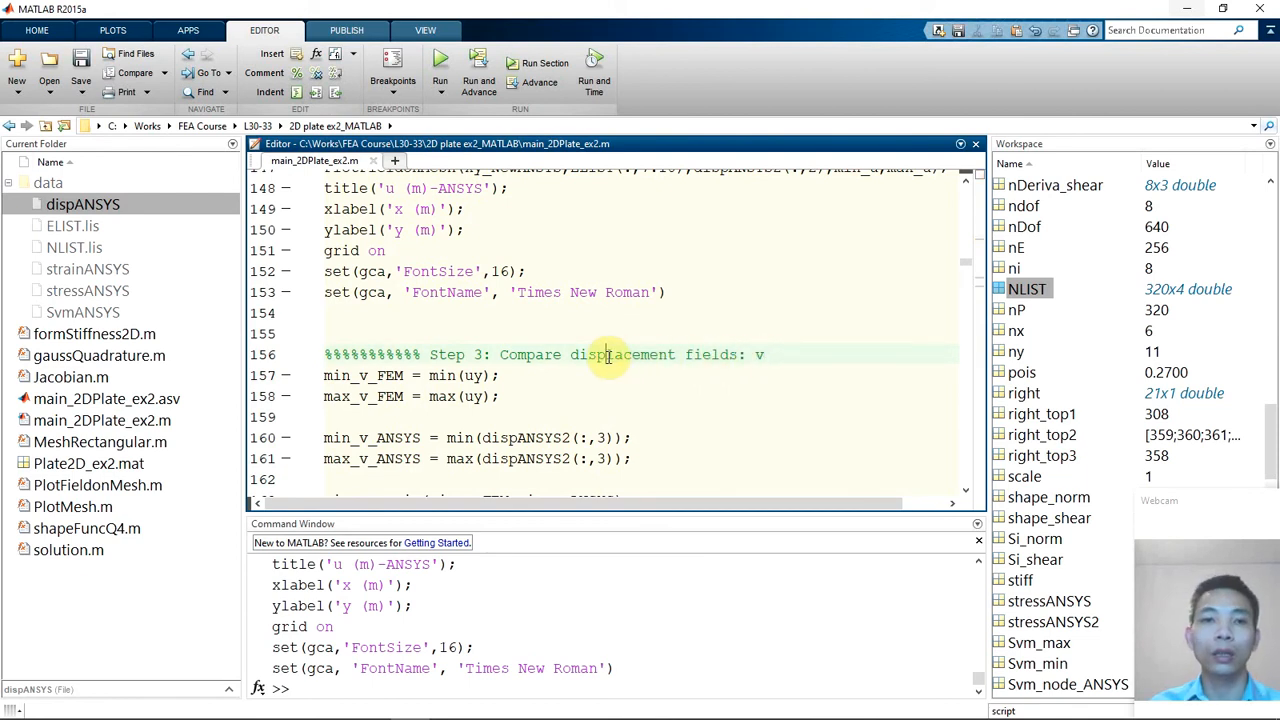
{"action": "scroll", "scroll_direction": "down", "scroll_amount": 3}
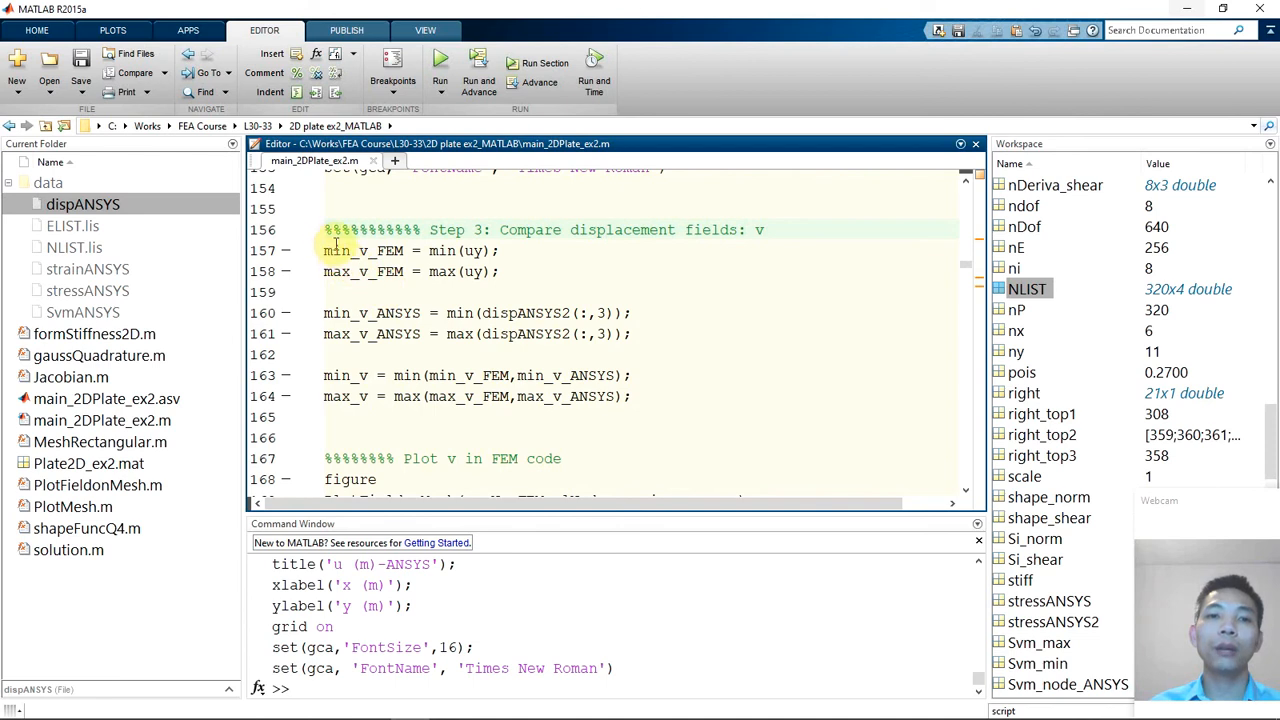
{"action": "double_click", "coordinate": [382, 250]}
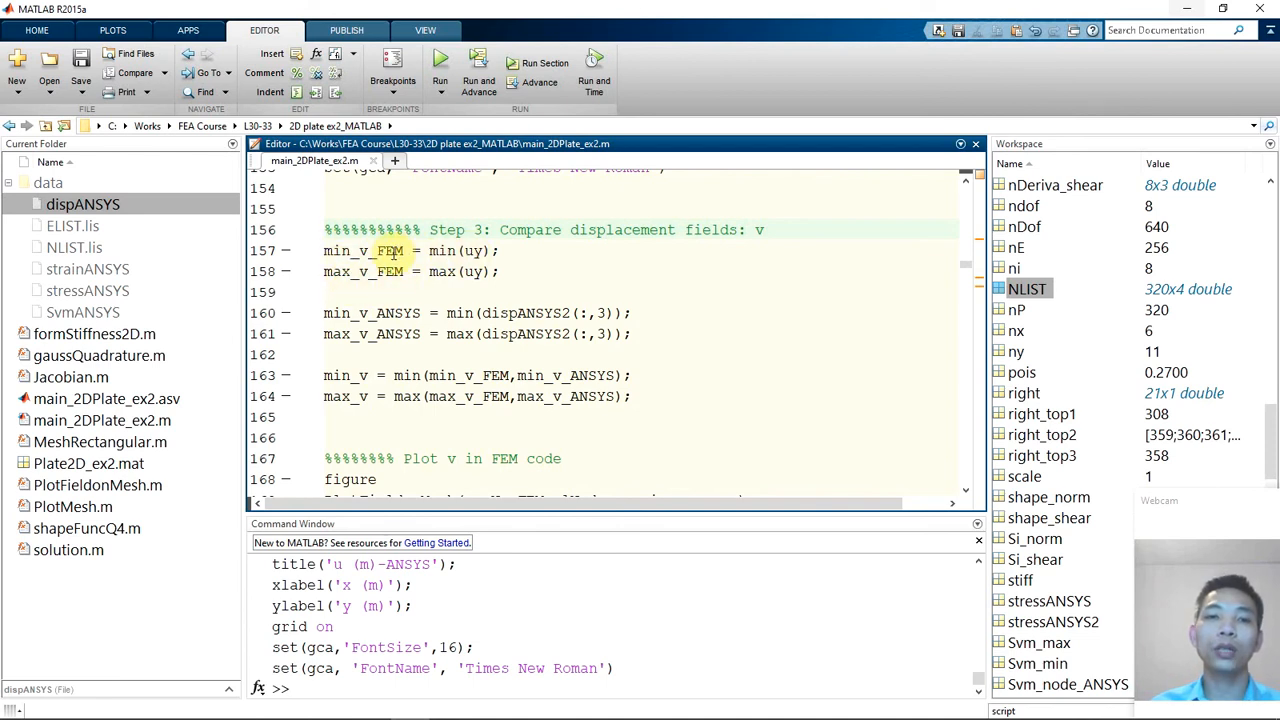
Review the FEM and ANSYS v plotting blocks and highlight the usages of uy
{"action": "scroll", "scroll_direction": "down", "scroll_amount": 3}
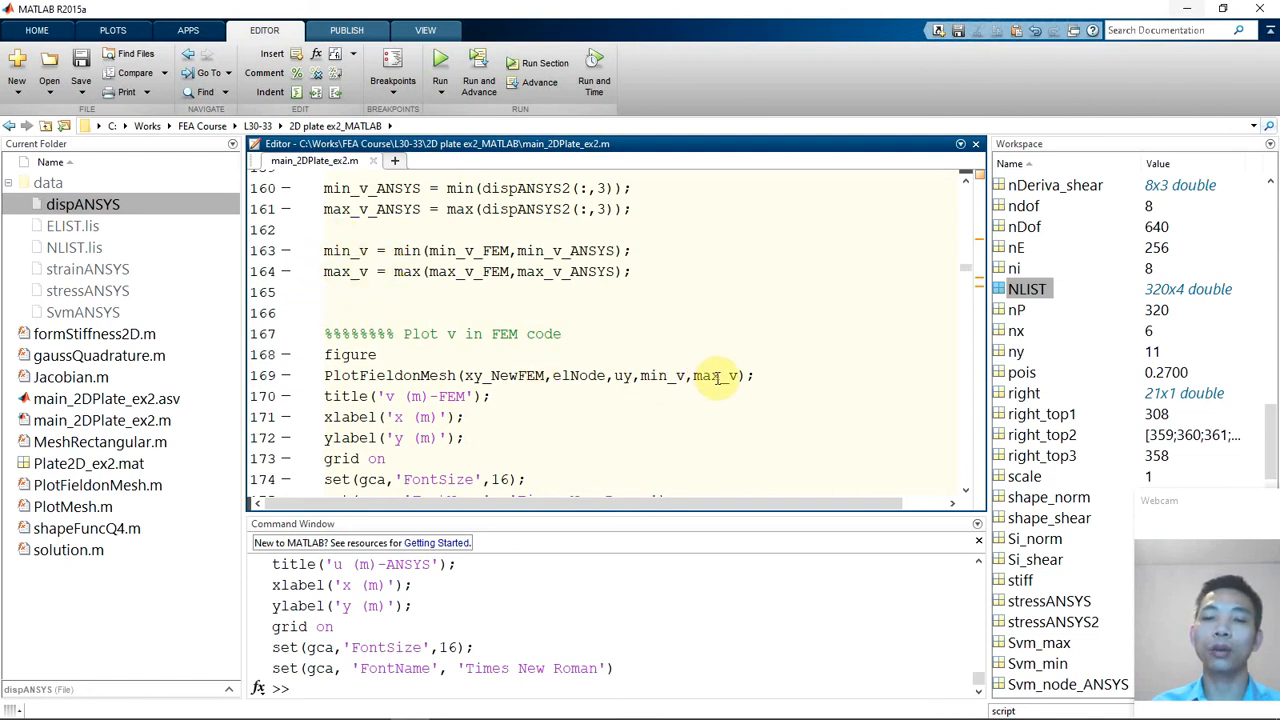
{"action": "scroll", "scroll_direction": "down", "scroll_amount": 3}
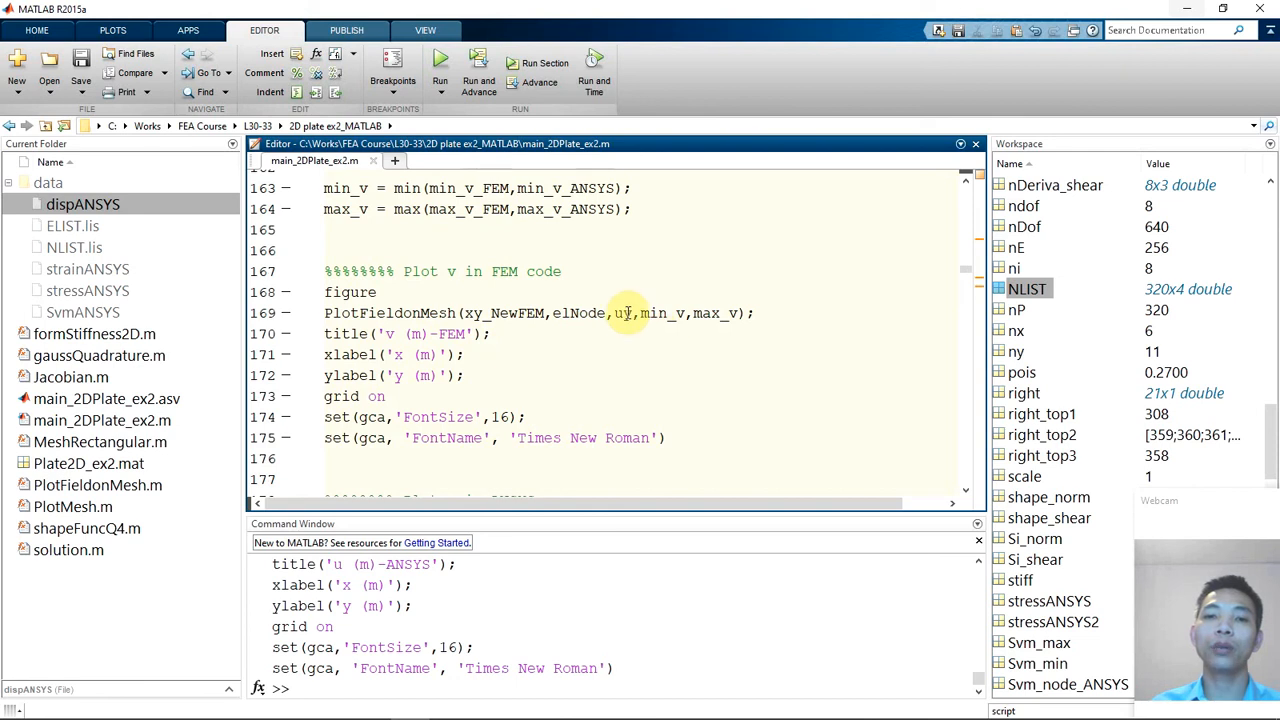
{"action": "double_click", "coordinate": [624, 312]}
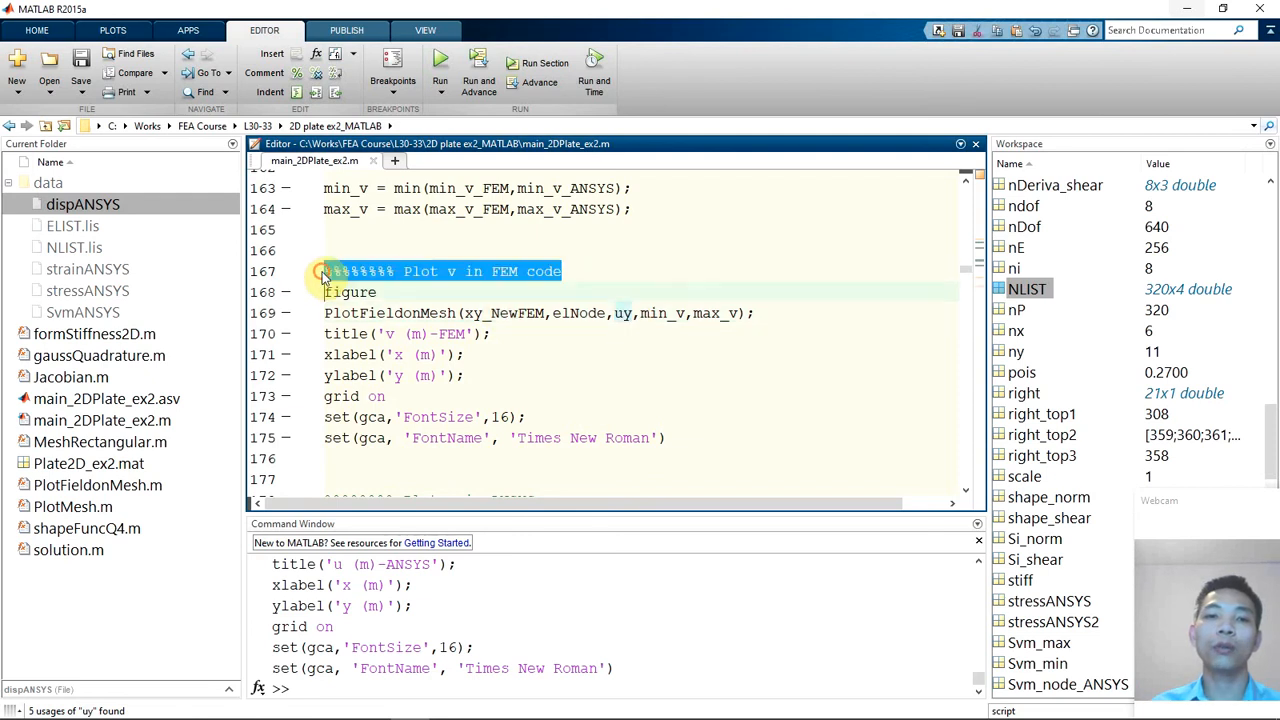
{"action": "scroll", "scroll_direction": "down", "scroll_amount": 3}
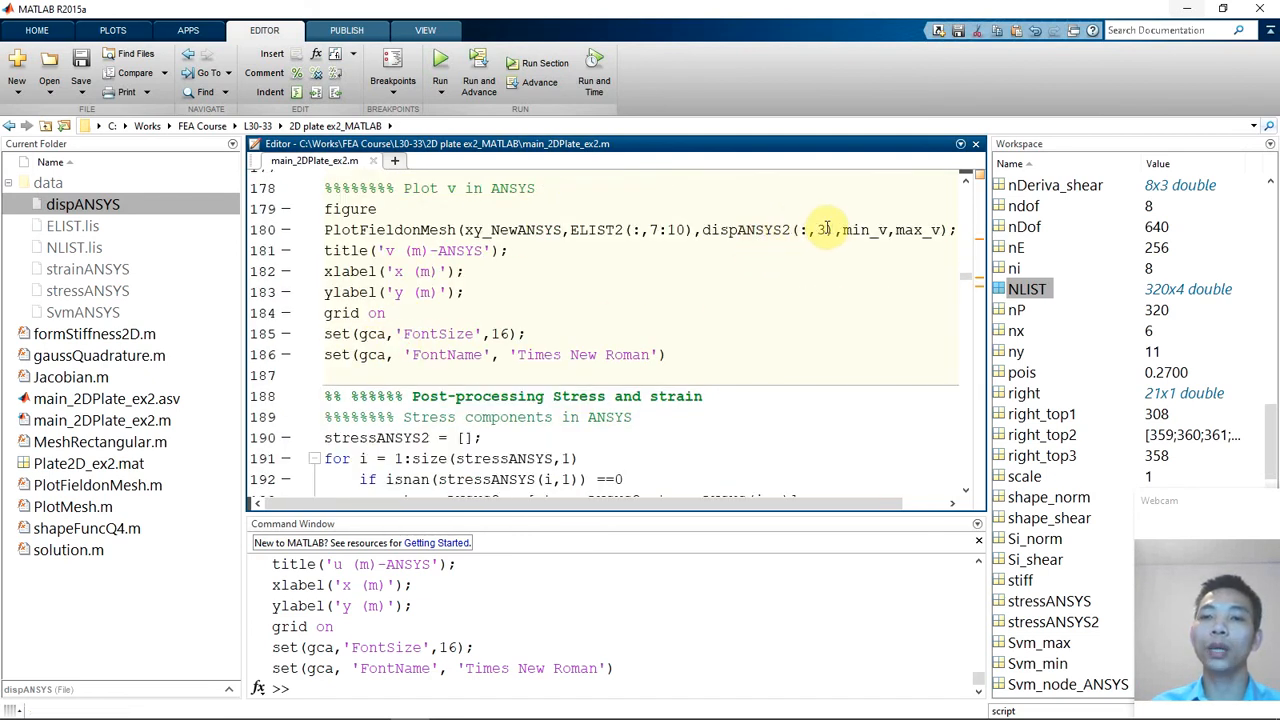
{"action": "mouse_move", "coordinate": [766, 230]}
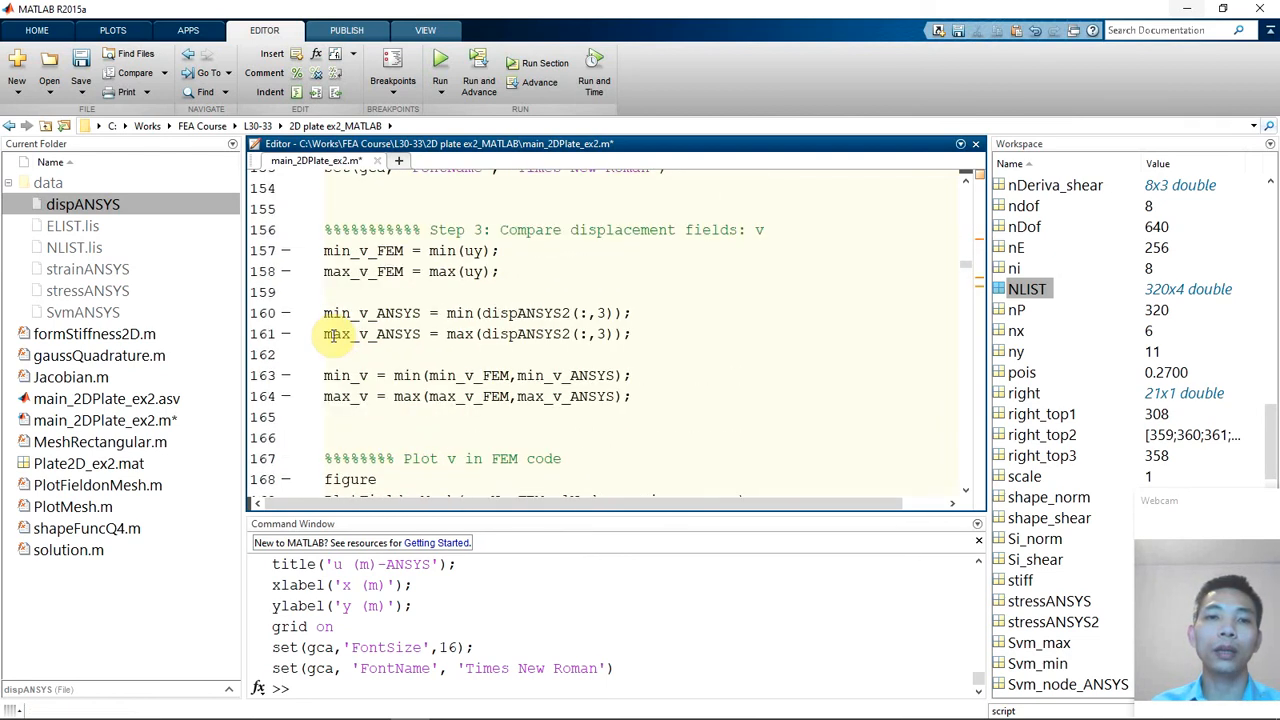
Evaluate the selected Step 3 v code block to produce the v (m)-FEM and v (m)-ANSYS contour figures
{"action": "left_click_drag", "start_coordinate": [324, 252], "coordinate": [376, 480]}
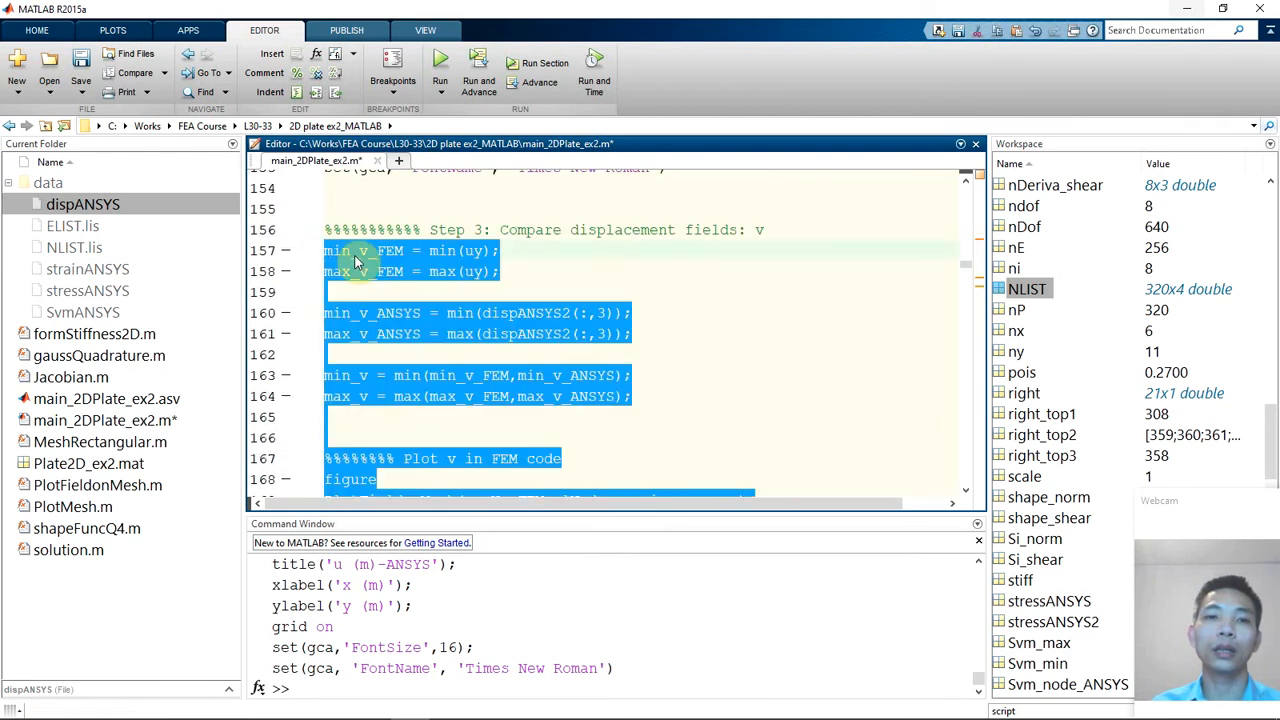
{"action": "right_click", "coordinate": [360, 262]}
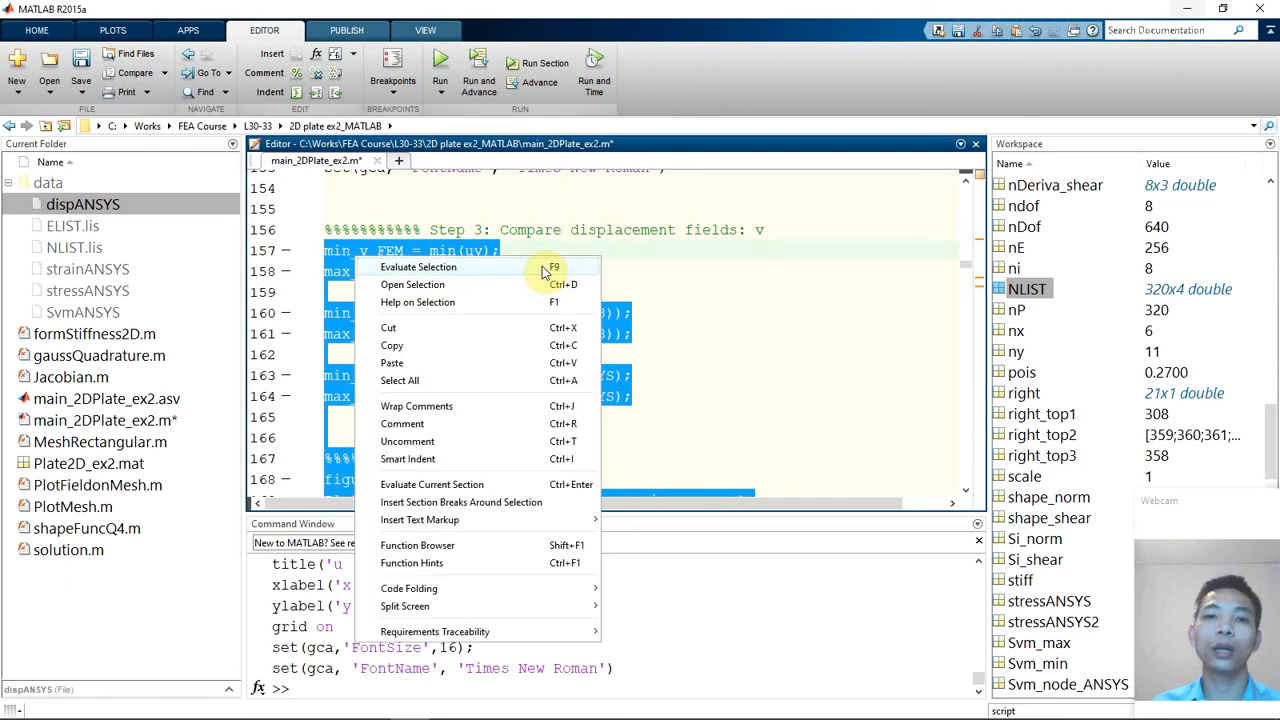
{"action": "mouse_move", "coordinate": [496, 272]}
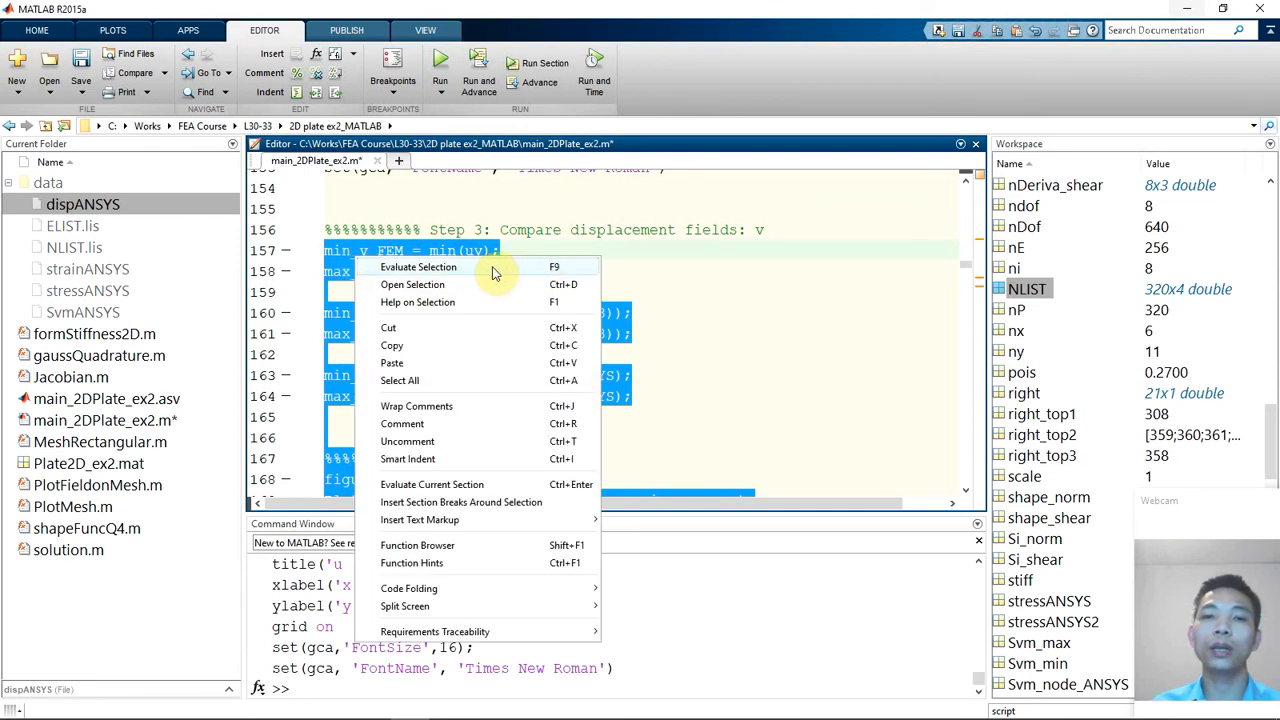
{"action": "left_click", "coordinate": [420, 268]}
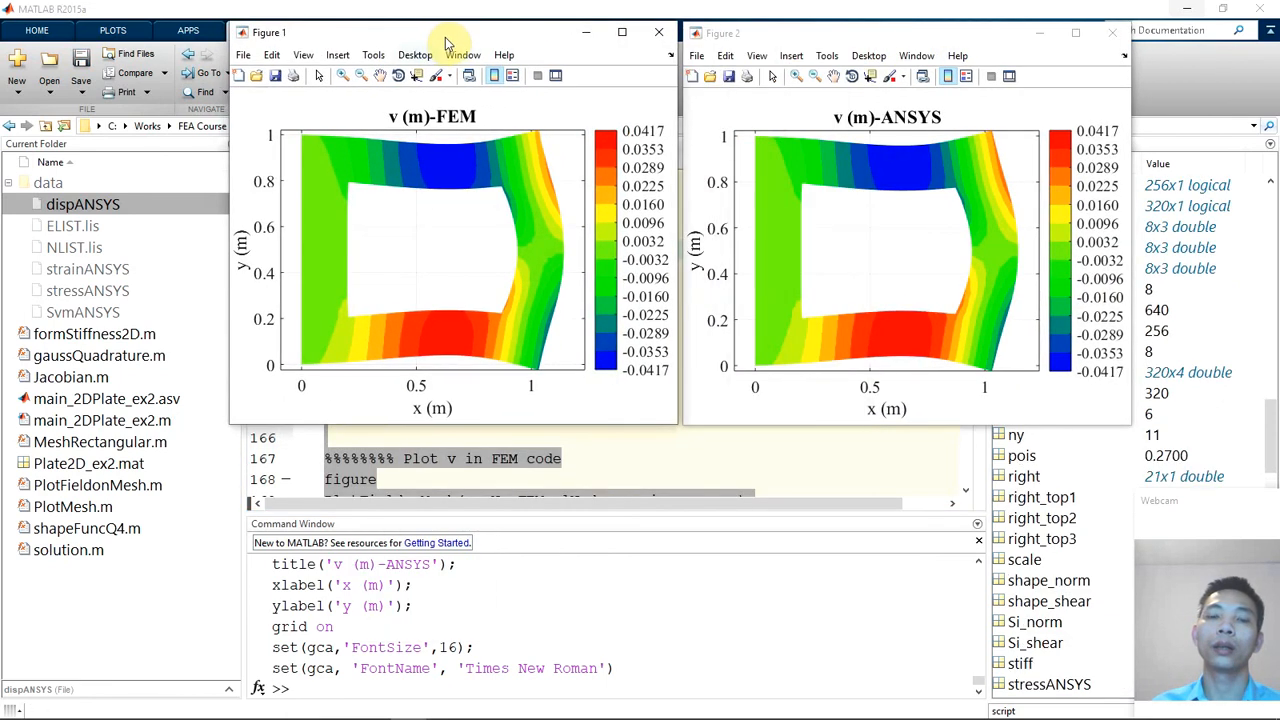
{"action": "mouse_move", "coordinate": [584, 84]}
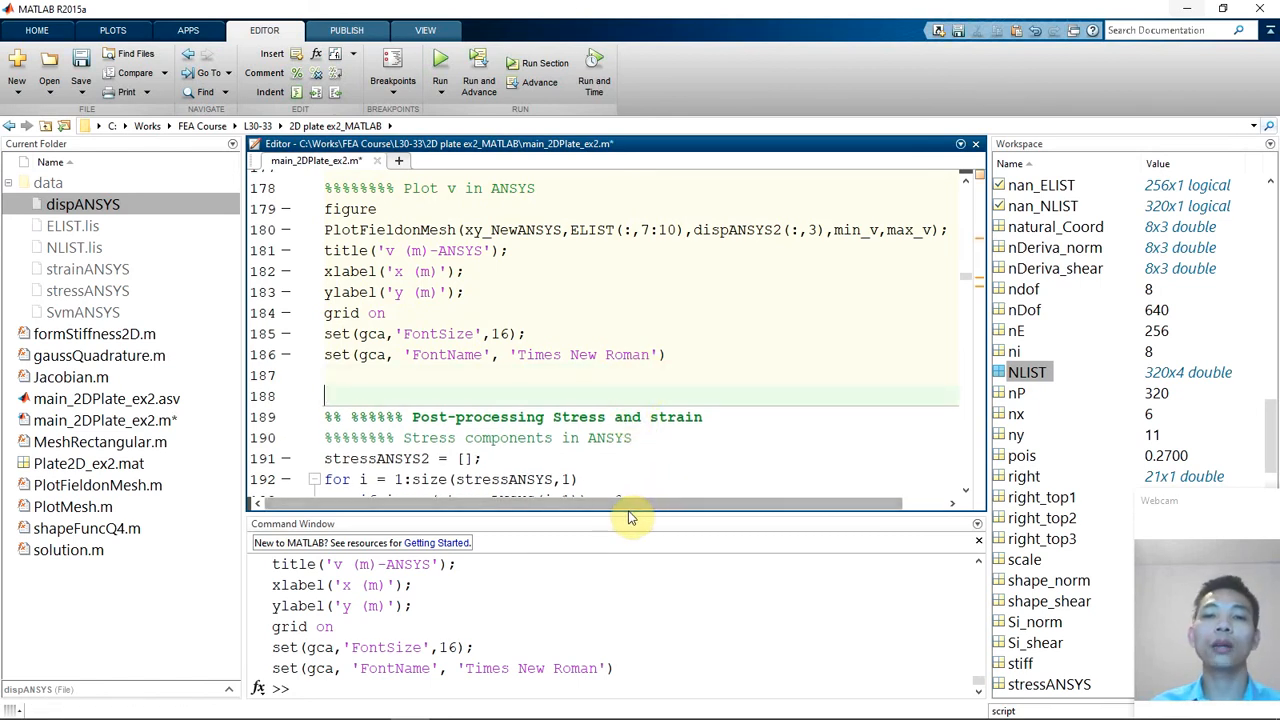
{"action": "scroll", "scroll_direction": "down", "scroll_amount": 3}
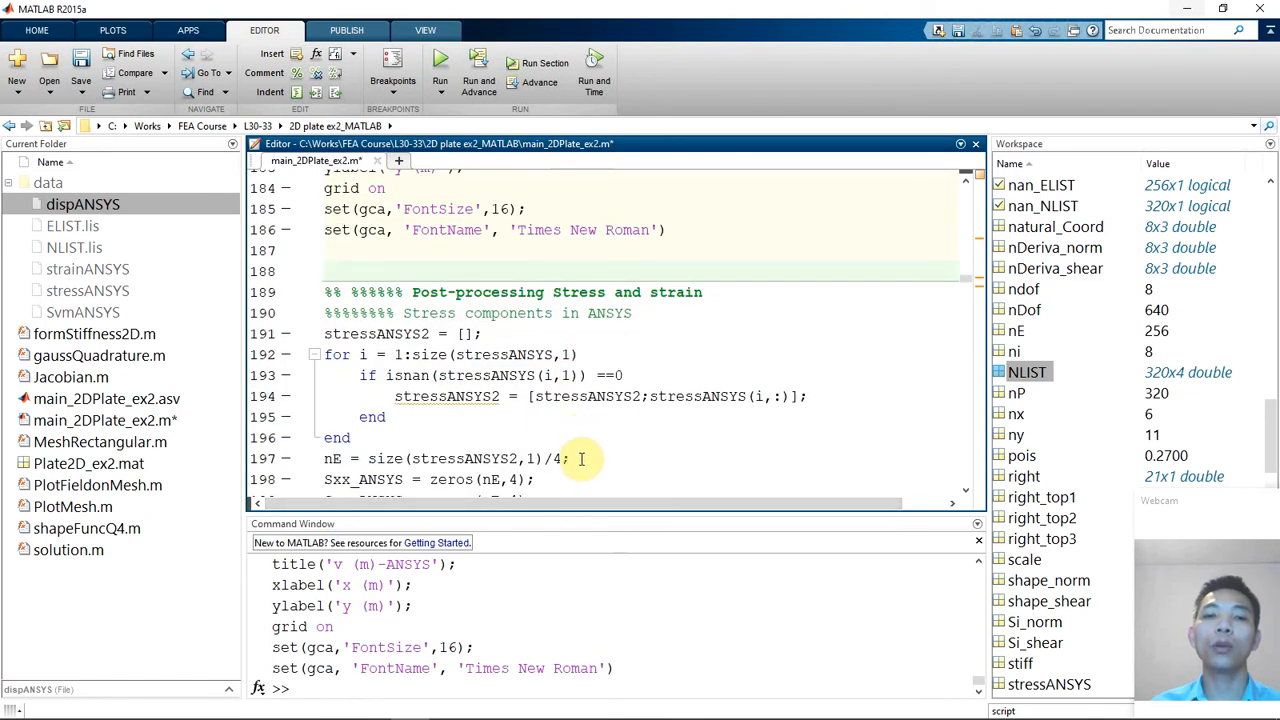
{"action": "mouse_move", "coordinate": [560, 292]}
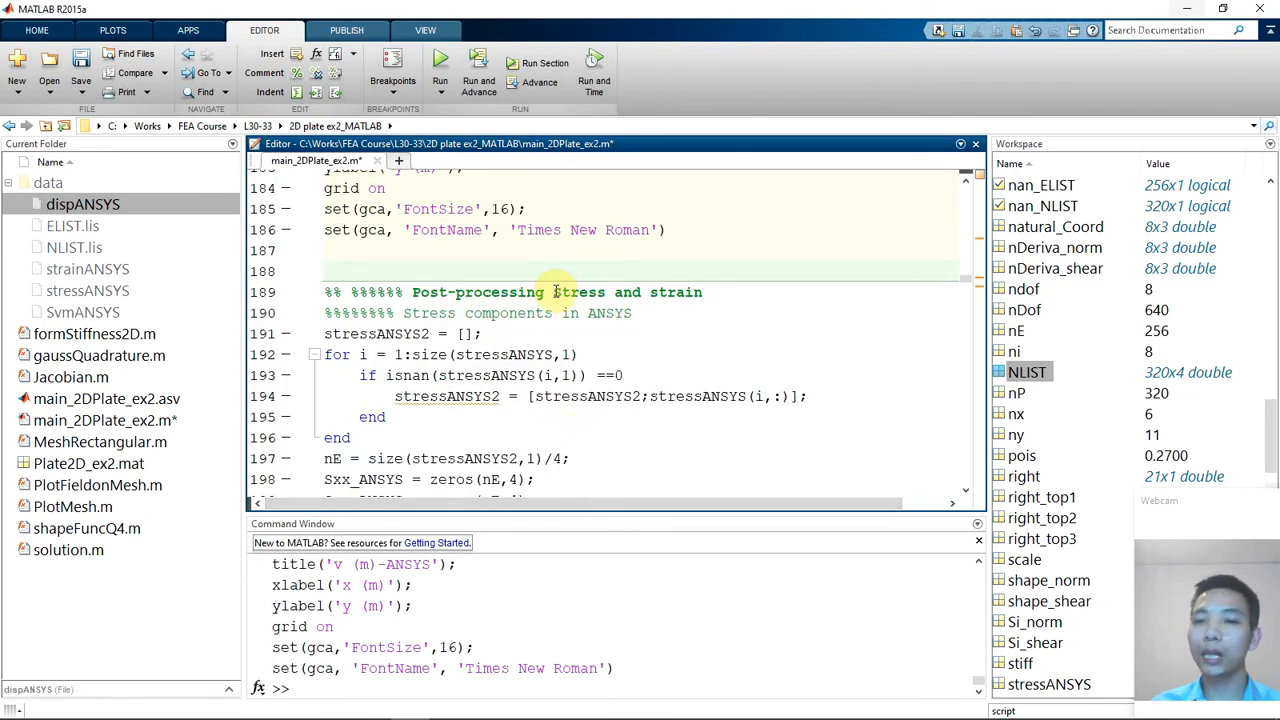